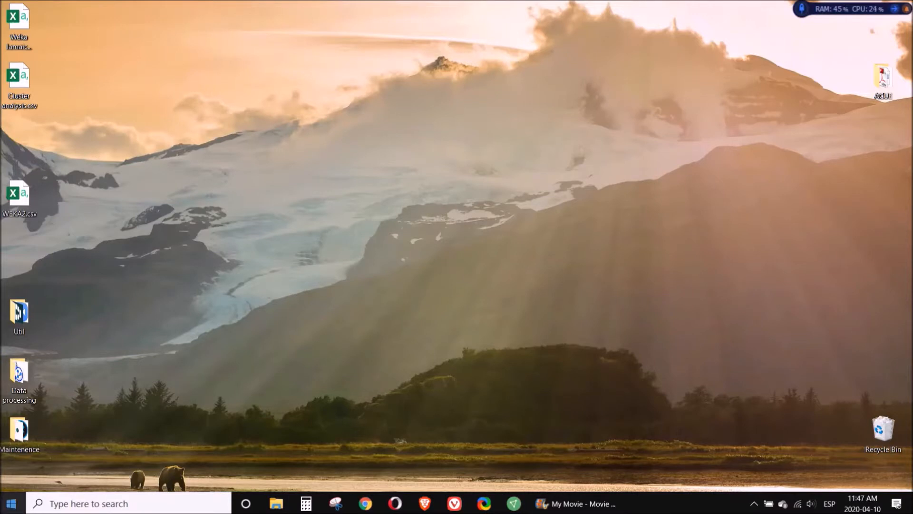
Step: Search the Start menu for 'weka' to find the Weka 3.8.4 app
{"action": "type", "text": "weka"}
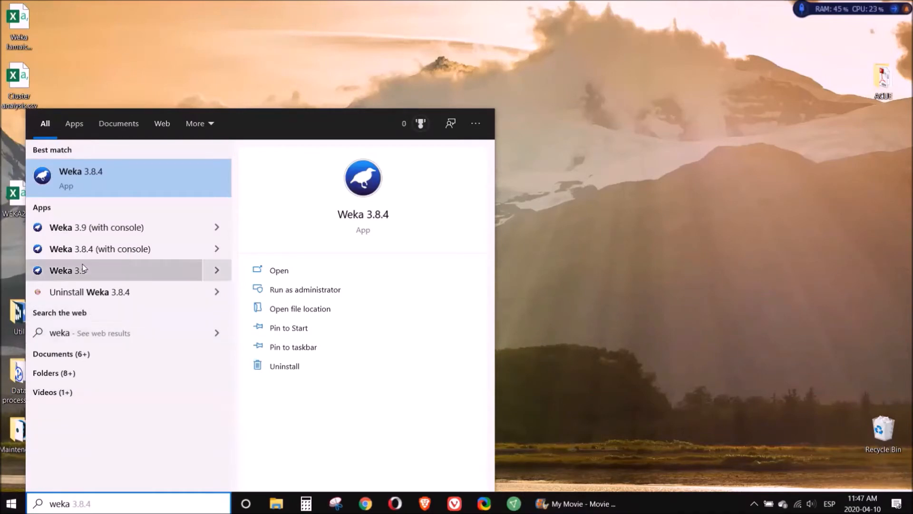
{"action": "mouse_move", "coordinate": [99, 248]}
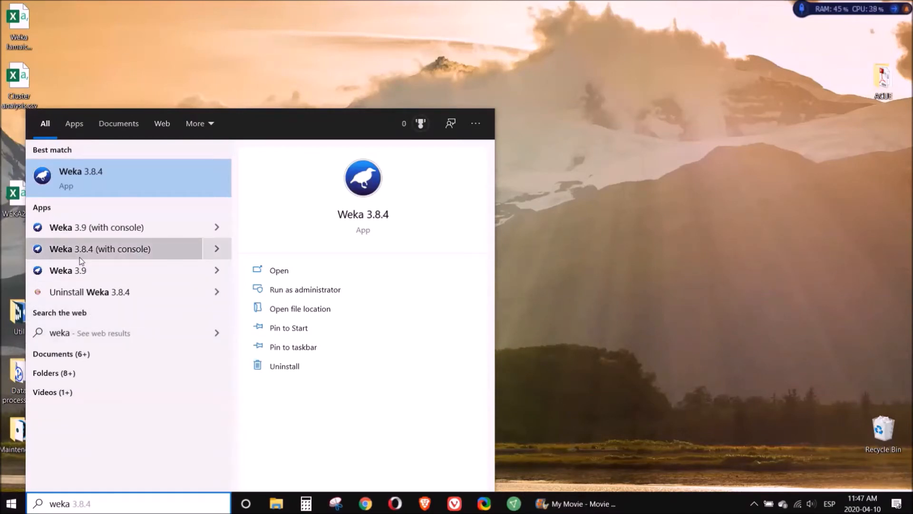
{"action": "mouse_move", "coordinate": [69, 227]}
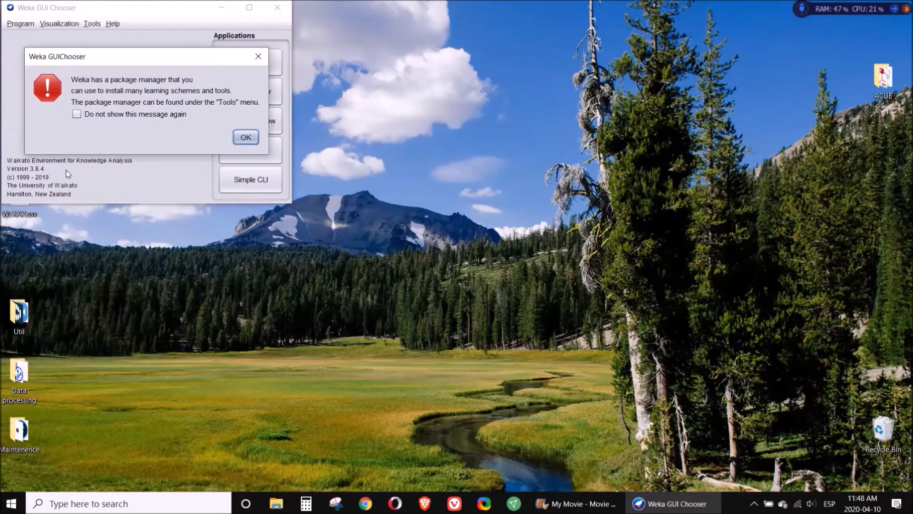
{"action": "mouse_move", "coordinate": [195, 71]}
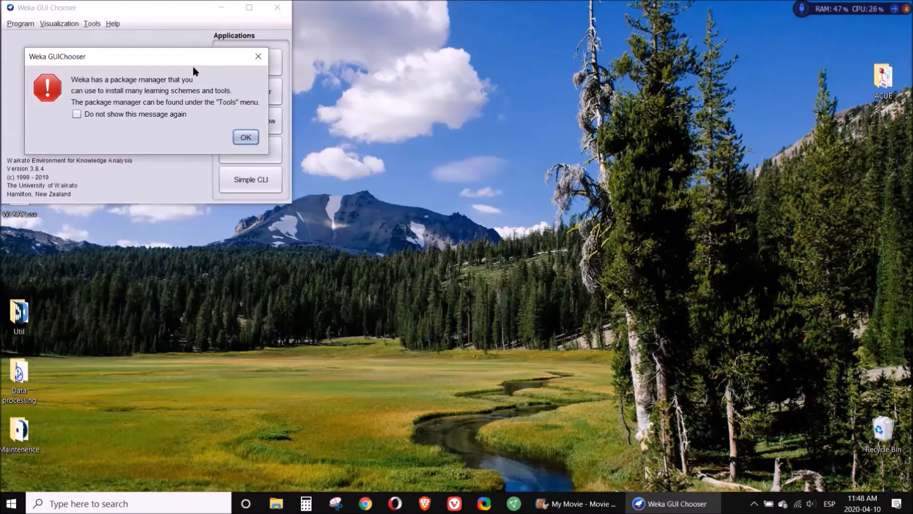
{"action": "mouse_move", "coordinate": [111, 80]}
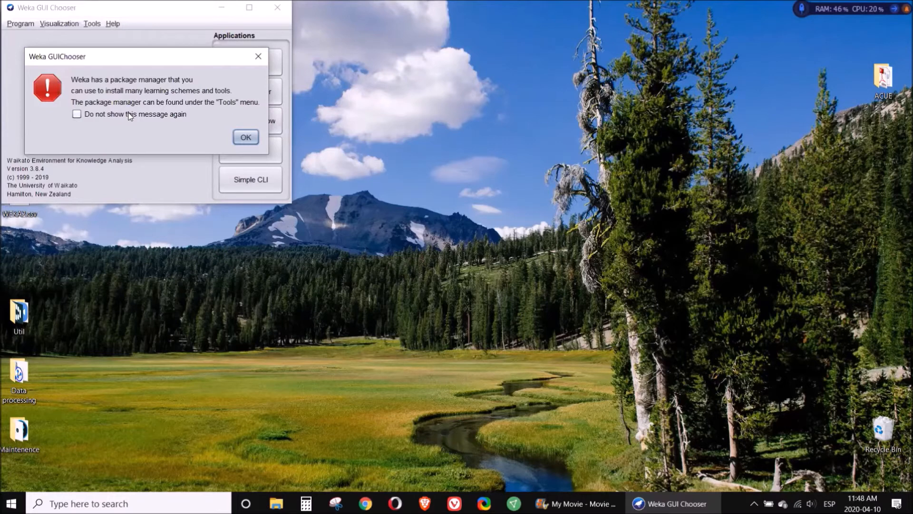
Step: Dismiss the package-manager notice and launch the Package Manager from the Tools menu
{"action": "left_click", "coordinate": [246, 137]}
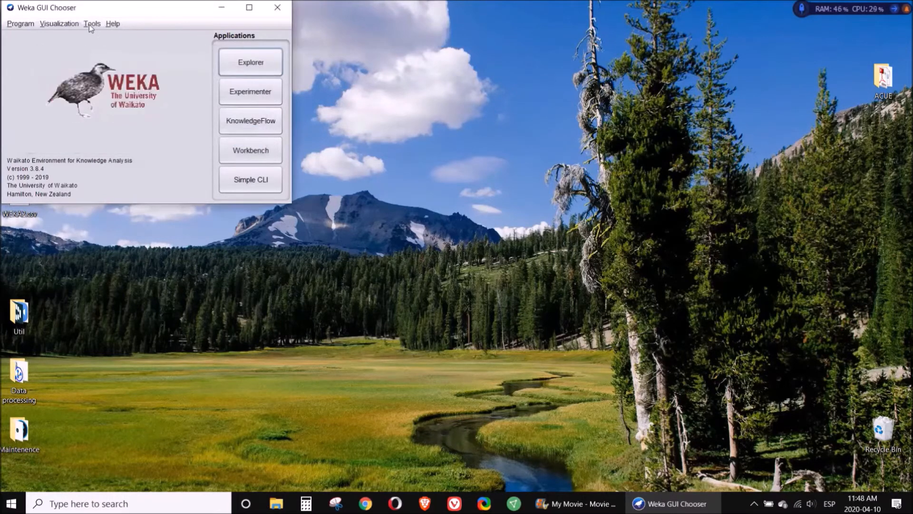
{"action": "left_click", "coordinate": [92, 23]}
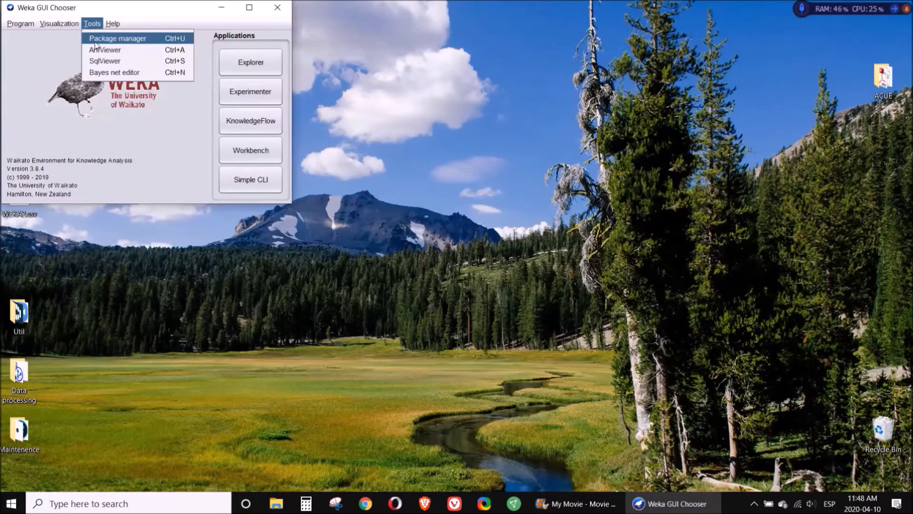
{"action": "left_click", "coordinate": [96, 46]}
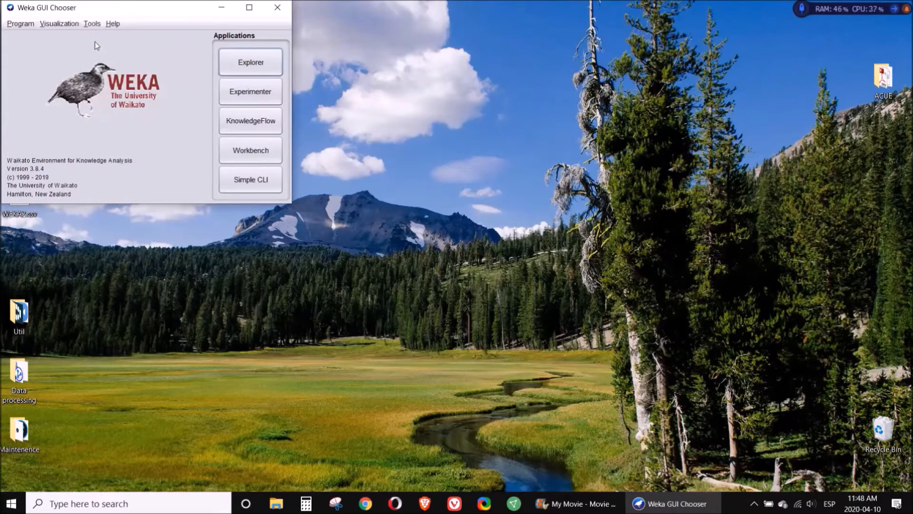
{"action": "left_click", "coordinate": [92, 23]}
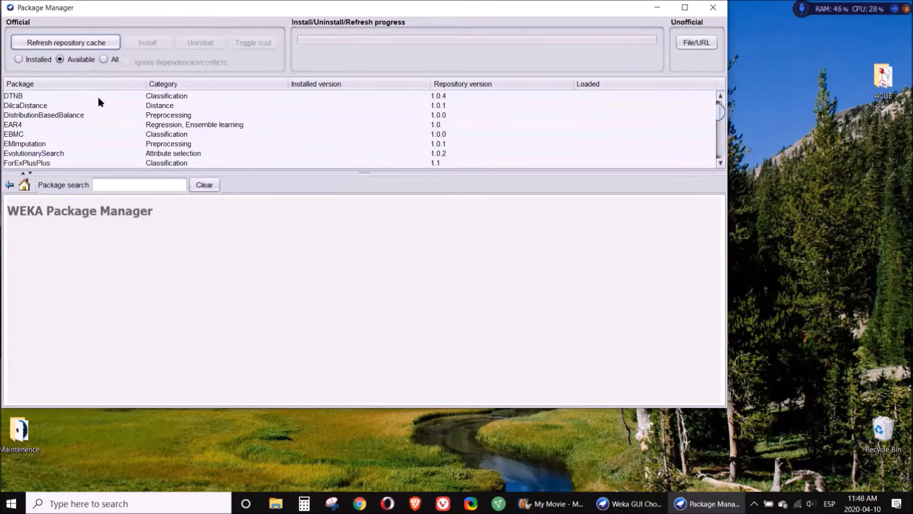
Step: Browse the available-package list, then close the Package Manager and confirm
{"action": "scroll", "scroll_direction": "down", "scroll_amount": 3}
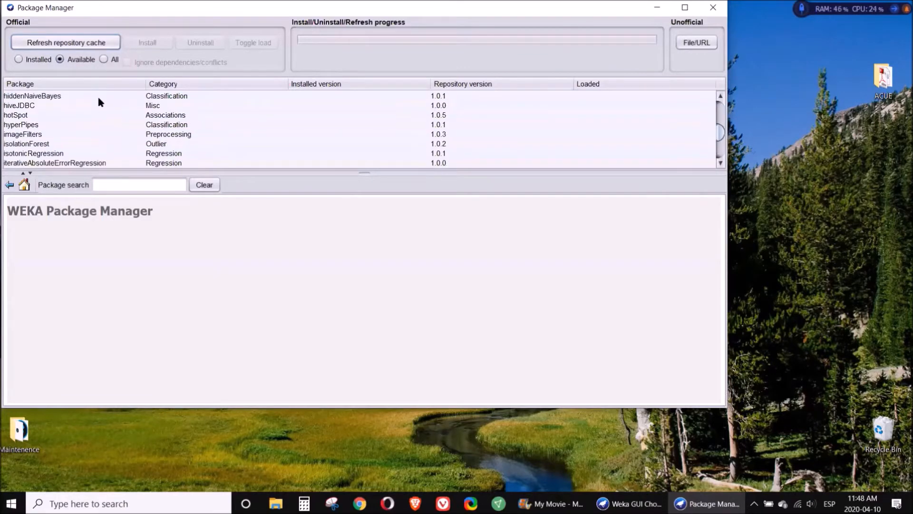
{"action": "scroll", "scroll_direction": "down", "scroll_amount": 3}
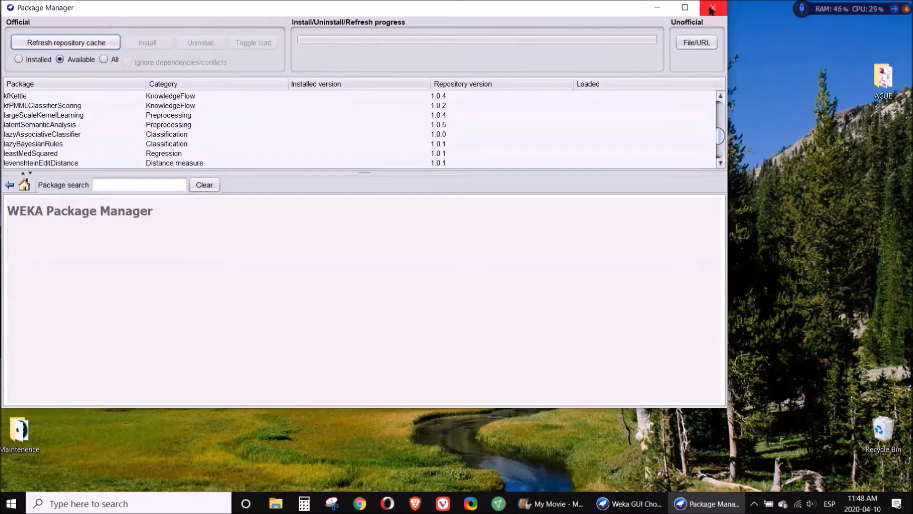
{"action": "left_click", "coordinate": [712, 7]}
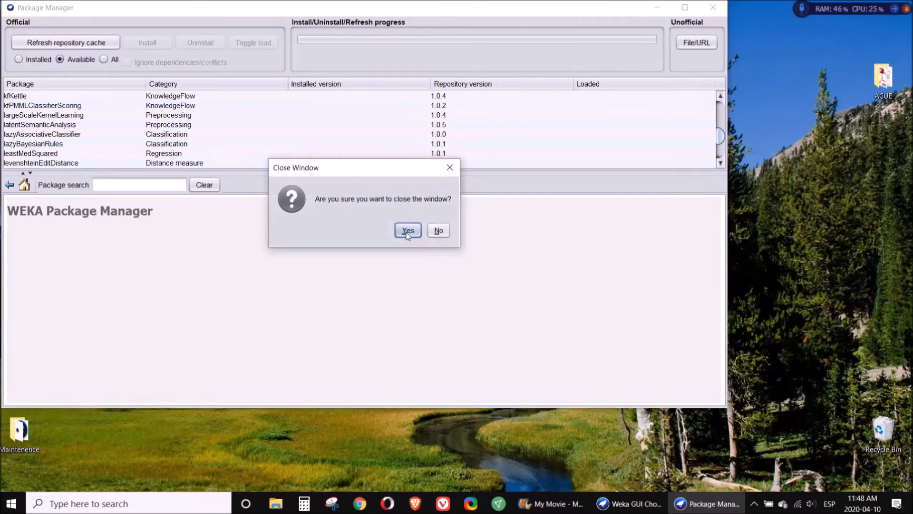
{"action": "left_click", "coordinate": [407, 230]}
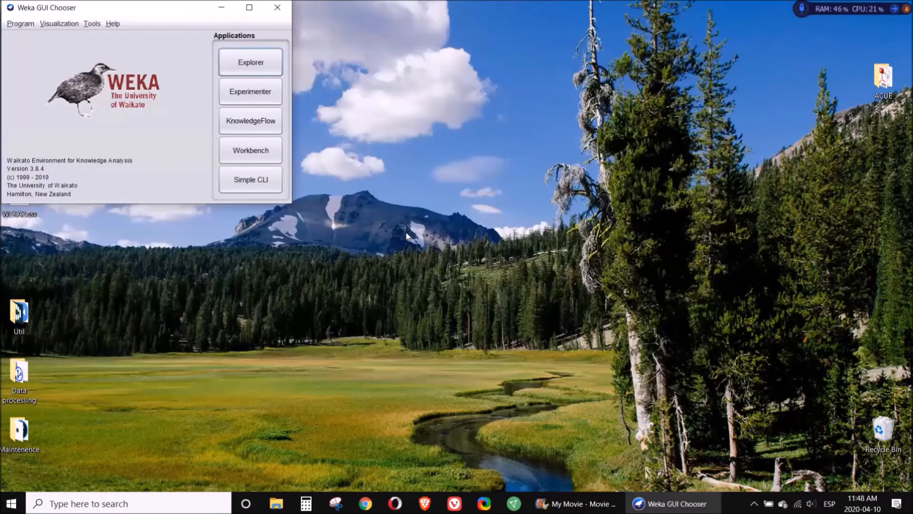
{"action": "mouse_move", "coordinate": [73, 62]}
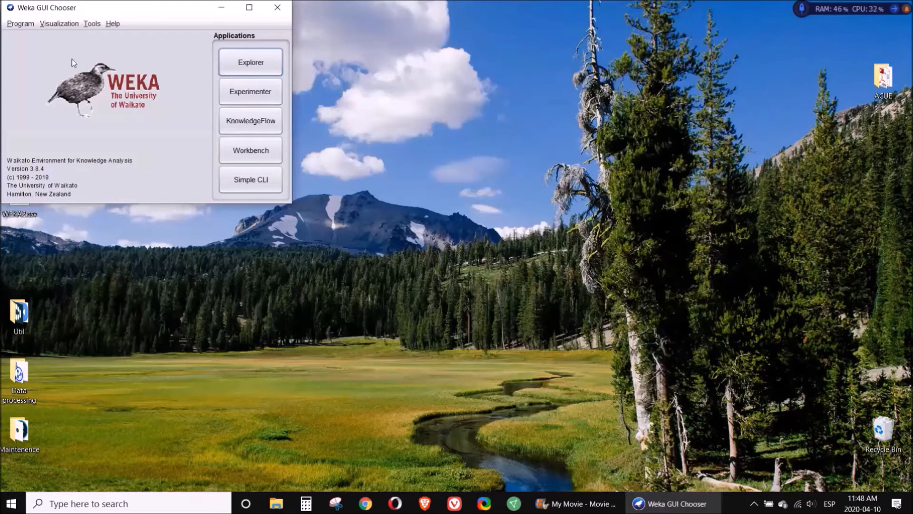
{"action": "mouse_move", "coordinate": [250, 91]}
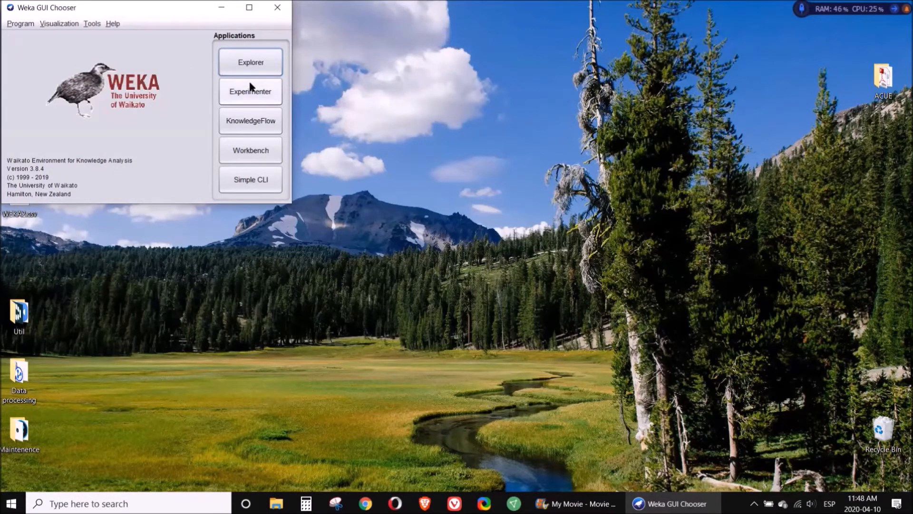
{"action": "mouse_move", "coordinate": [227, 189]}
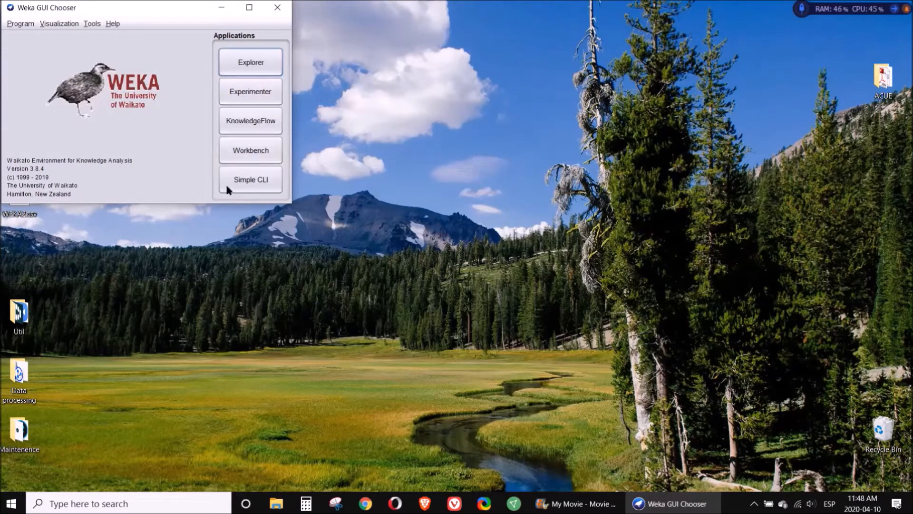
{"action": "mouse_move", "coordinate": [188, 109]}
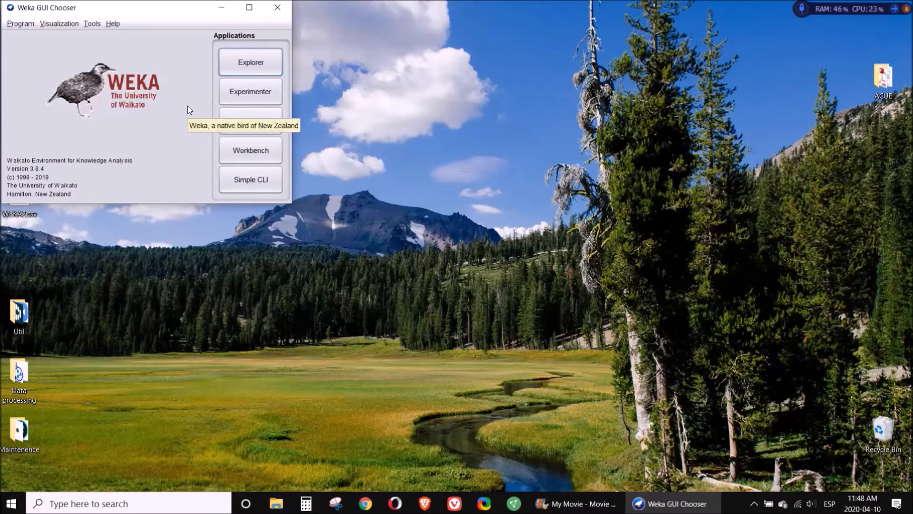
{"action": "mouse_move", "coordinate": [99, 121]}
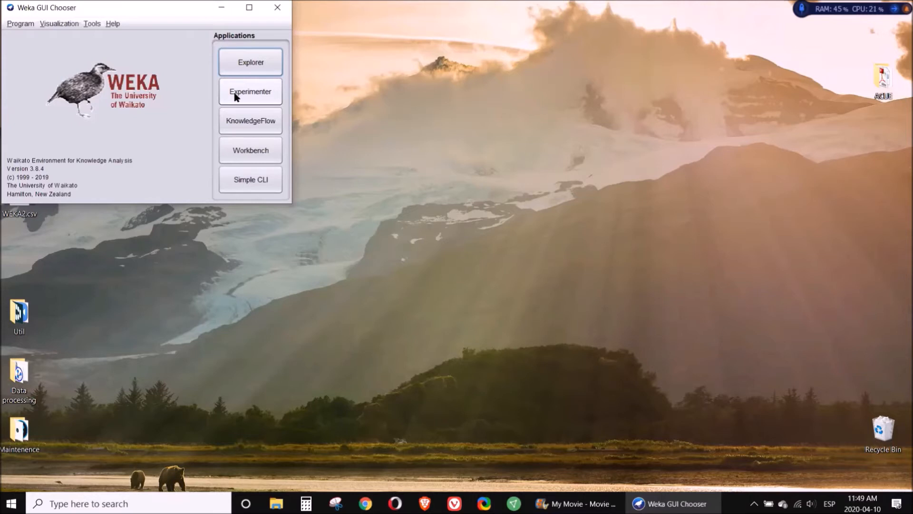
{"action": "mouse_move", "coordinate": [251, 63]}
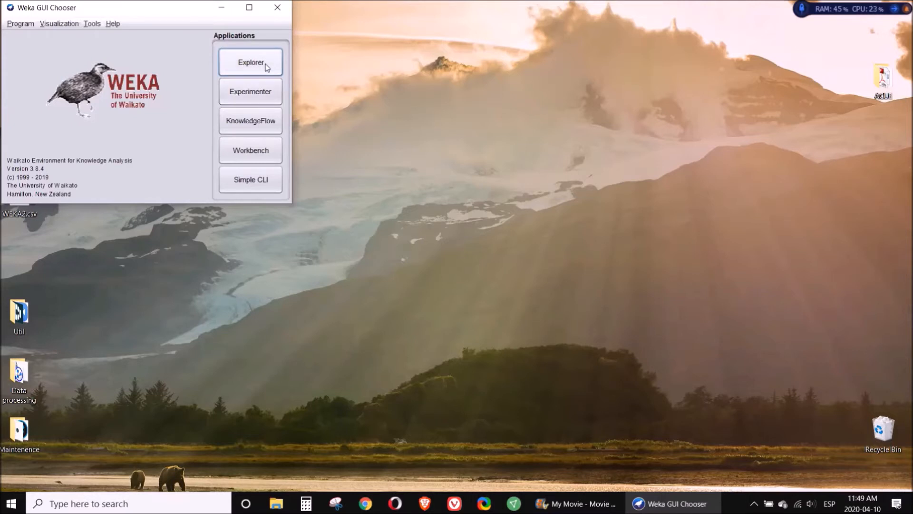
{"action": "mouse_move", "coordinate": [483, 88]}
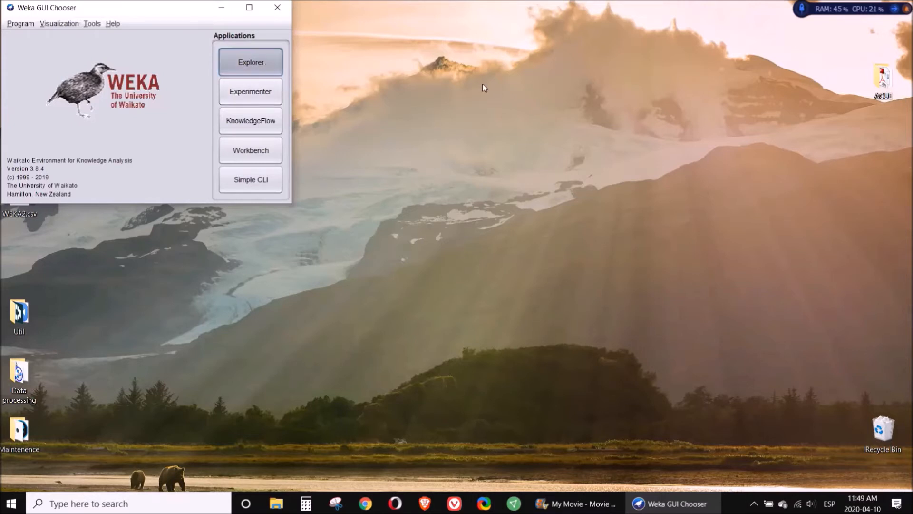
Step: Start the Weka Explorer from the GUI Chooser, with no dataset loaded
{"action": "left_click", "coordinate": [250, 61]}
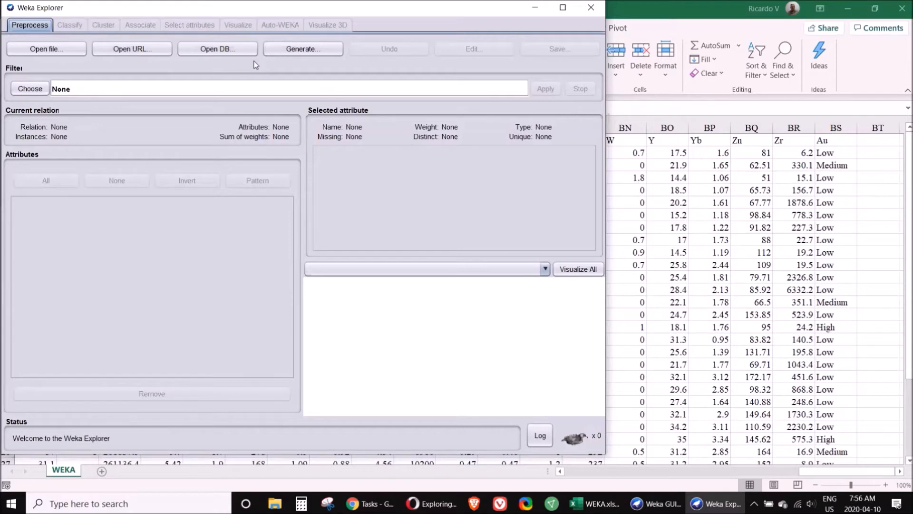
{"action": "mouse_move", "coordinate": [19, 79]}
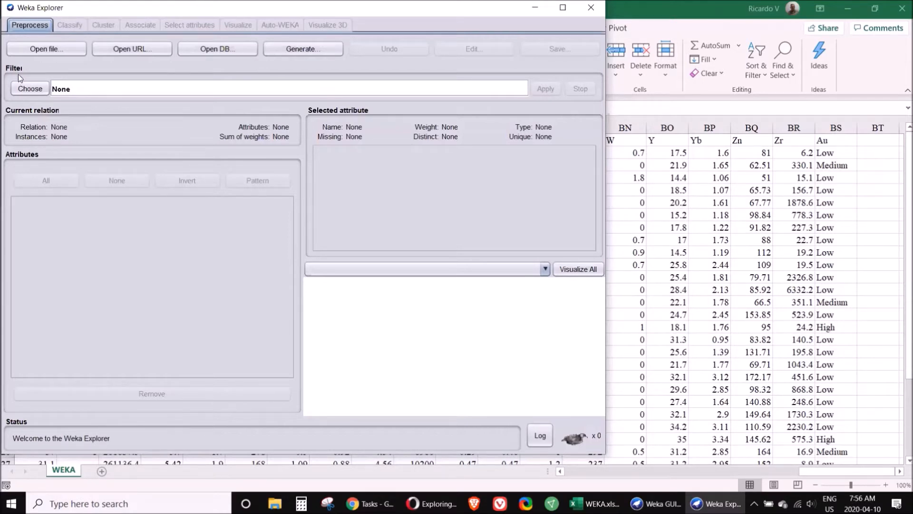
Step: Load the WEKA CSV dataset (33 instances, 71 attributes, class Au) via the CSV file type filter
{"action": "left_click", "coordinate": [45, 48]}
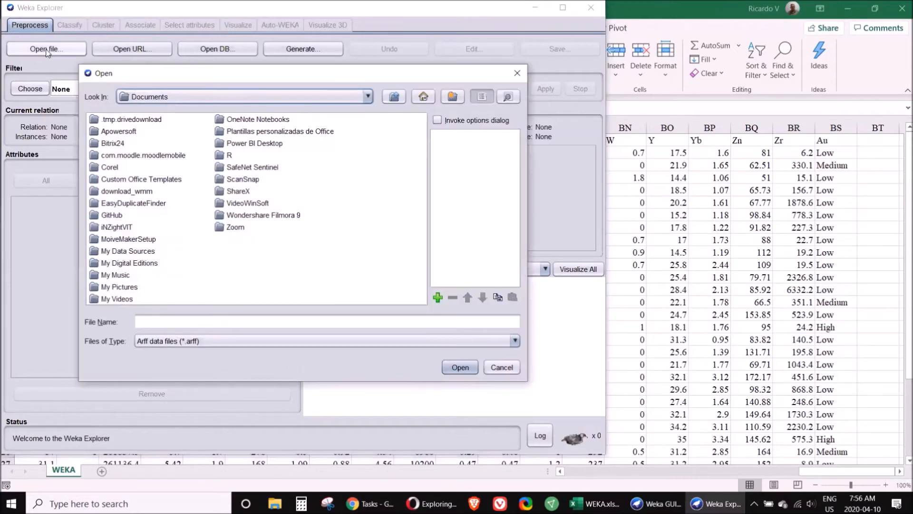
{"action": "left_click", "coordinate": [514, 341]}
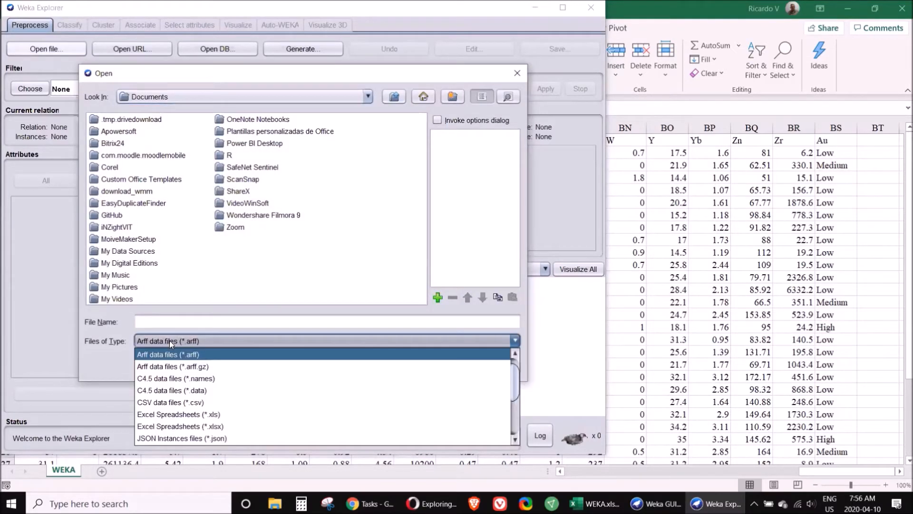
{"action": "left_click", "coordinate": [170, 402]}
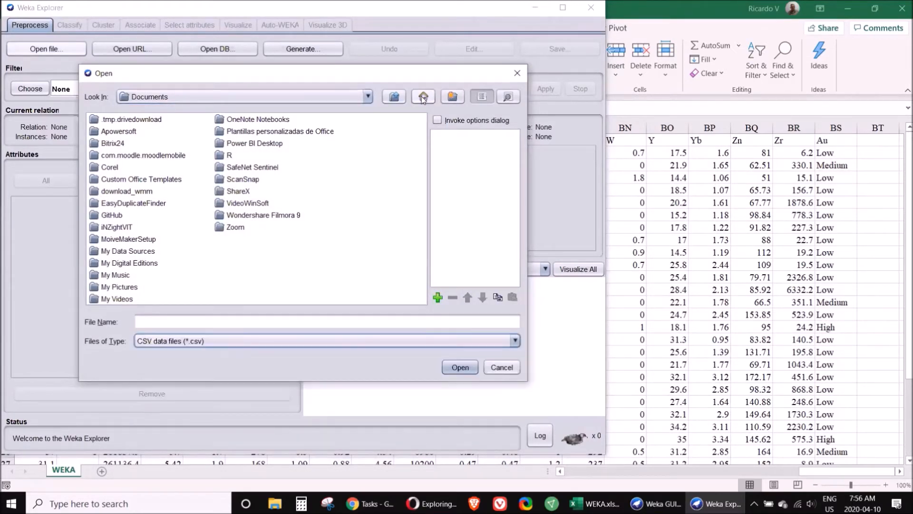
{"action": "left_click", "coordinate": [424, 97]}
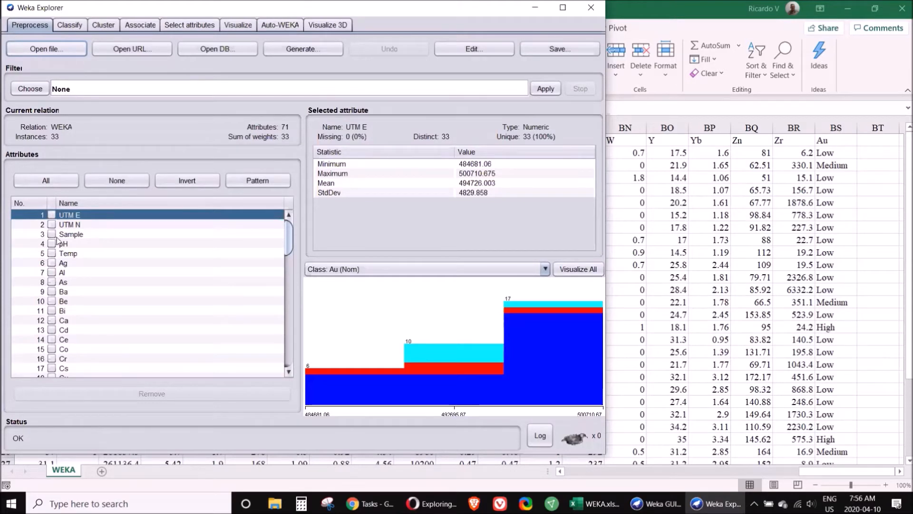
Step: Remove the Sample and UTM coordinate attributes, leaving 68 attributes
{"action": "left_click", "coordinate": [69, 224]}
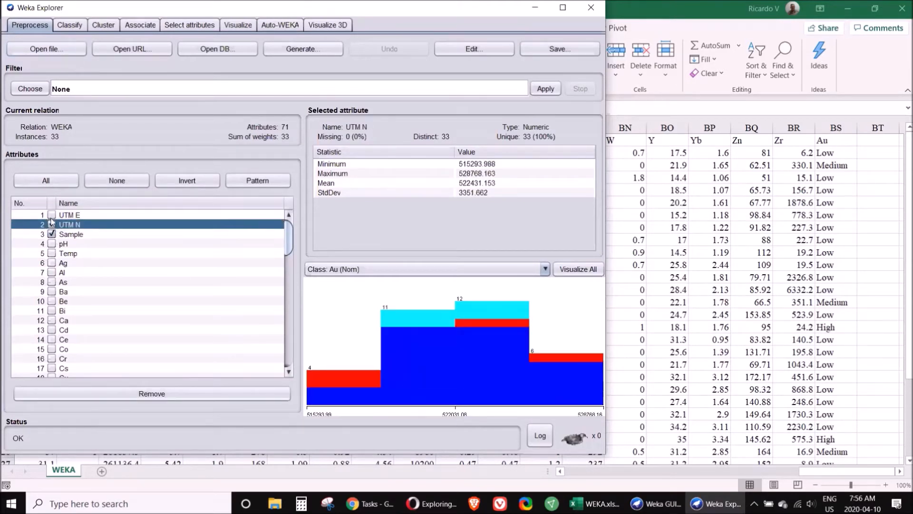
{"action": "left_click", "coordinate": [51, 215]}
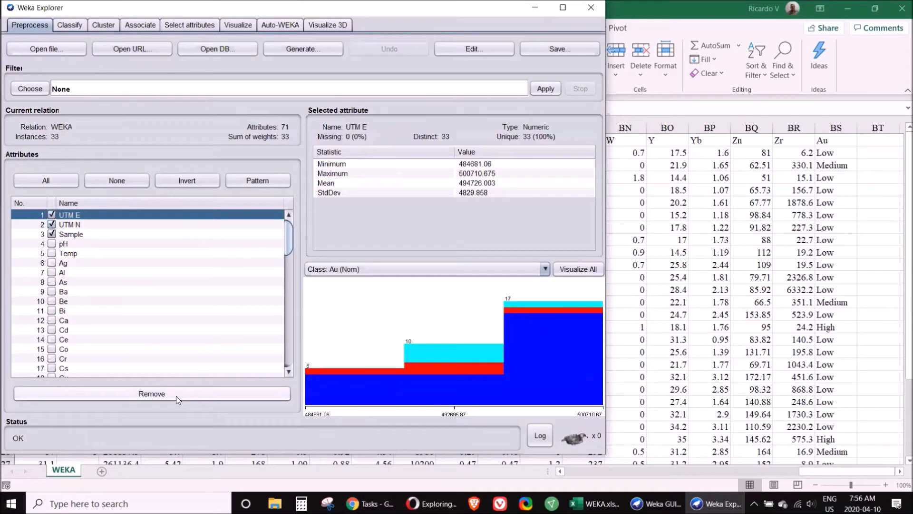
{"action": "left_click", "coordinate": [151, 393]}
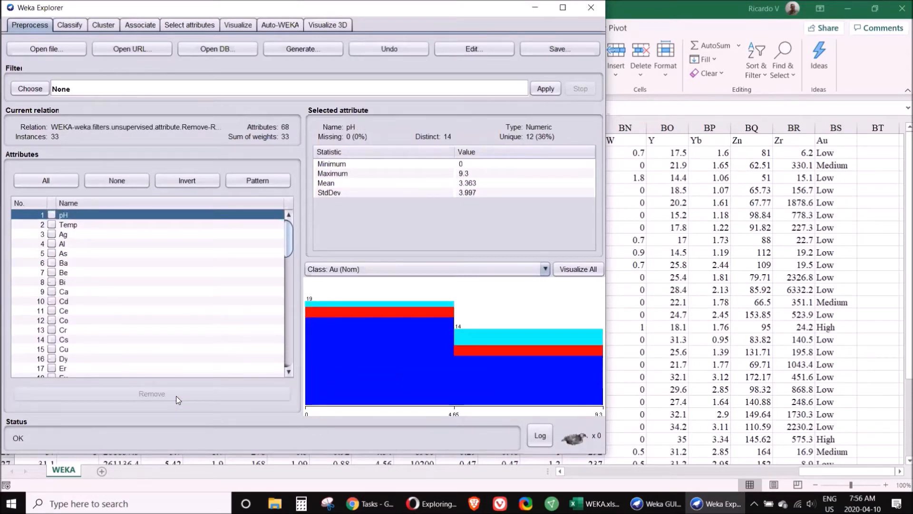
{"action": "mouse_move", "coordinate": [253, 326]}
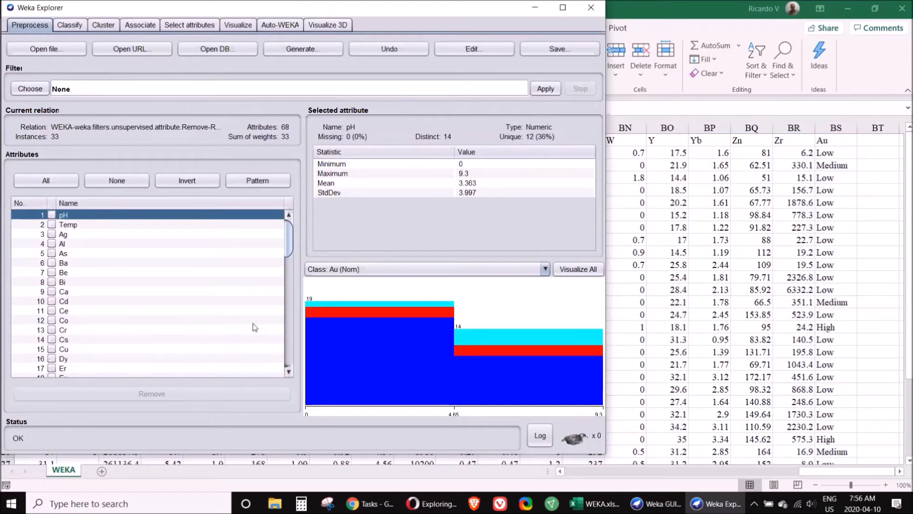
{"action": "mouse_move", "coordinate": [285, 244]}
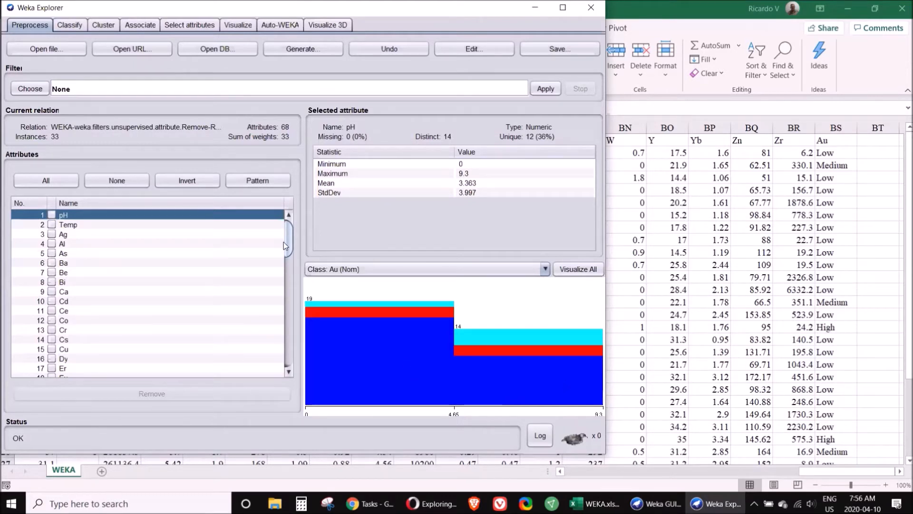
Step: Review the Au class distribution (Low 25, Medium 4, High 4) and the Th and V histograms
{"action": "scroll", "scroll_direction": "down", "scroll_amount": 3}
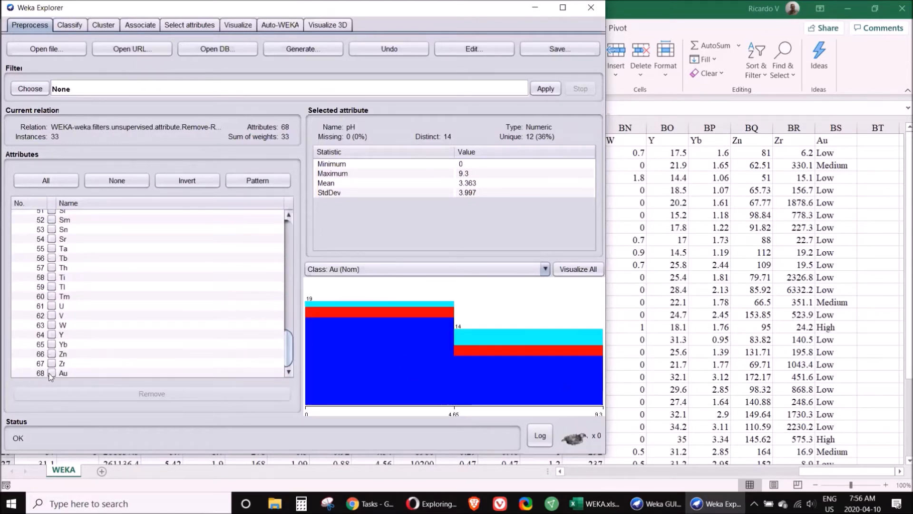
{"action": "left_click", "coordinate": [63, 373]}
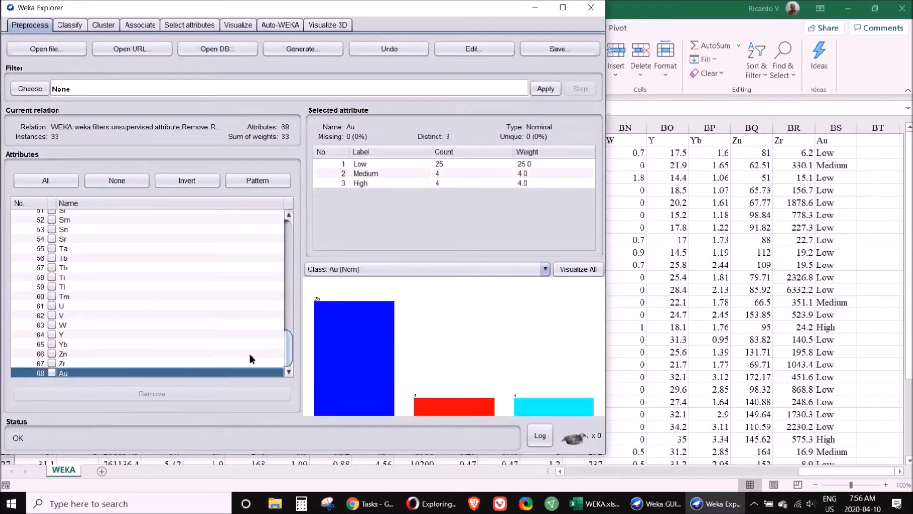
{"action": "mouse_move", "coordinate": [349, 316]}
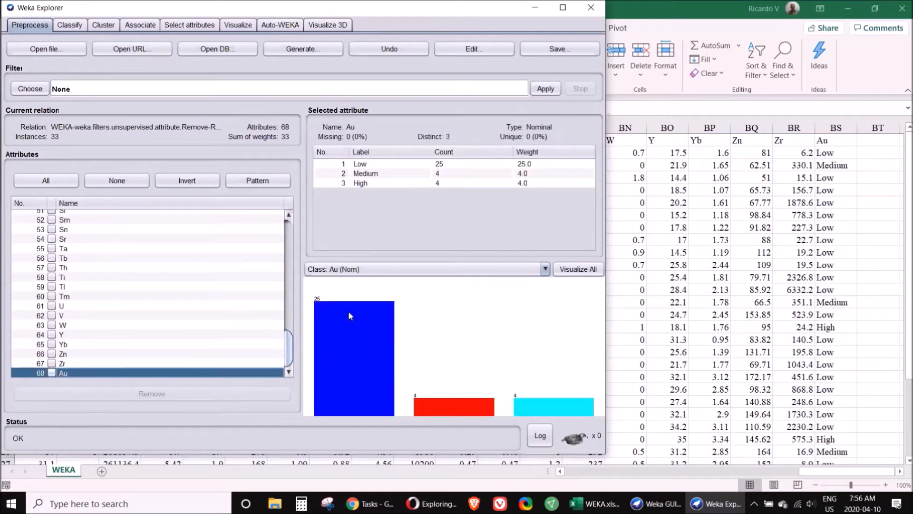
{"action": "mouse_move", "coordinate": [367, 340]}
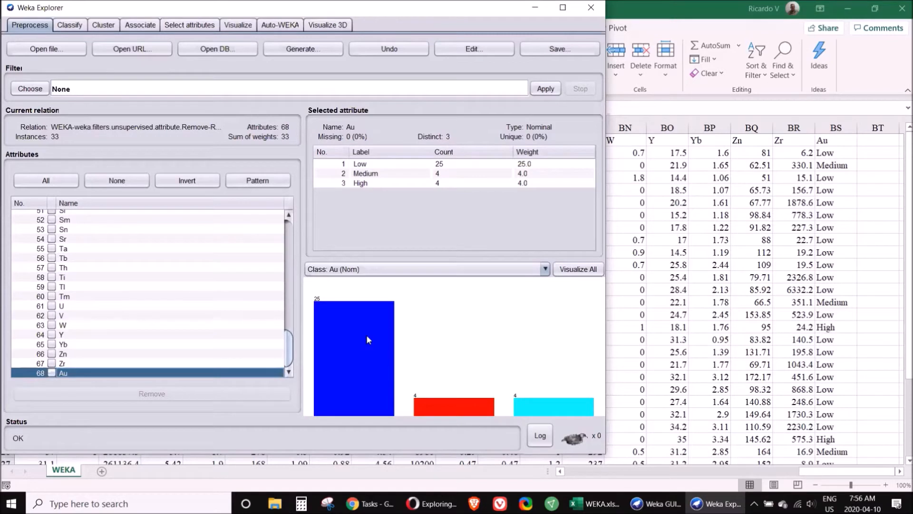
{"action": "mouse_move", "coordinate": [373, 343]}
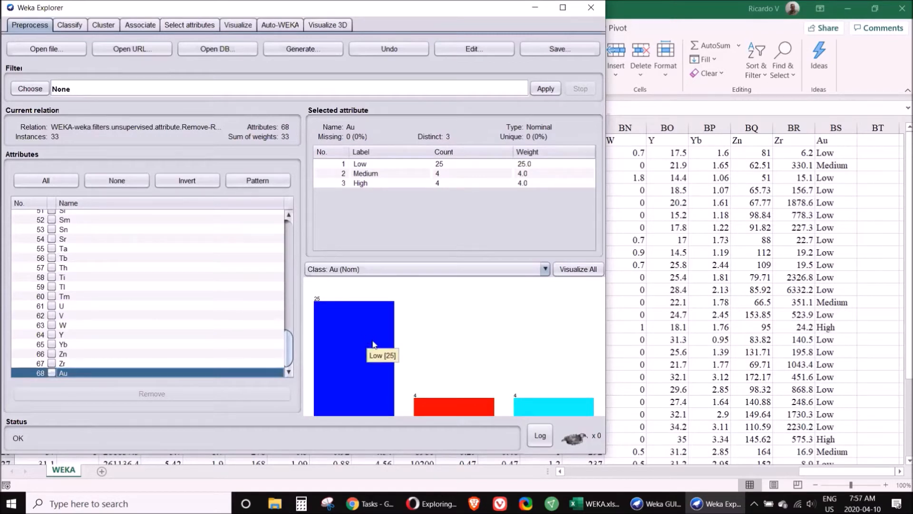
{"action": "mouse_move", "coordinate": [455, 228]}
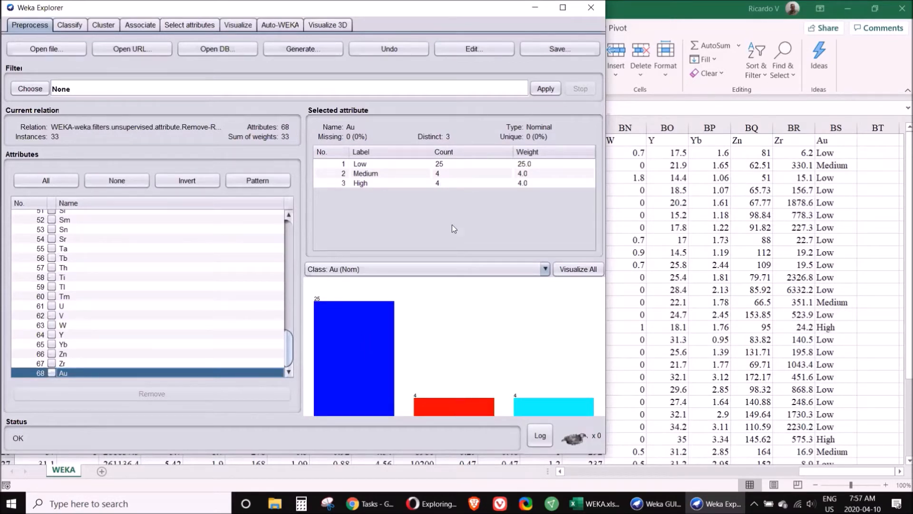
{"action": "mouse_move", "coordinate": [562, 403]}
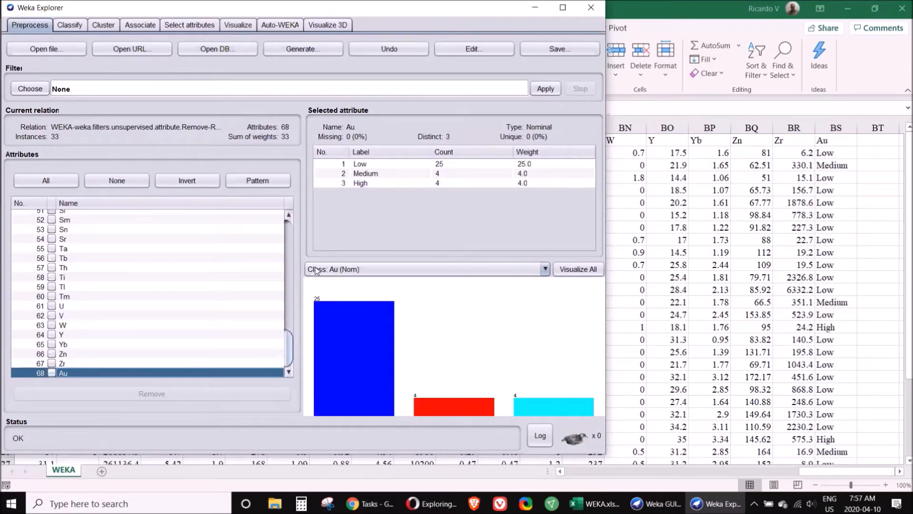
{"action": "mouse_move", "coordinate": [455, 405]}
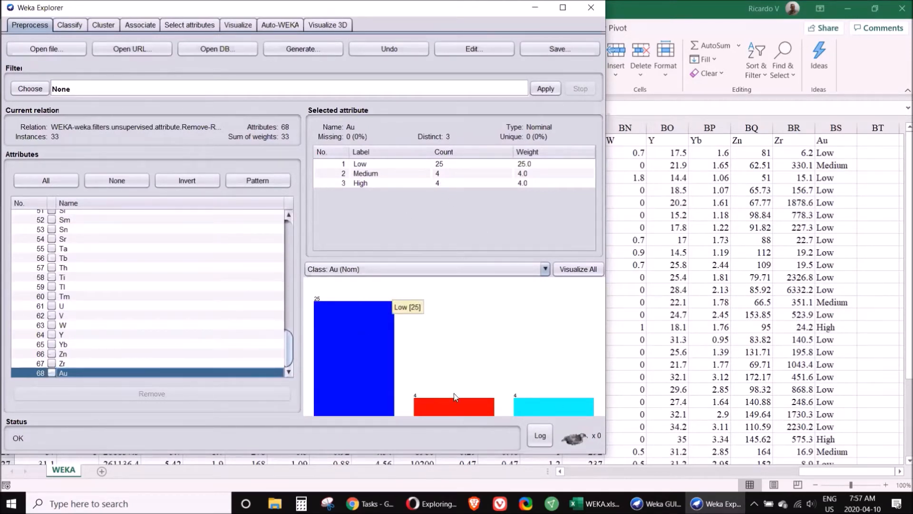
{"action": "mouse_move", "coordinate": [74, 237]}
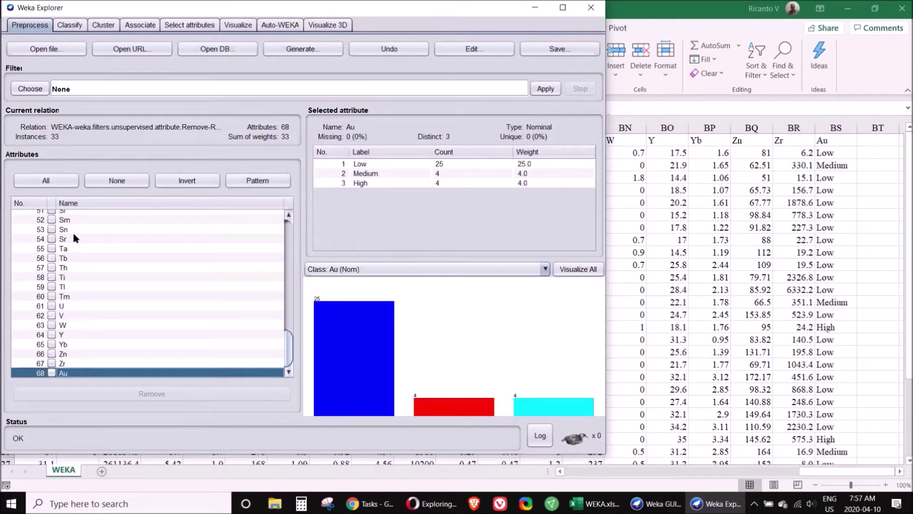
{"action": "left_click", "coordinate": [64, 267]}
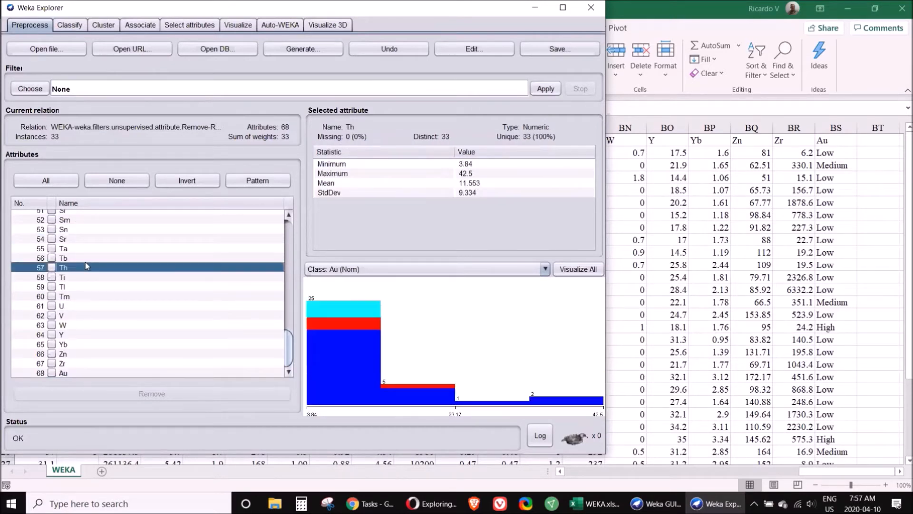
{"action": "left_click", "coordinate": [88, 314]}
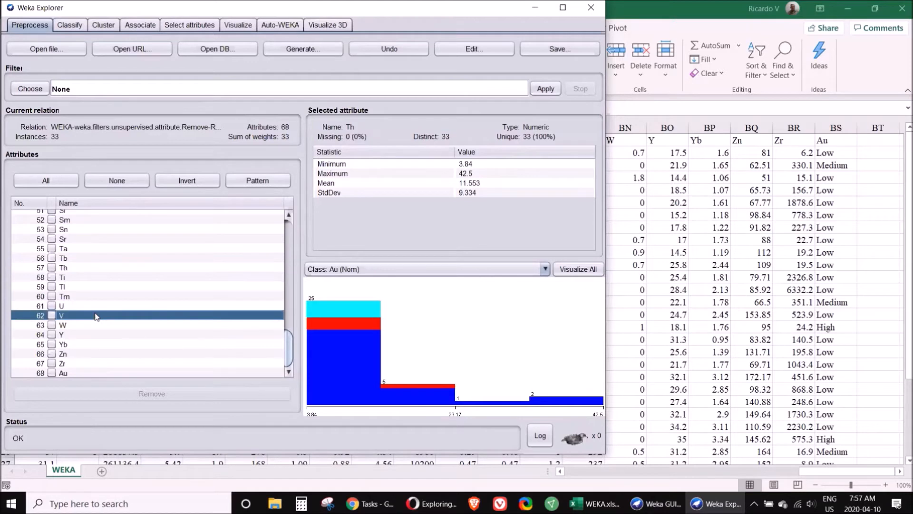
{"action": "left_click", "coordinate": [61, 314]}
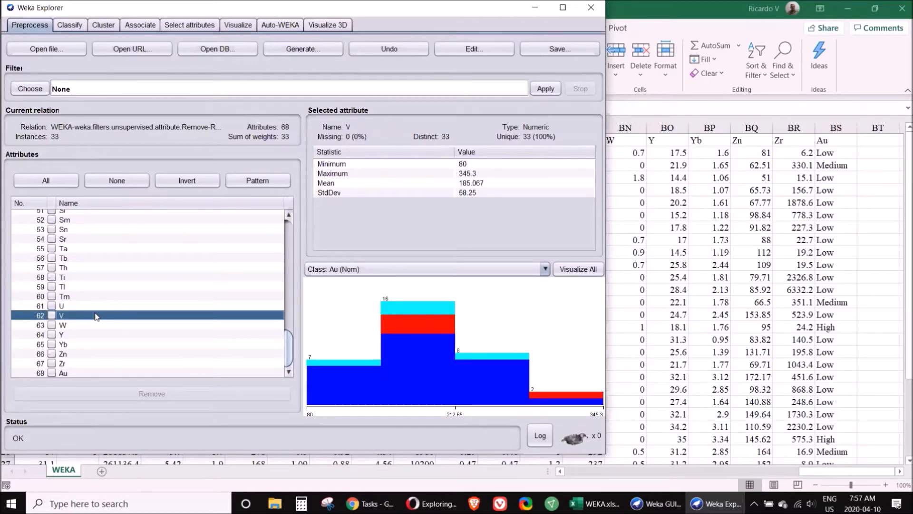
{"action": "mouse_move", "coordinate": [496, 365]}
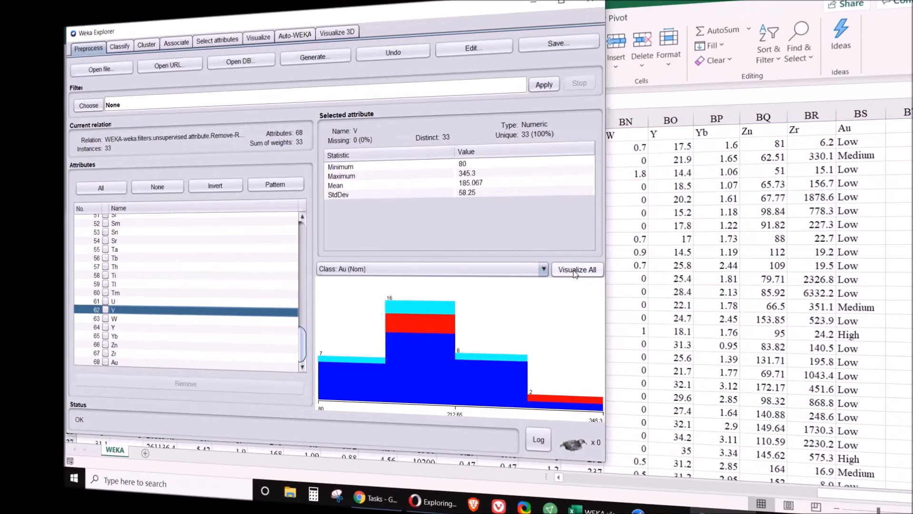
{"action": "left_click", "coordinate": [577, 269]}
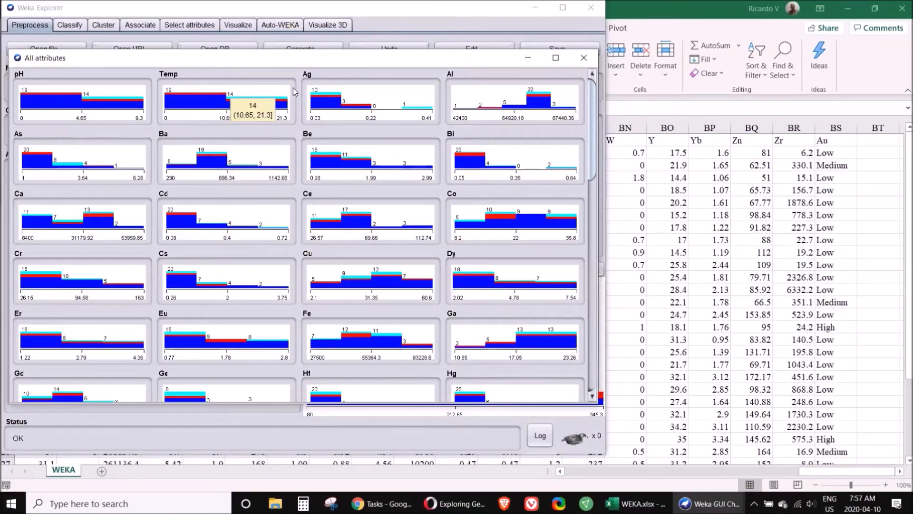
{"action": "mouse_move", "coordinate": [338, 110]}
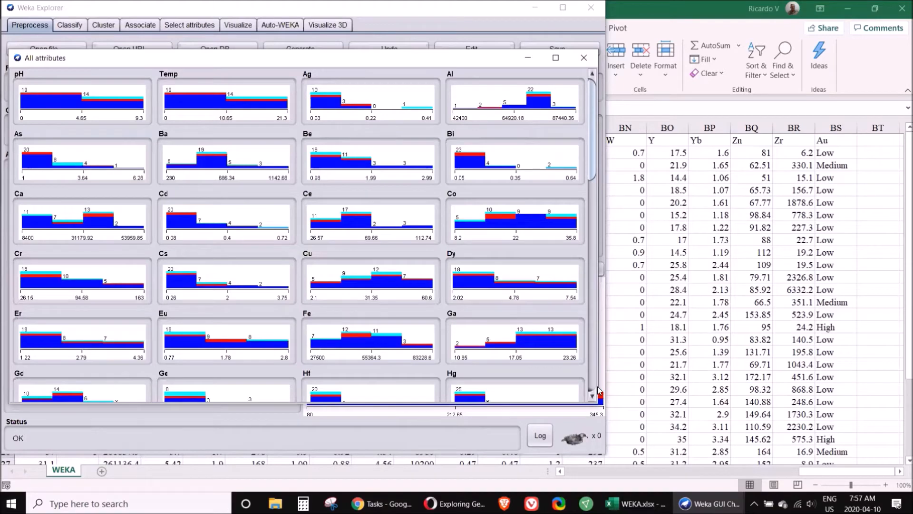
{"action": "scroll", "scroll_direction": "down", "scroll_amount": 3}
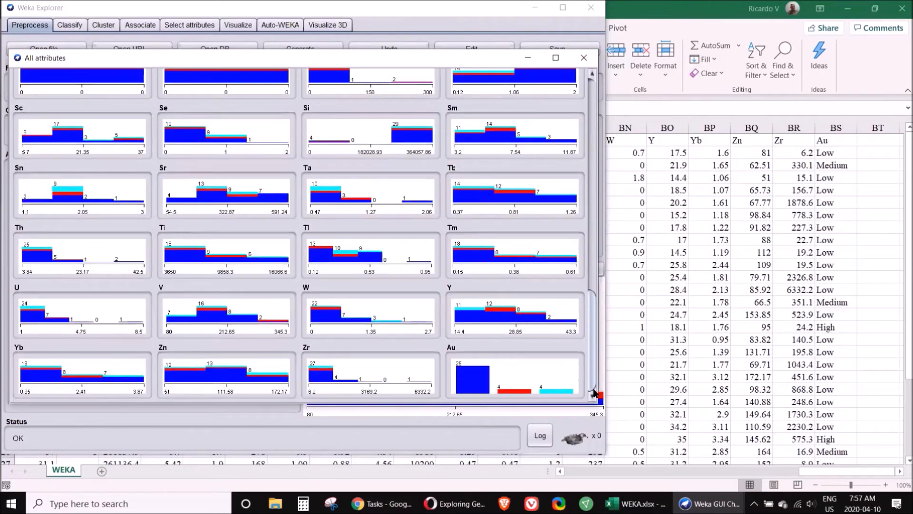
{"action": "mouse_move", "coordinate": [430, 228]}
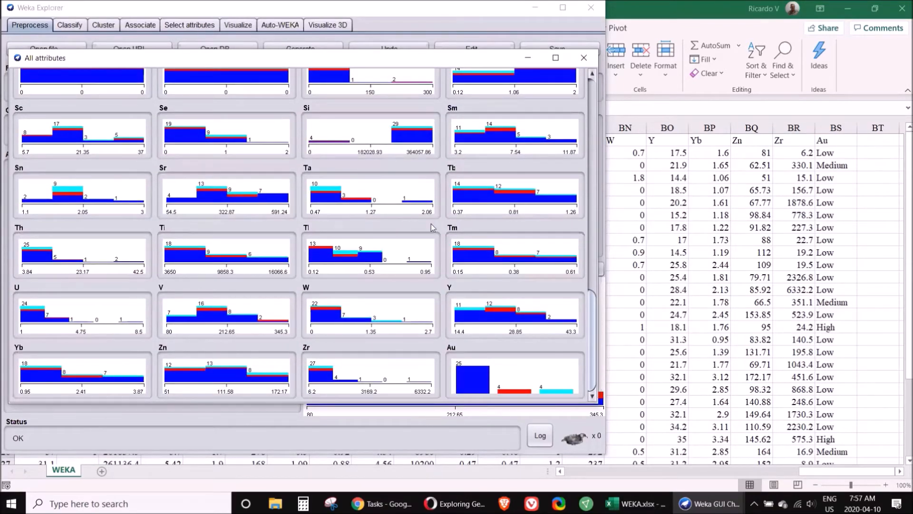
{"action": "left_click", "coordinate": [584, 57]}
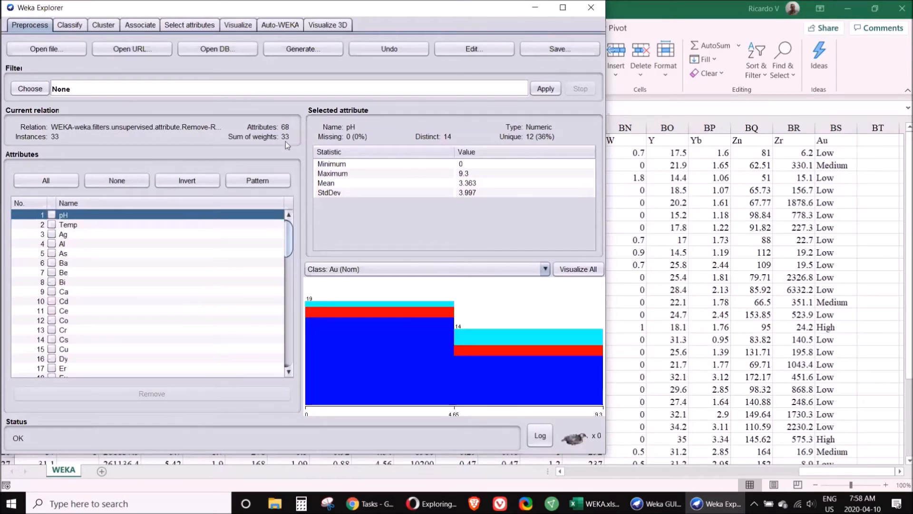
Step: Scroll through the WEKA1 relation's 57 attributes in the Preprocess list
{"action": "scroll", "scroll_direction": "down", "scroll_amount": 3}
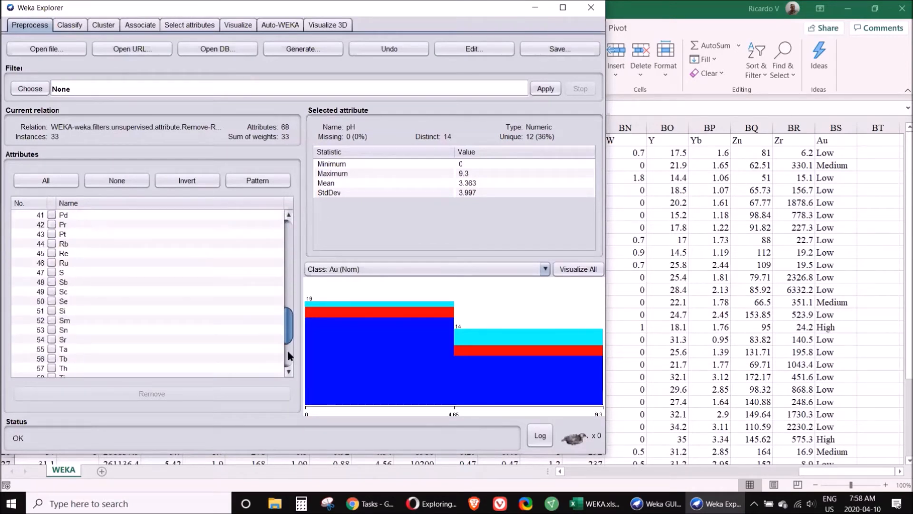
{"action": "scroll", "scroll_direction": "down", "scroll_amount": 3}
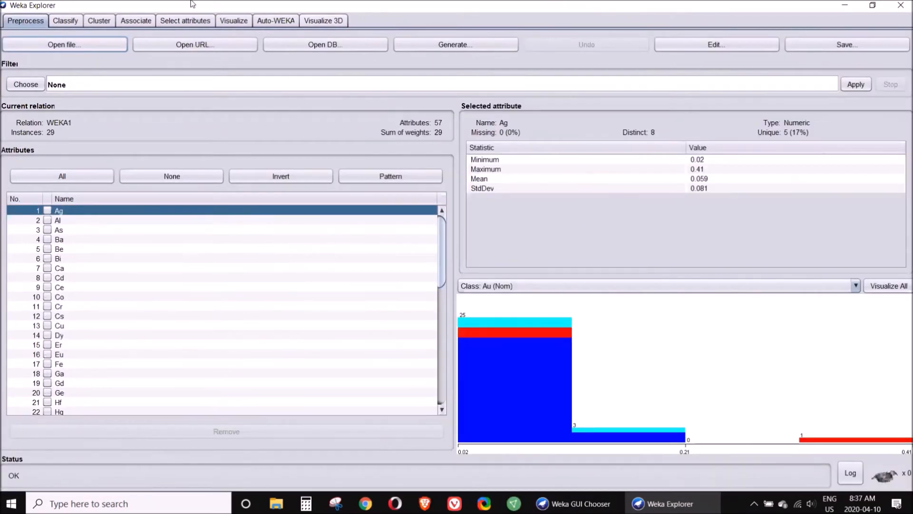
Step: In Classify, choose AttributeSelectedClassifier and bring up its parameter editor
{"action": "left_click", "coordinate": [65, 20]}
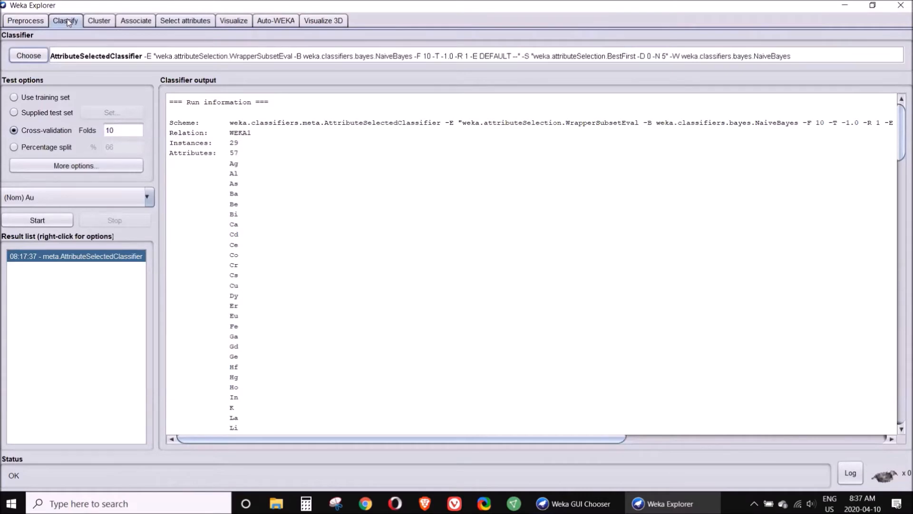
{"action": "left_click", "coordinate": [28, 55]}
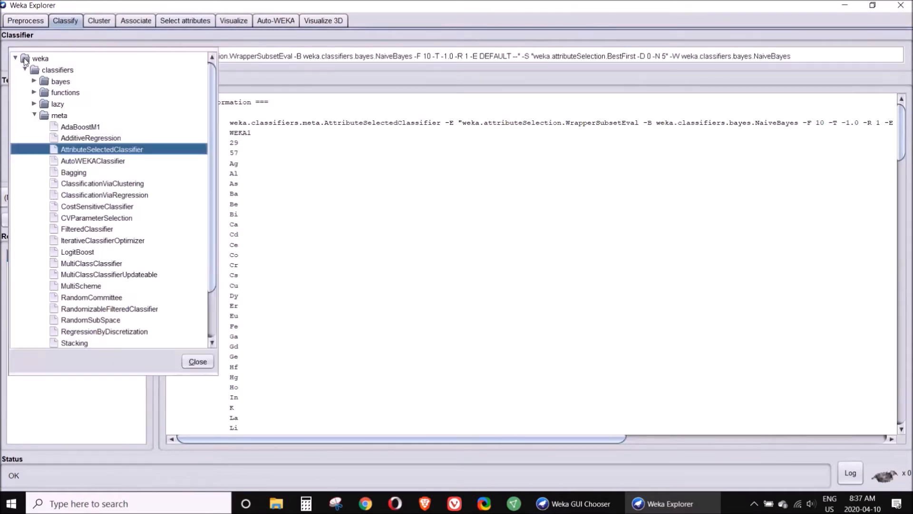
{"action": "mouse_move", "coordinate": [83, 163]}
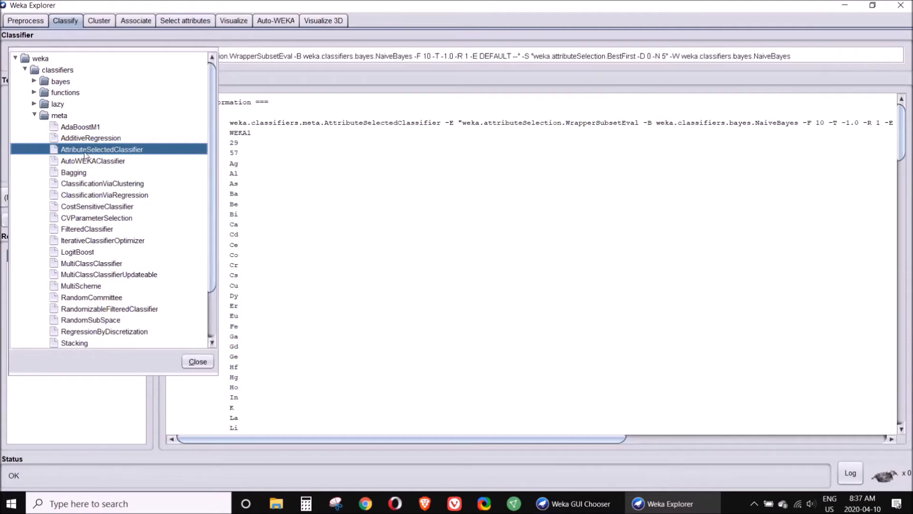
{"action": "mouse_move", "coordinate": [102, 150]}
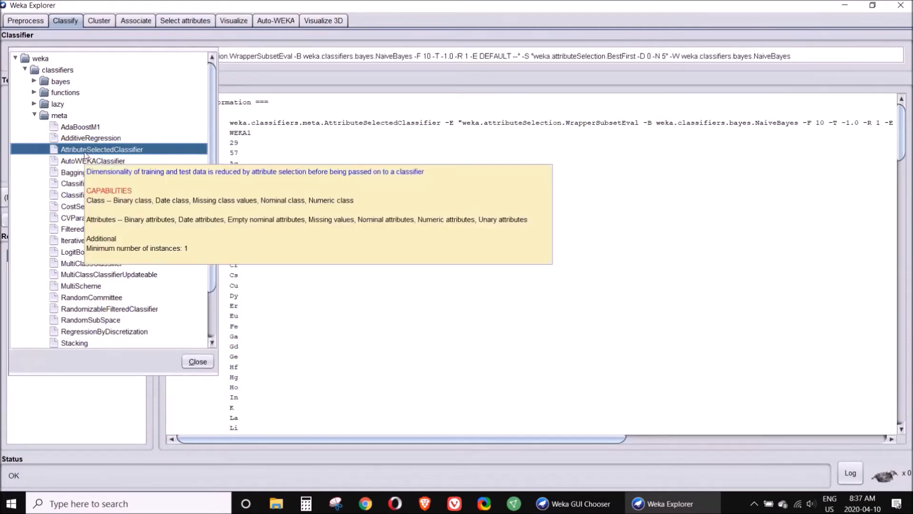
{"action": "left_click", "coordinate": [197, 361]}
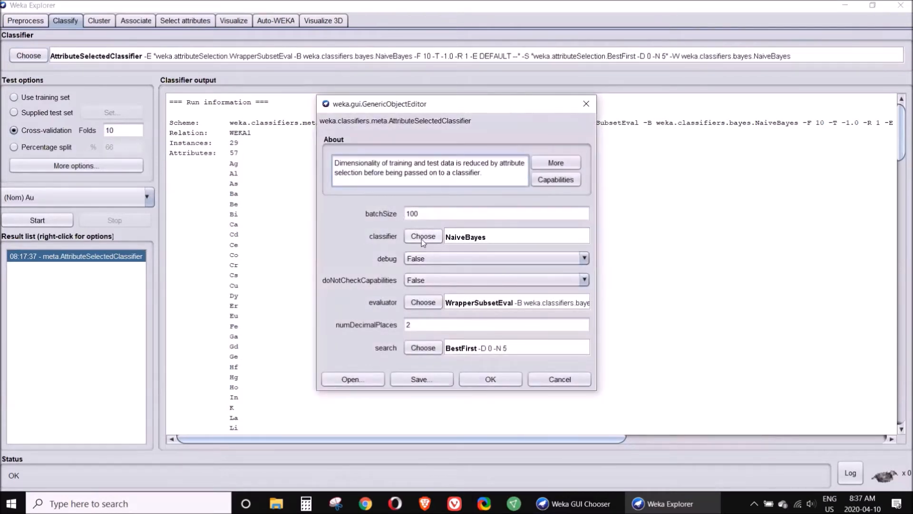
Step: Keep the NaiveBayes WrapperSubsetEval evaluator with BestFirst search and accept the classifier settings
{"action": "left_click", "coordinate": [422, 236]}
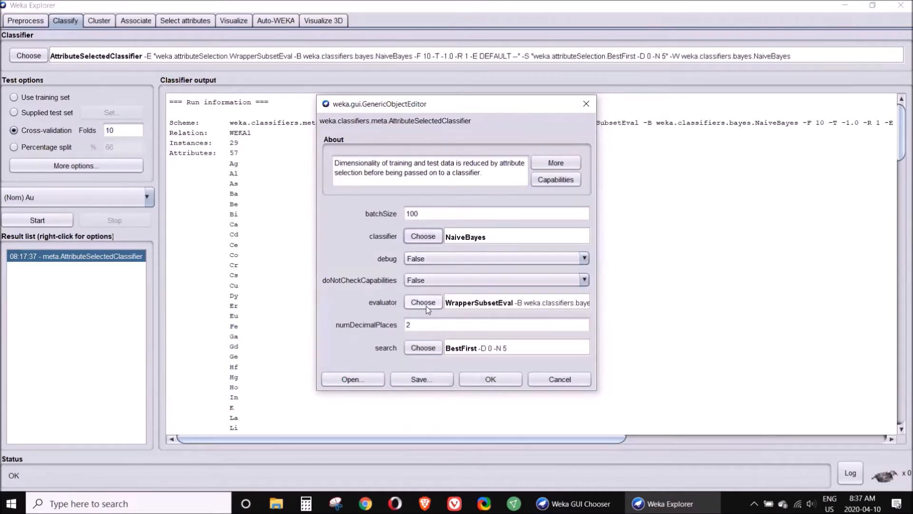
{"action": "mouse_move", "coordinate": [463, 312]}
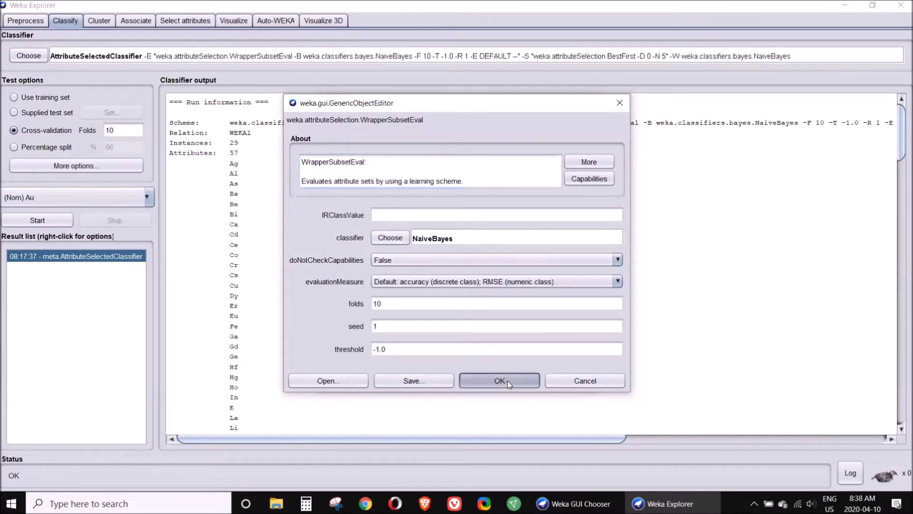
{"action": "left_click", "coordinate": [499, 381]}
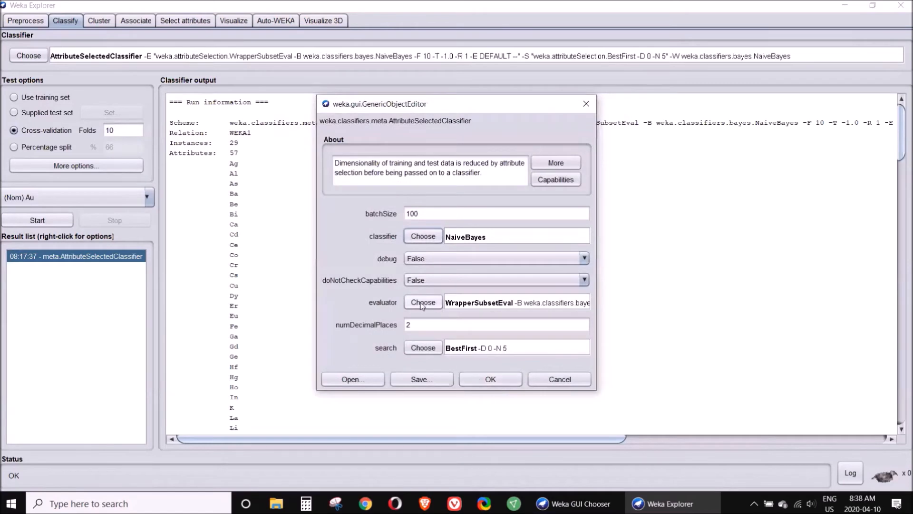
{"action": "mouse_move", "coordinate": [472, 349]}
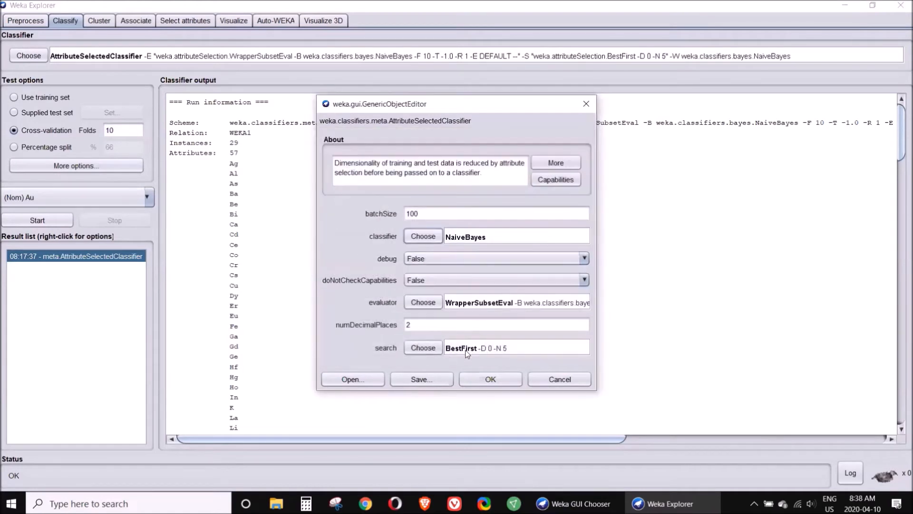
{"action": "left_click", "coordinate": [489, 379]}
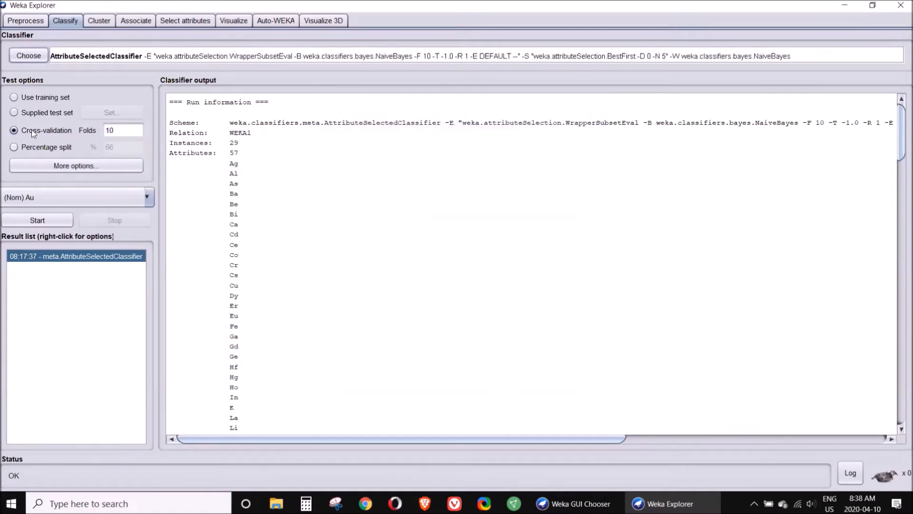
{"action": "mouse_move", "coordinate": [50, 220]}
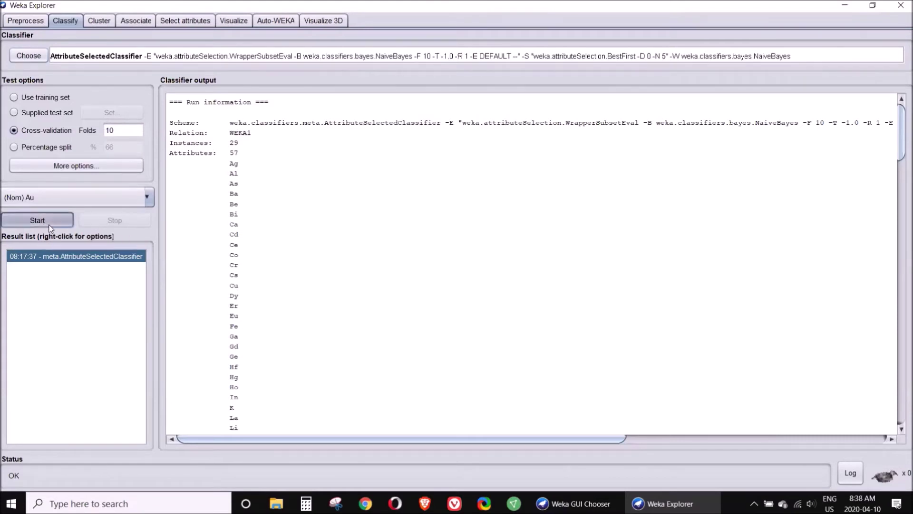
Step: Run 10-fold cross-validation and review the earlier run's 79.31% accuracy with six selected attributes
{"action": "left_click", "coordinate": [37, 220]}
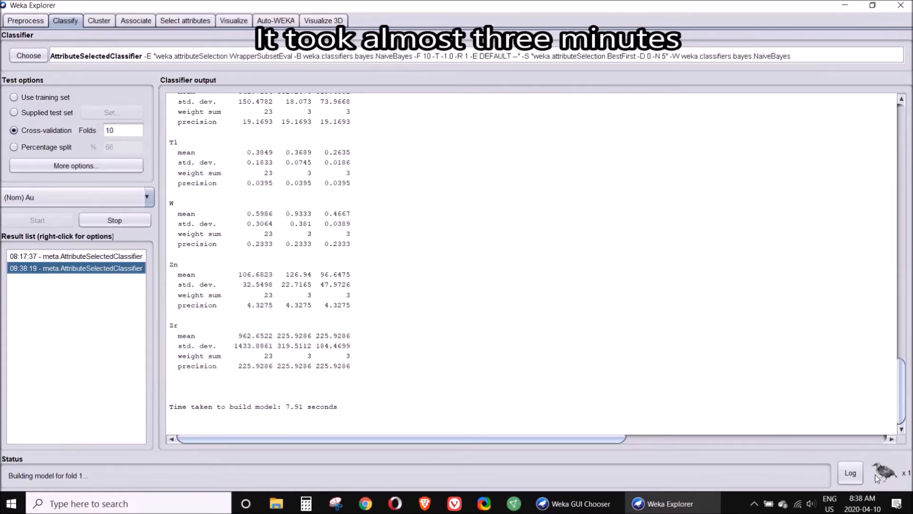
{"action": "left_click", "coordinate": [76, 256]}
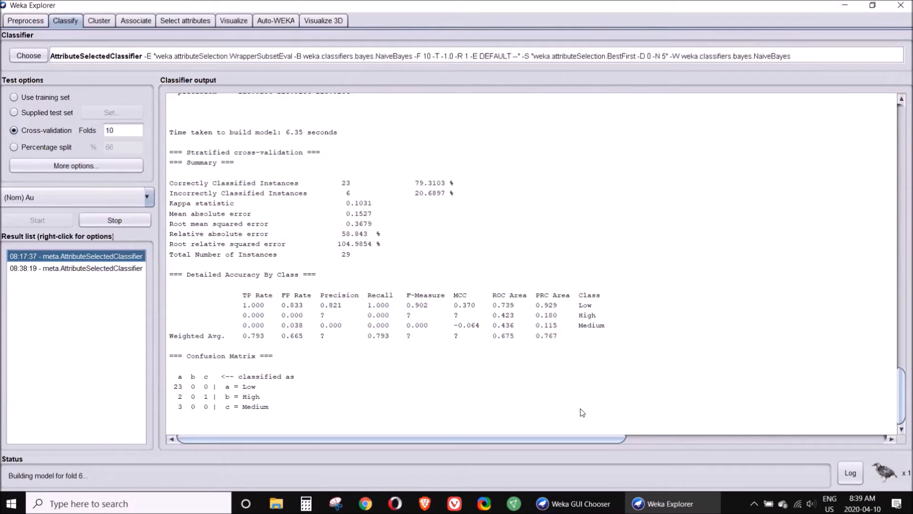
{"action": "mouse_move", "coordinate": [419, 208]}
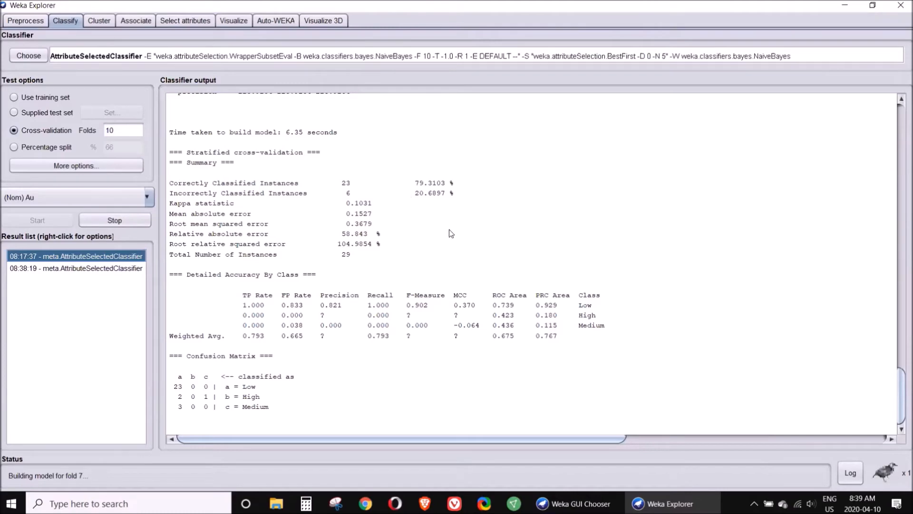
{"action": "scroll", "scroll_direction": "up", "scroll_amount": 3}
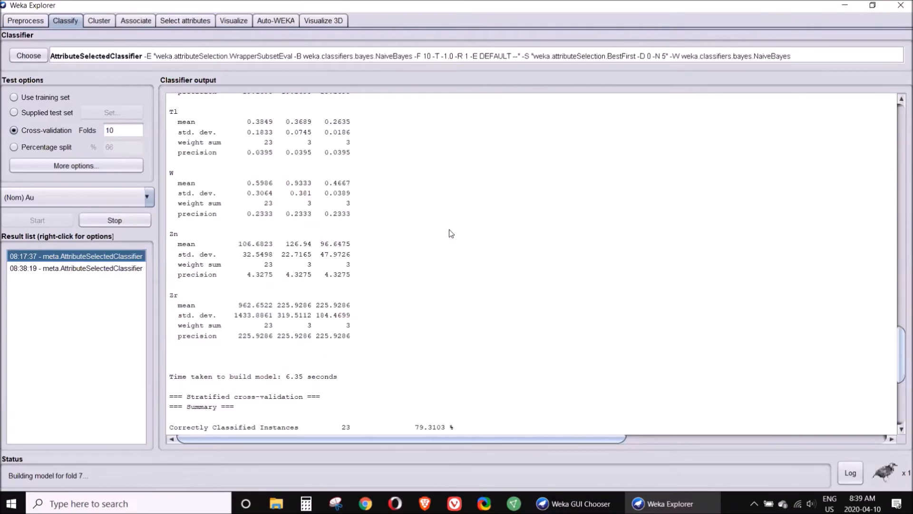
{"action": "scroll", "scroll_direction": "up", "scroll_amount": 3}
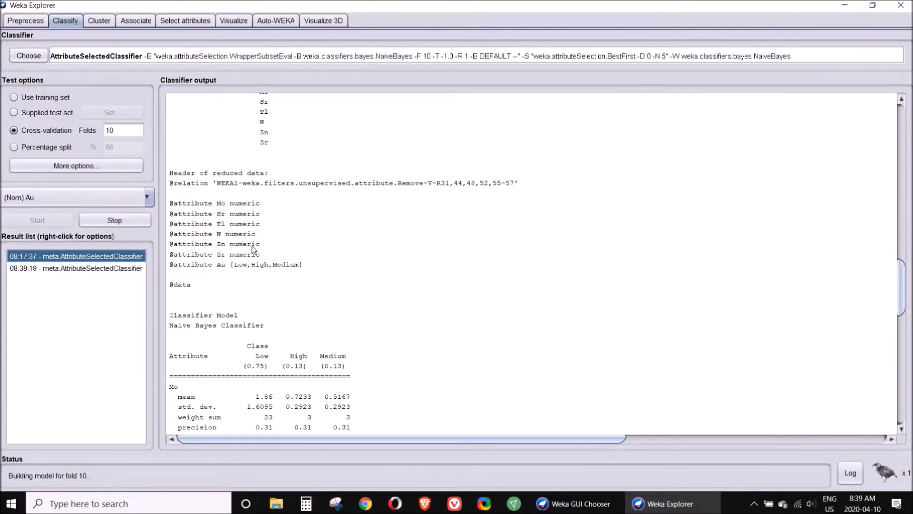
{"action": "mouse_move", "coordinate": [82, 33]}
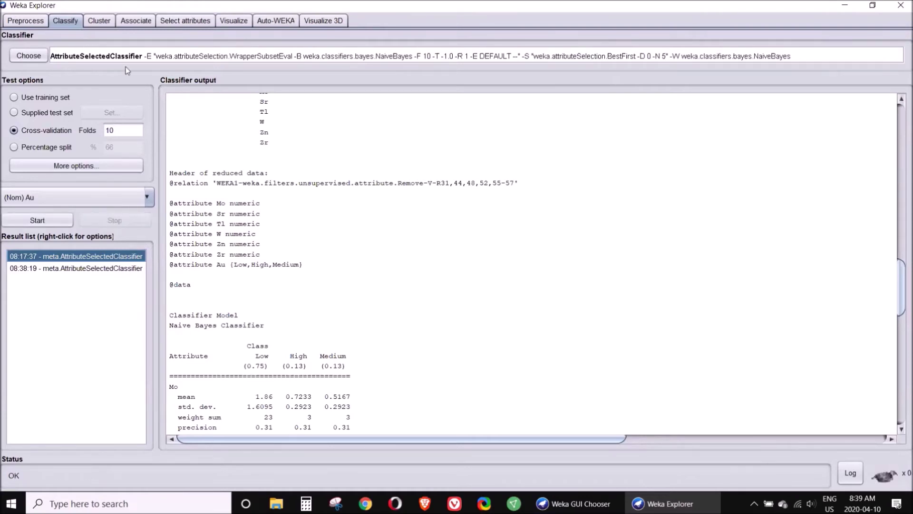
{"action": "mouse_move", "coordinate": [96, 56]}
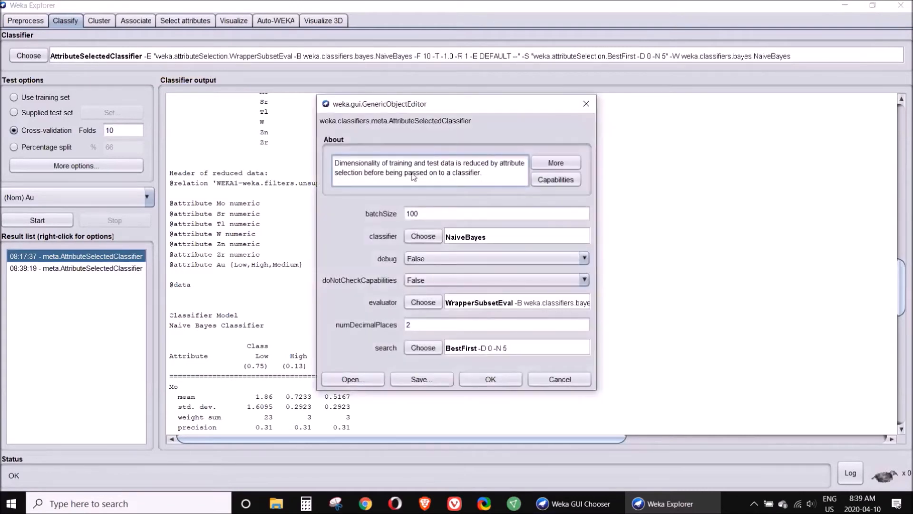
Step: Keep NaiveBayes as base classifier and switch the evaluator to CfsSubsetEval with BestFirst search
{"action": "left_click", "coordinate": [422, 236]}
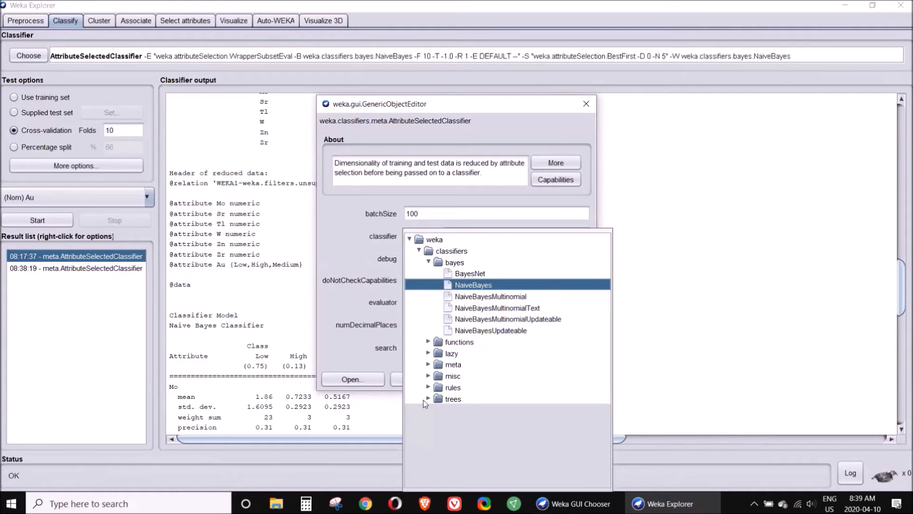
{"action": "left_click", "coordinate": [429, 399]}
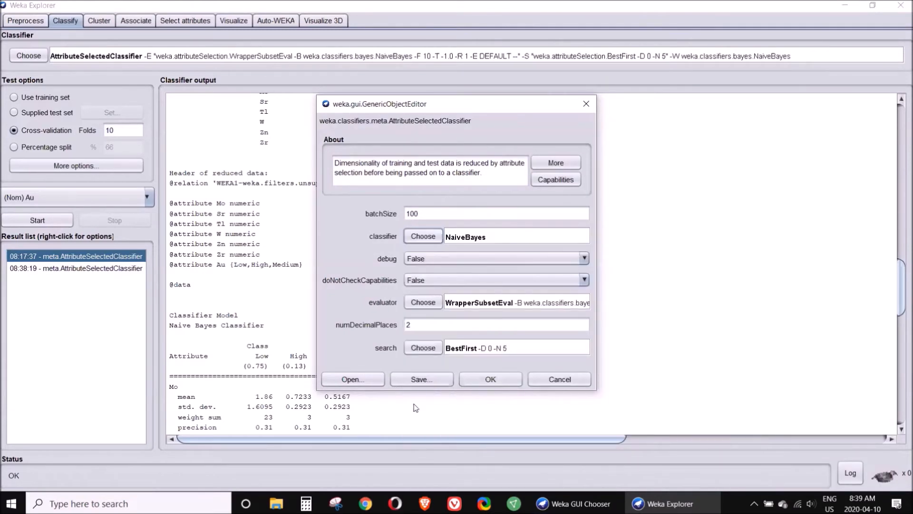
{"action": "mouse_move", "coordinate": [421, 301]}
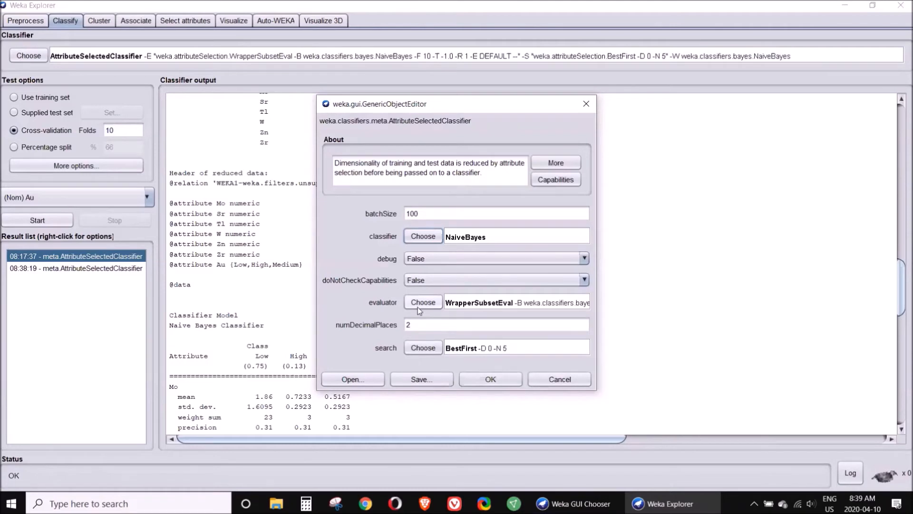
{"action": "left_click", "coordinate": [422, 302]}
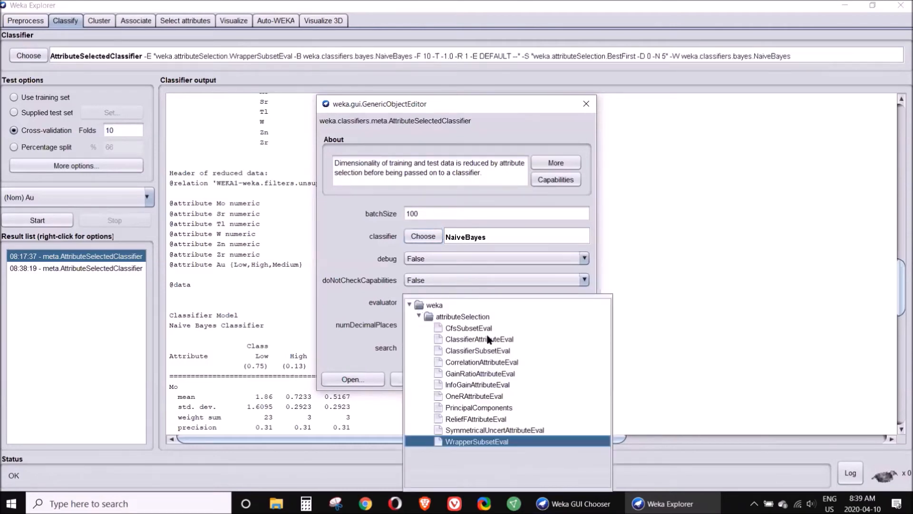
{"action": "mouse_move", "coordinate": [476, 331]}
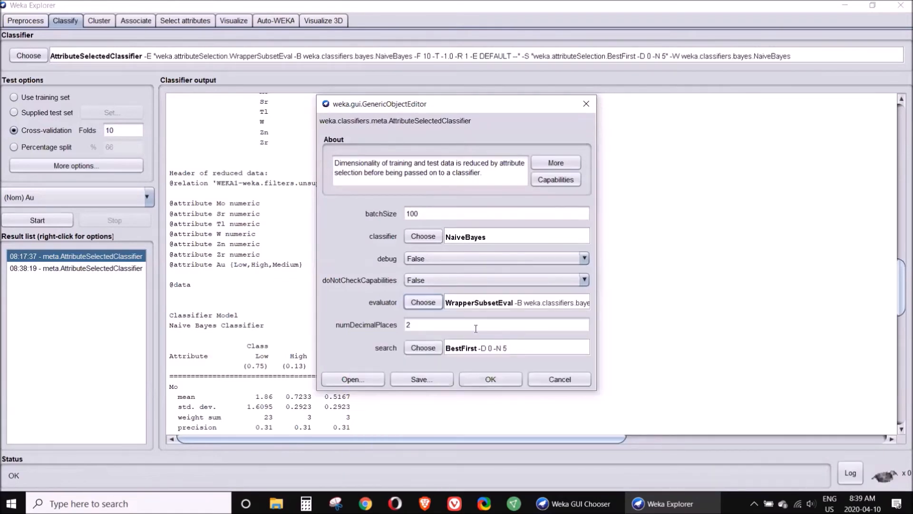
{"action": "mouse_move", "coordinate": [430, 289]}
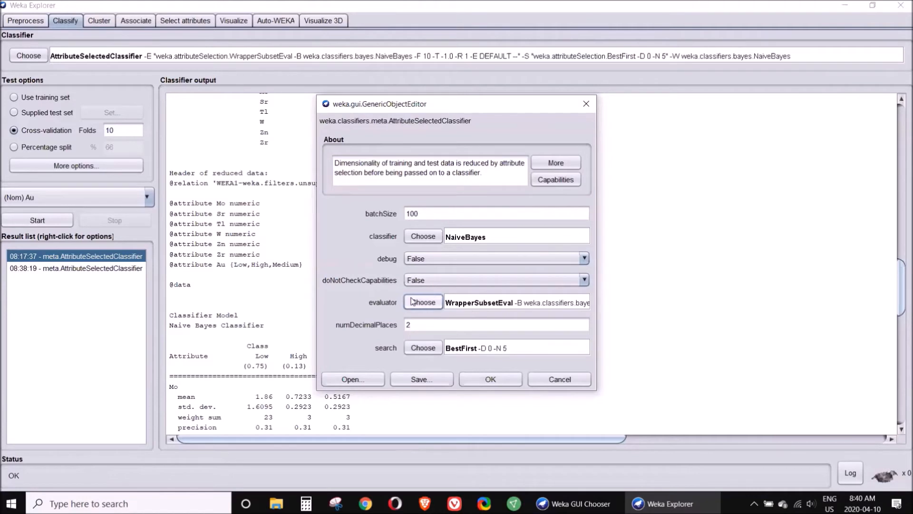
{"action": "left_click", "coordinate": [421, 301]}
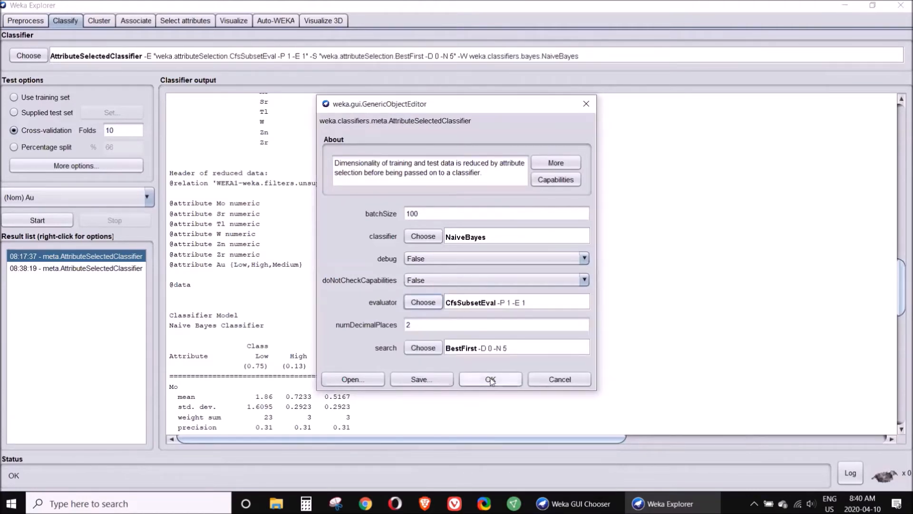
{"action": "left_click", "coordinate": [490, 380]}
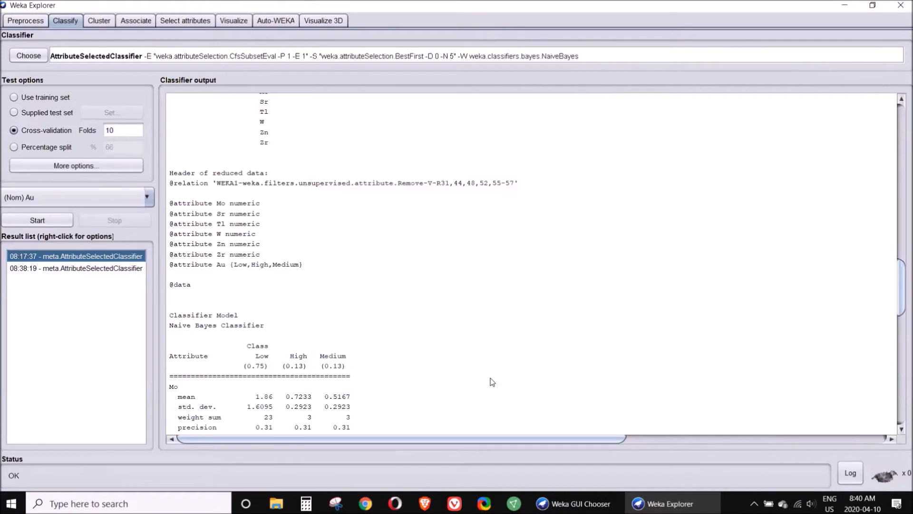
{"action": "mouse_move", "coordinate": [37, 220]}
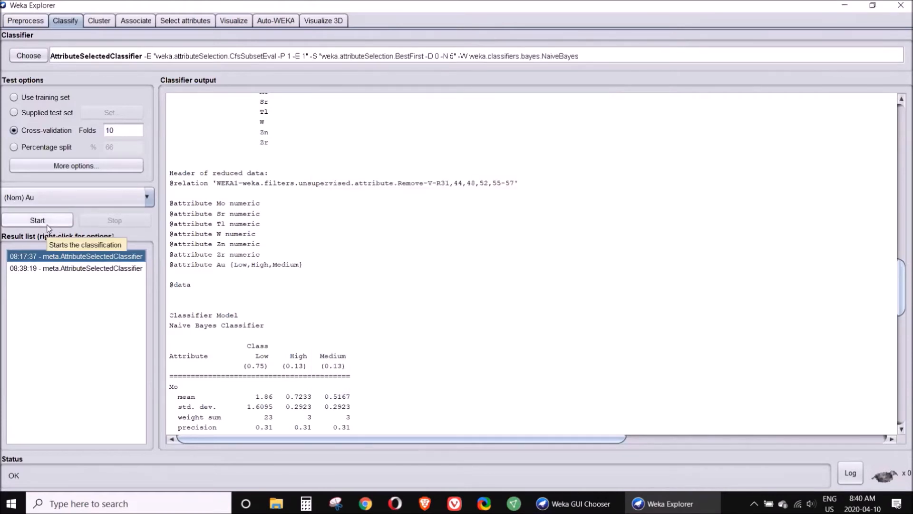
Step: Cross-validate the CfsSubsetEval classifier: 75.8621% correct with only Ag selected
{"action": "left_click", "coordinate": [37, 219]}
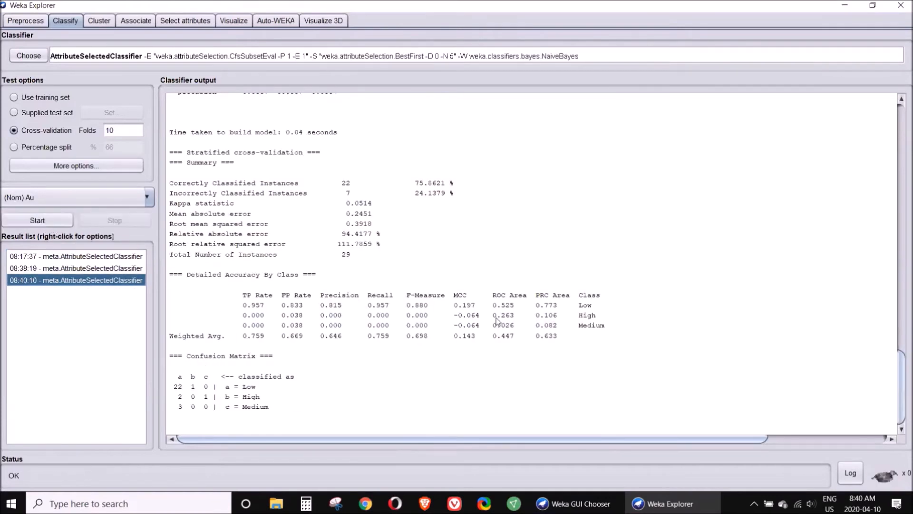
{"action": "scroll", "scroll_direction": "up", "scroll_amount": 3}
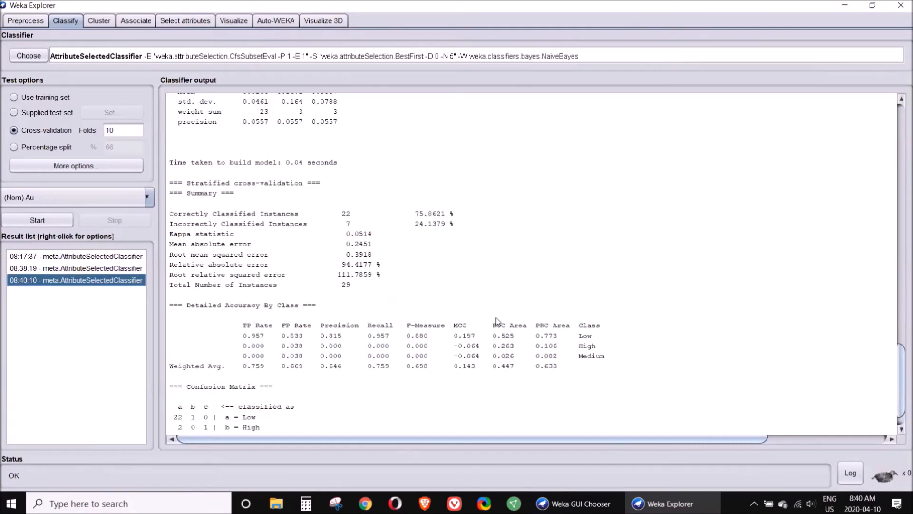
{"action": "scroll", "scroll_direction": "up", "scroll_amount": 3}
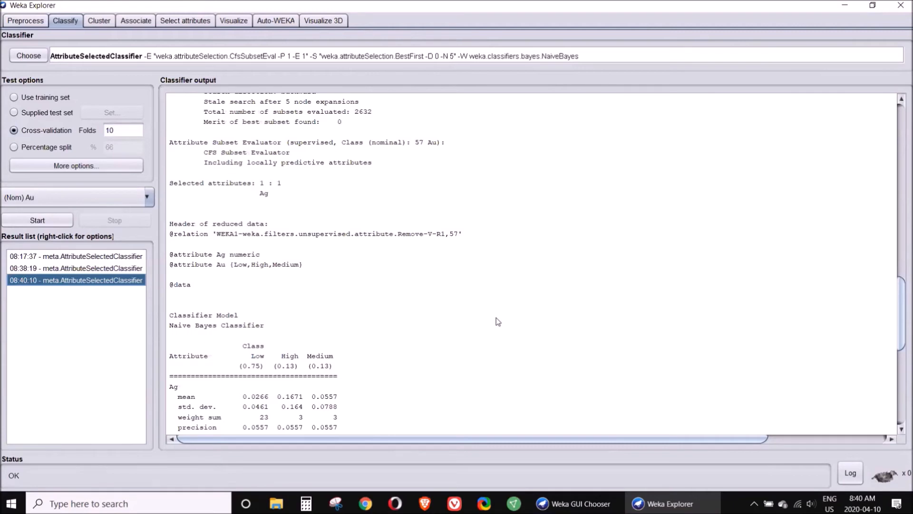
{"action": "mouse_move", "coordinate": [198, 272]}
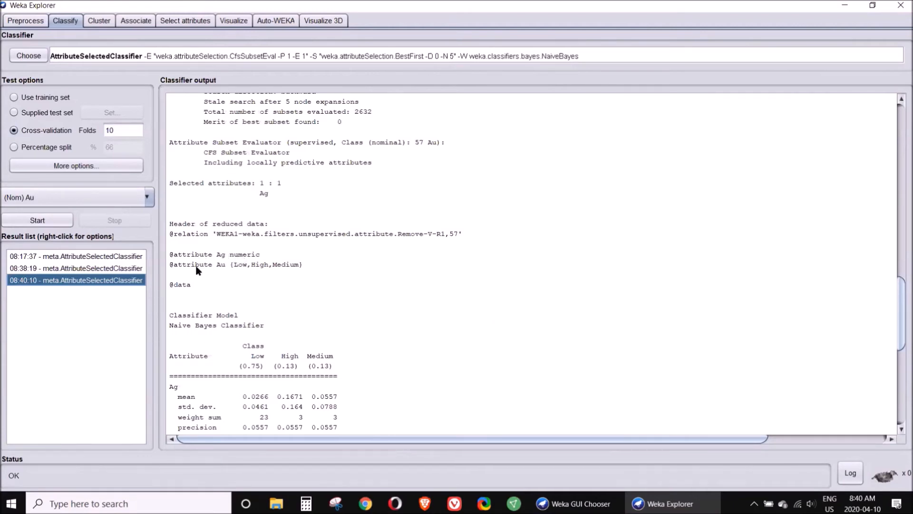
{"action": "mouse_move", "coordinate": [253, 253]}
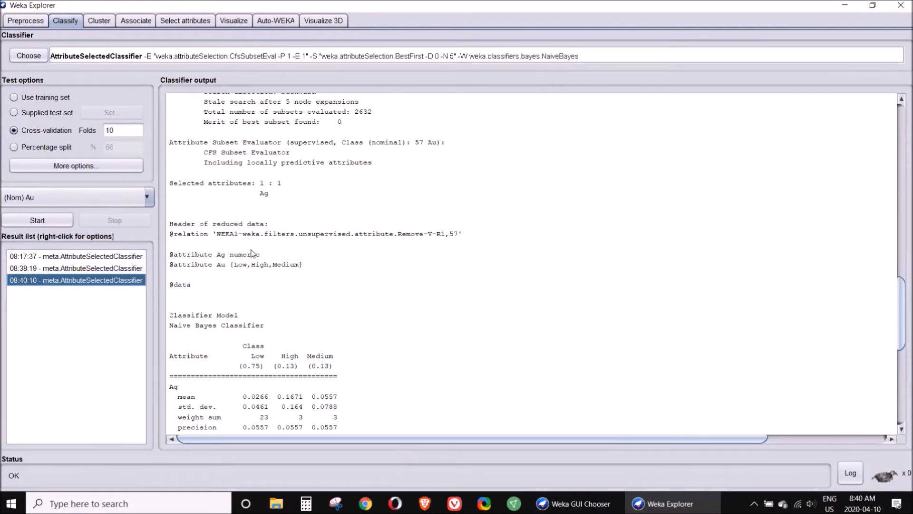
{"action": "mouse_move", "coordinate": [211, 286]}
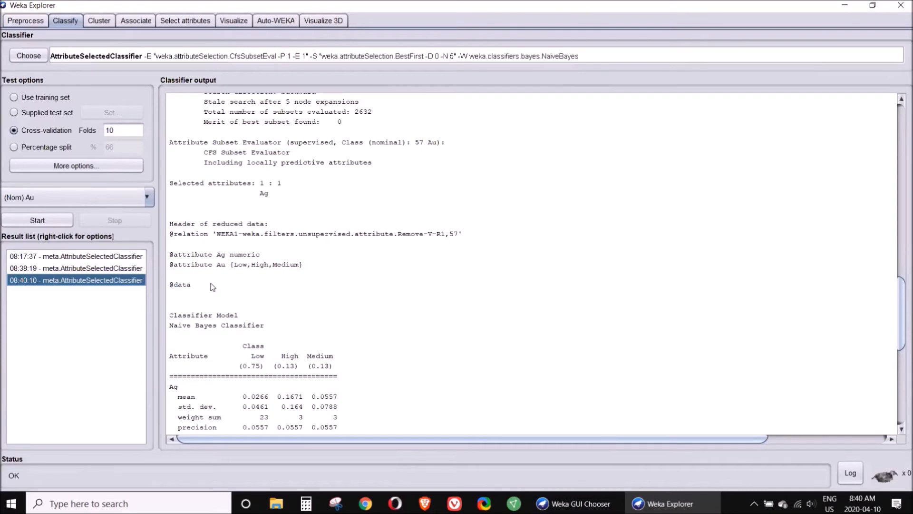
{"action": "mouse_move", "coordinate": [240, 259]}
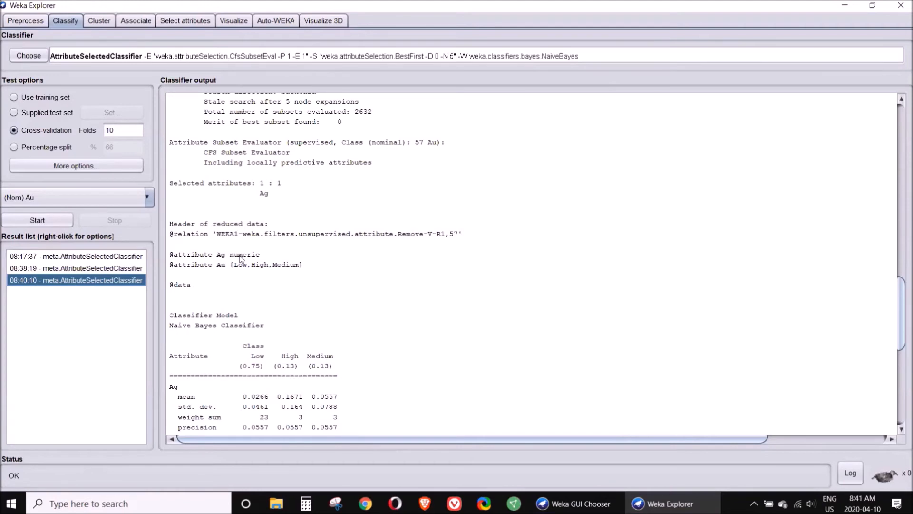
{"action": "mouse_move", "coordinate": [36, 3]}
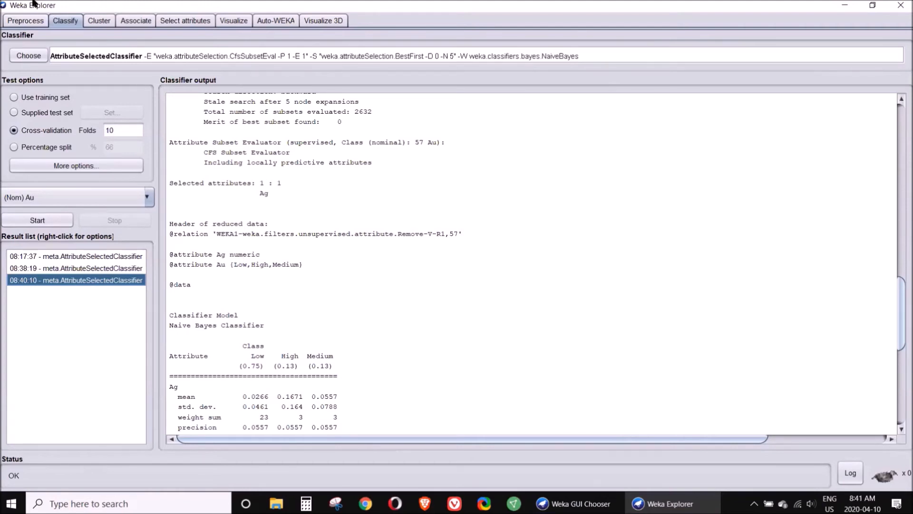
Step: Load Cluster analysis.csv from the Desktop, giving 33 instances and 71 attributes with Au numeric
{"action": "left_click", "coordinate": [24, 20]}
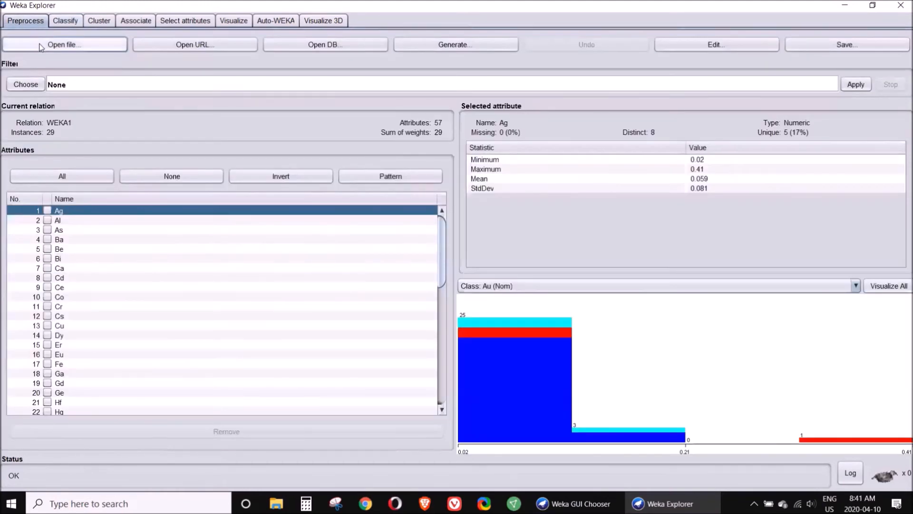
{"action": "left_click", "coordinate": [64, 45]}
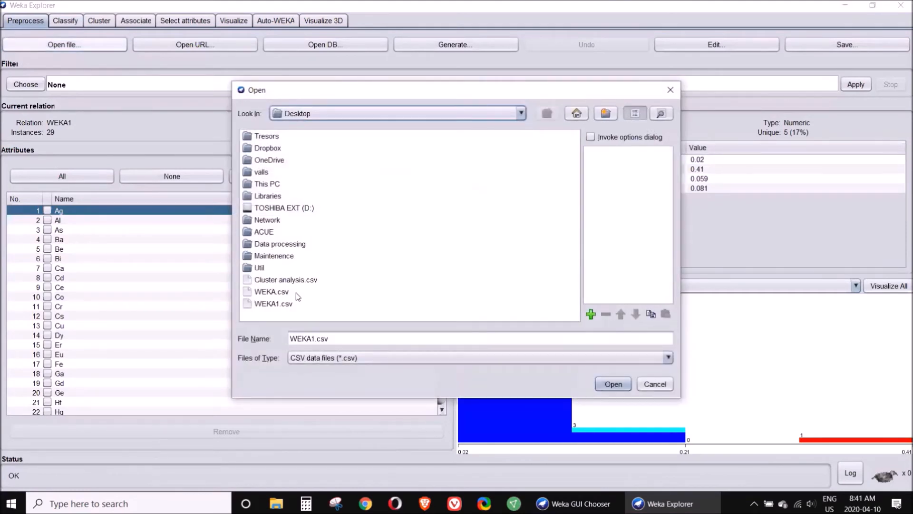
{"action": "left_click", "coordinate": [286, 280]}
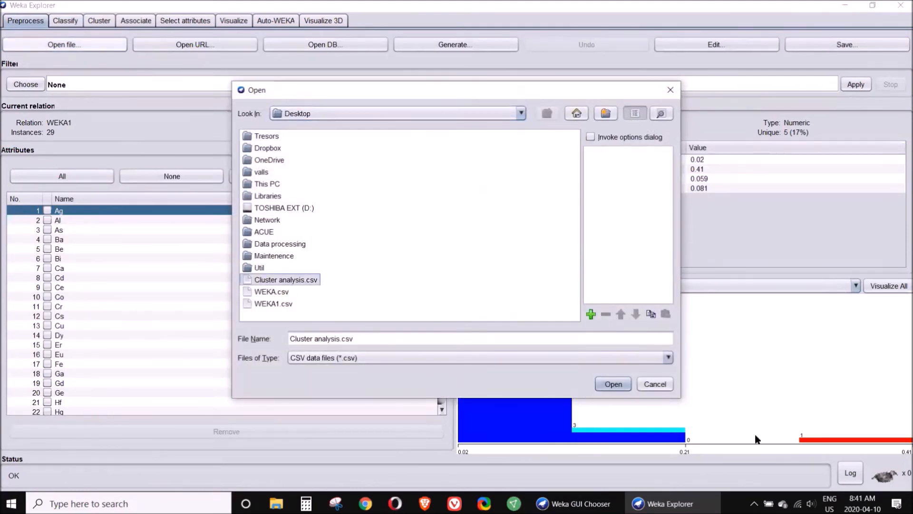
{"action": "left_click", "coordinate": [611, 384]}
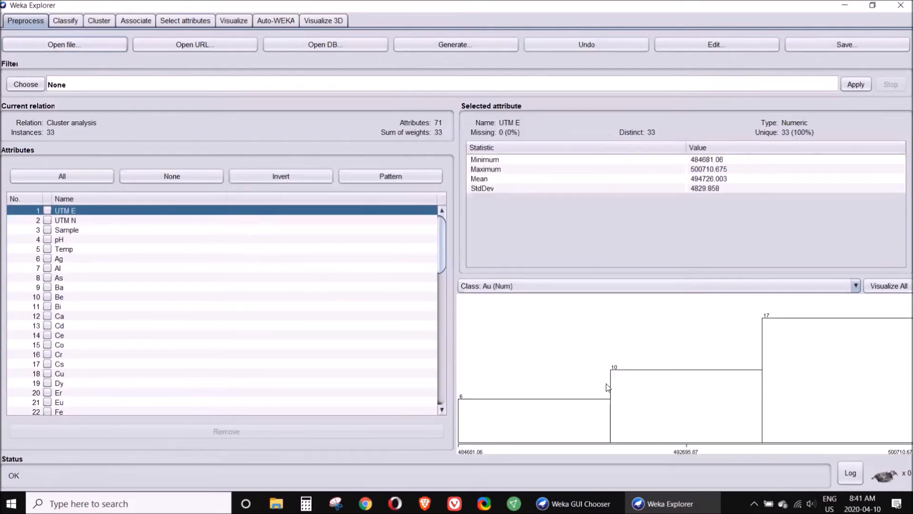
{"action": "scroll", "scroll_direction": "down", "scroll_amount": 3}
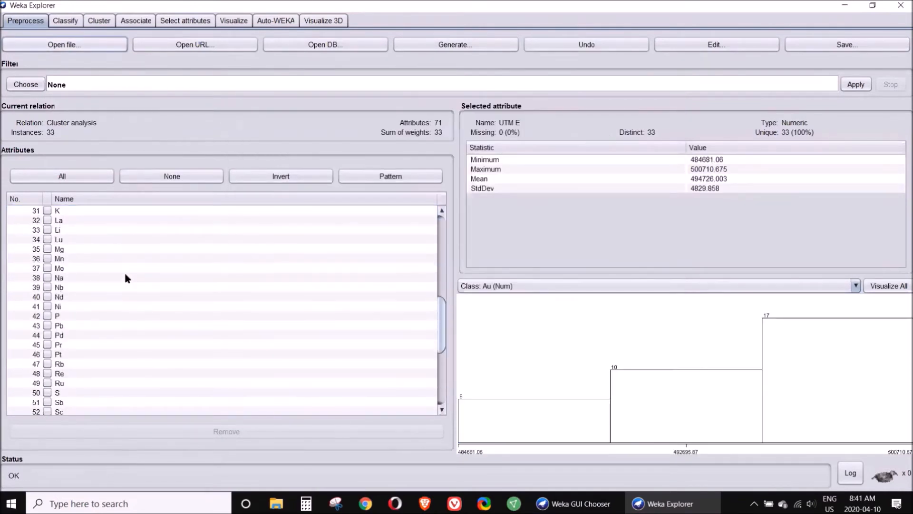
{"action": "scroll", "scroll_direction": "down", "scroll_amount": 3}
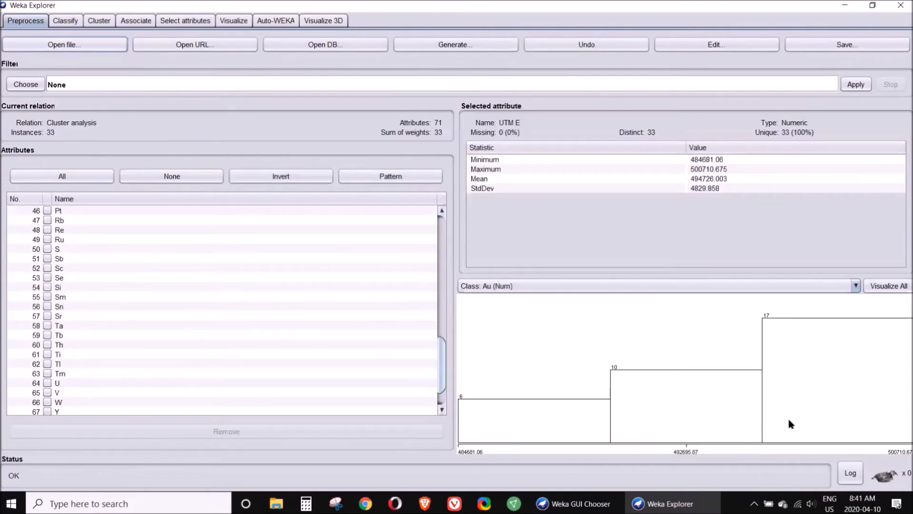
{"action": "mouse_move", "coordinate": [697, 422]}
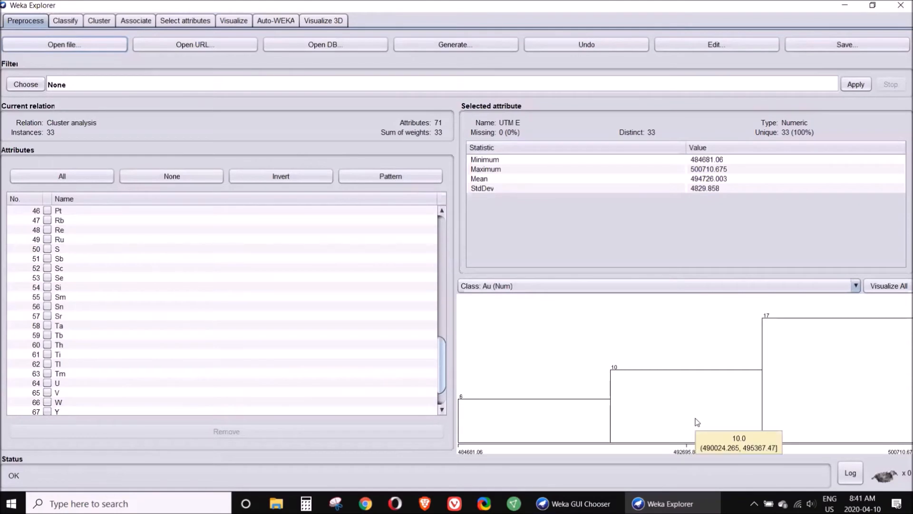
{"action": "mouse_move", "coordinate": [98, 20]}
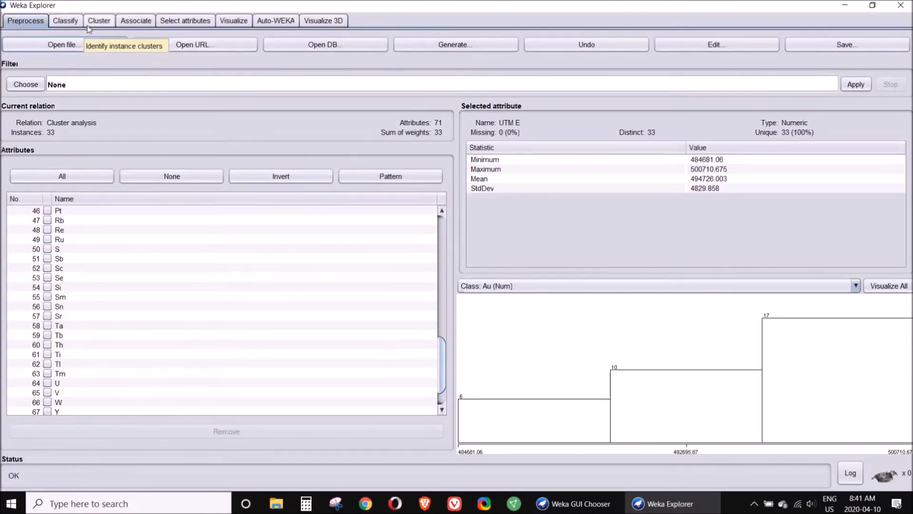
Step: Run XMeans clustering on the data, yielding clusters of 13 (39%) and 20 (61%) instances
{"action": "left_click", "coordinate": [98, 20]}
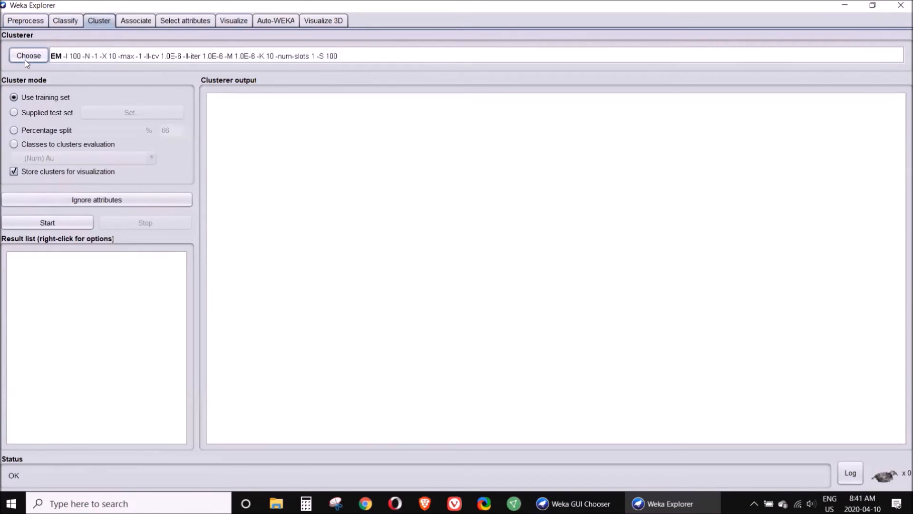
{"action": "left_click", "coordinate": [28, 55]}
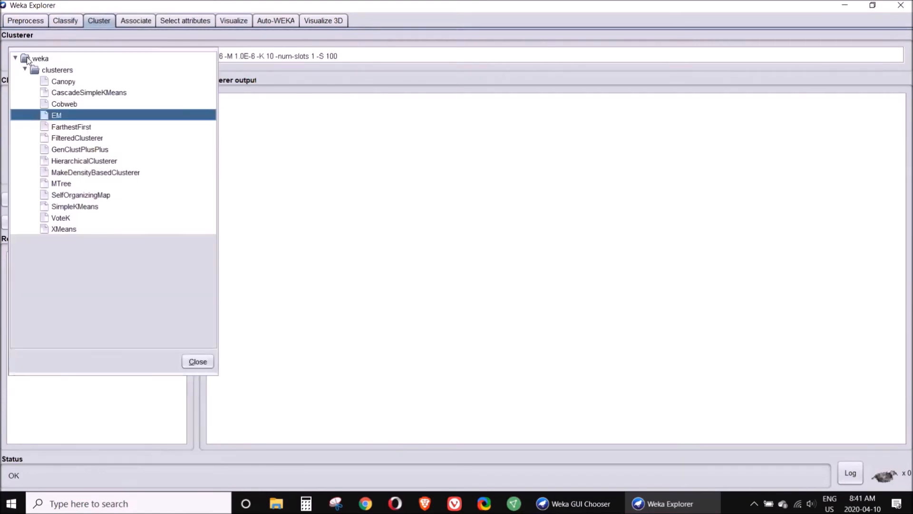
{"action": "mouse_move", "coordinate": [65, 234]}
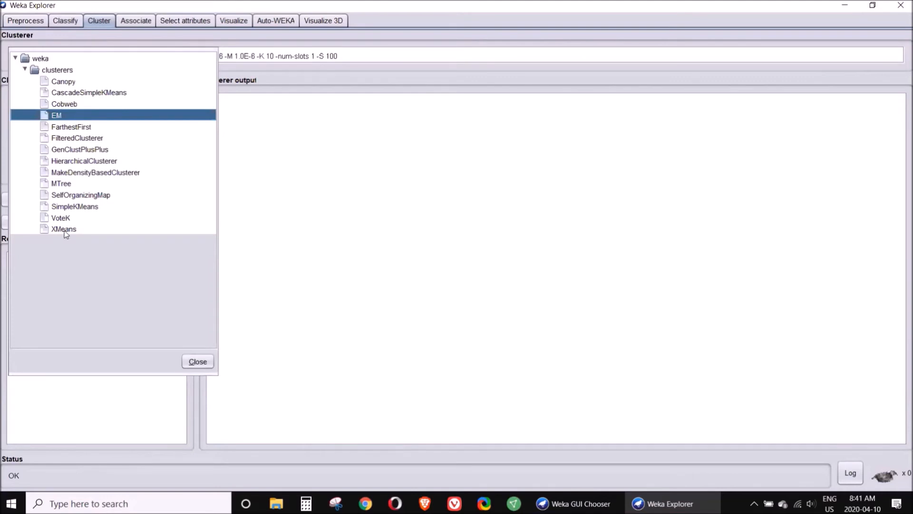
{"action": "double_click", "coordinate": [64, 230]}
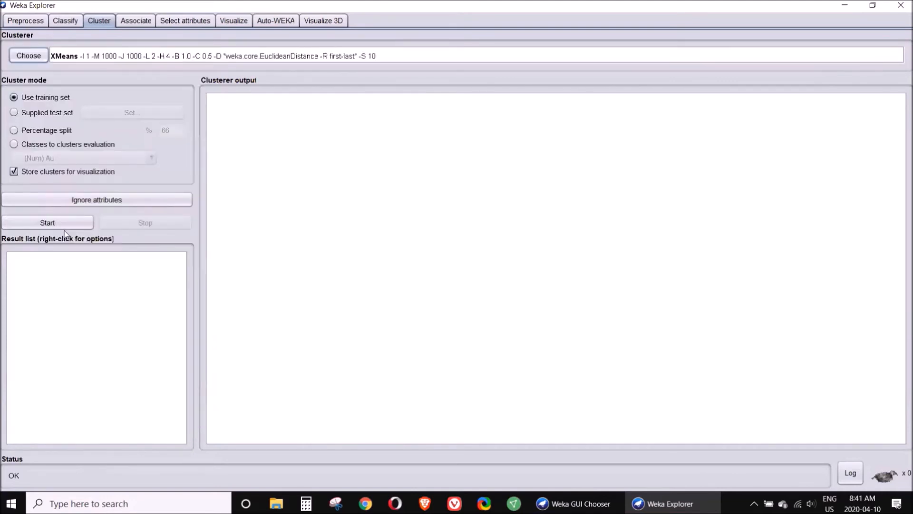
{"action": "left_click", "coordinate": [47, 223]}
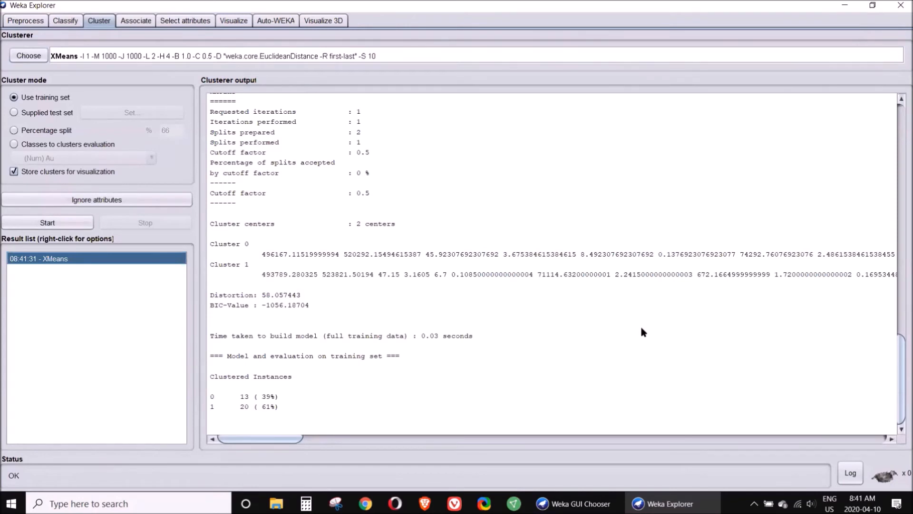
{"action": "mouse_move", "coordinate": [248, 401]}
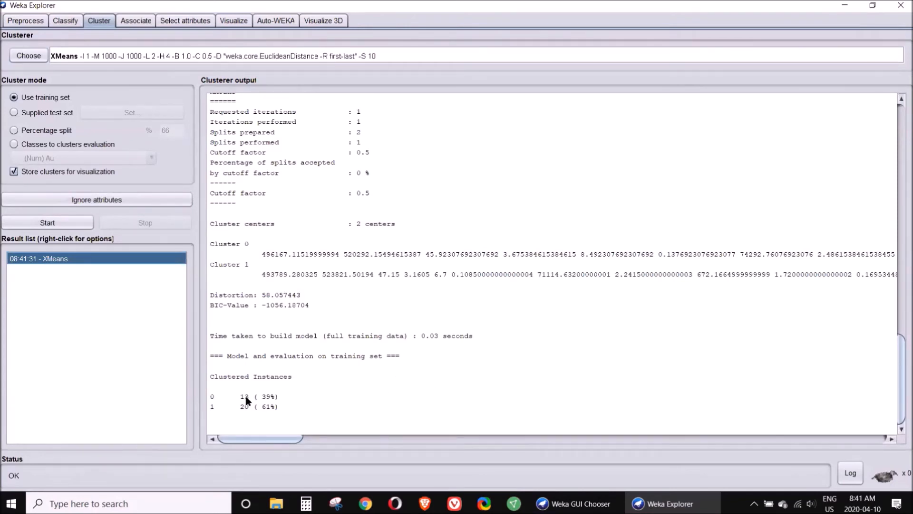
{"action": "mouse_move", "coordinate": [208, 407]}
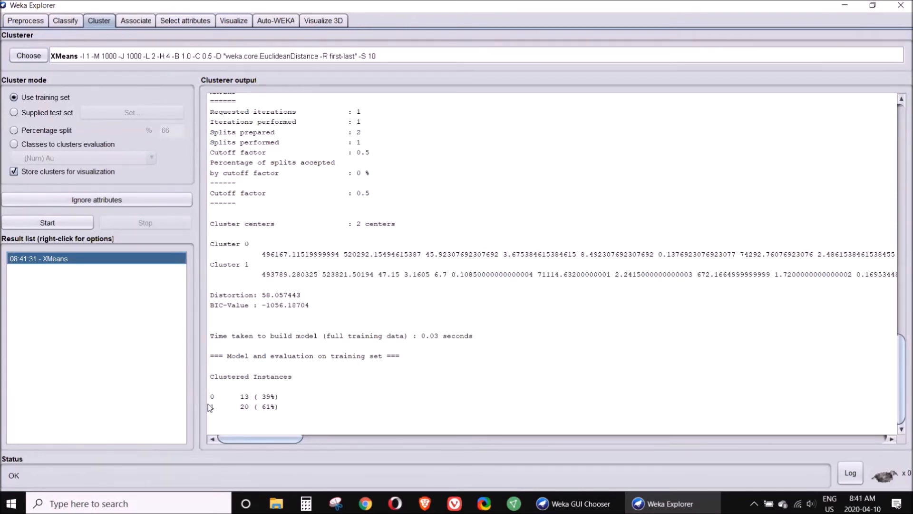
{"action": "mouse_move", "coordinate": [236, 422]}
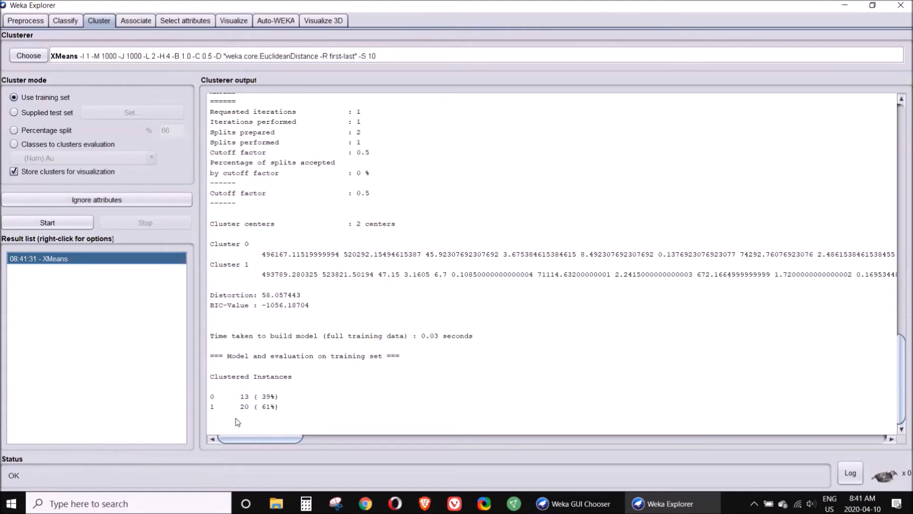
{"action": "mouse_move", "coordinate": [275, 412]}
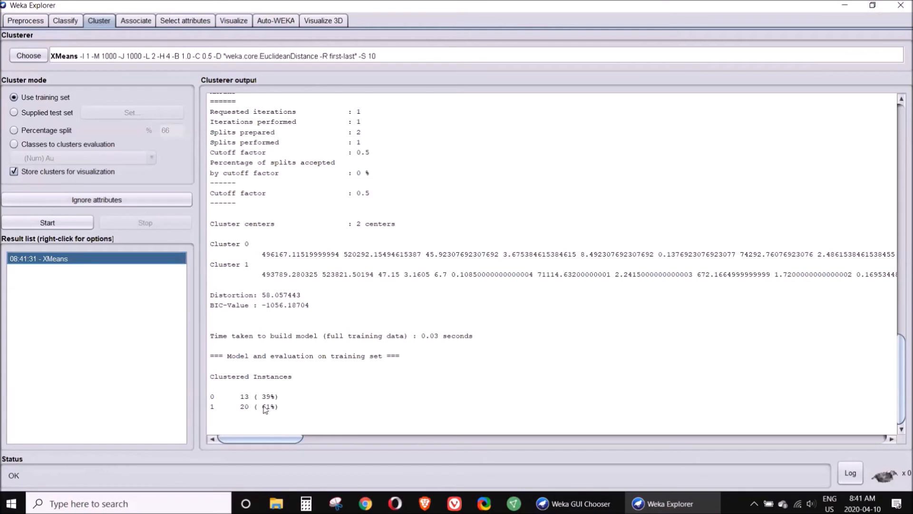
{"action": "mouse_move", "coordinate": [220, 412]}
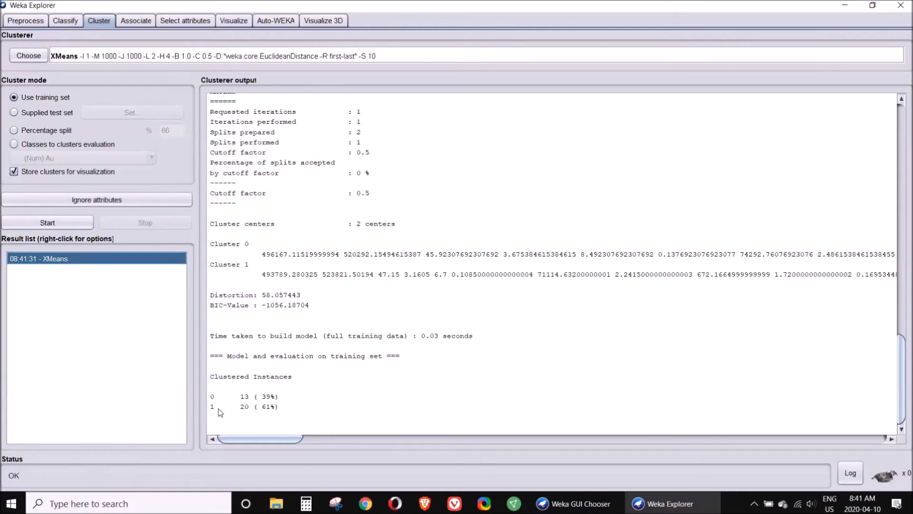
{"action": "mouse_move", "coordinate": [275, 401]}
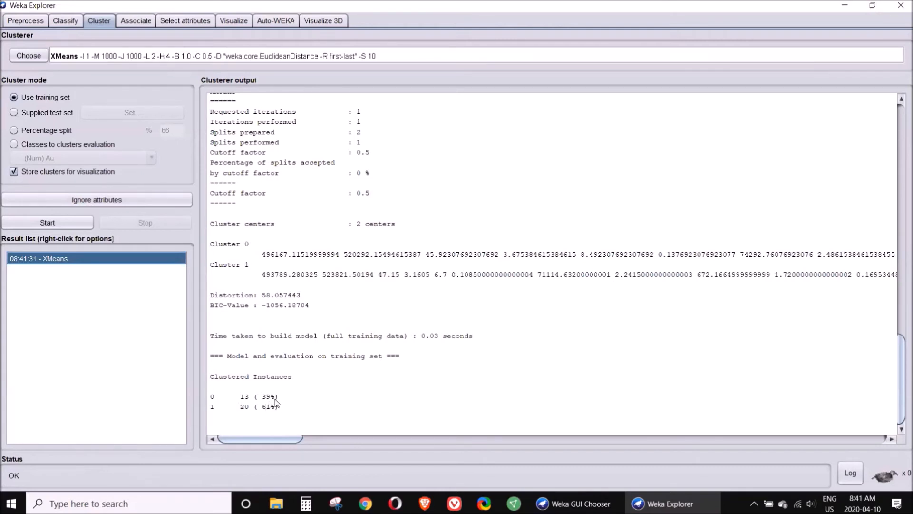
{"action": "mouse_move", "coordinate": [309, 409]}
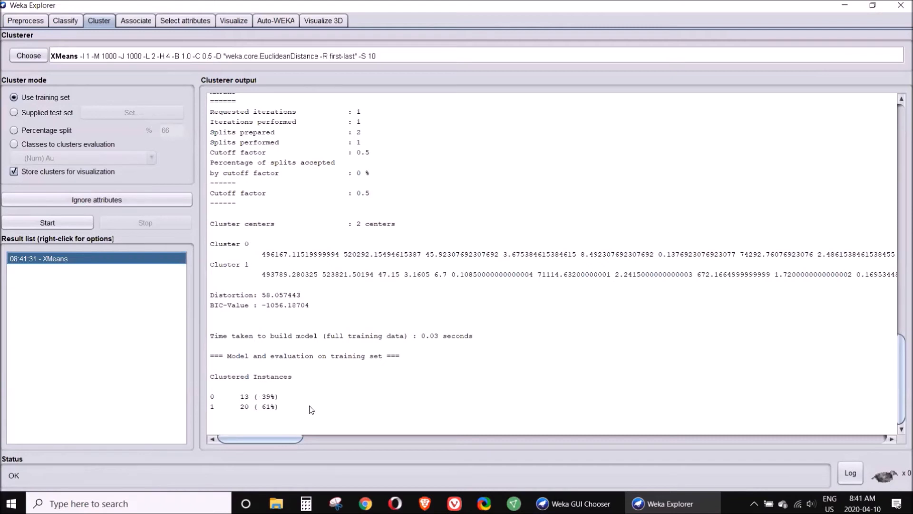
{"action": "scroll", "scroll_direction": "up", "scroll_amount": 3}
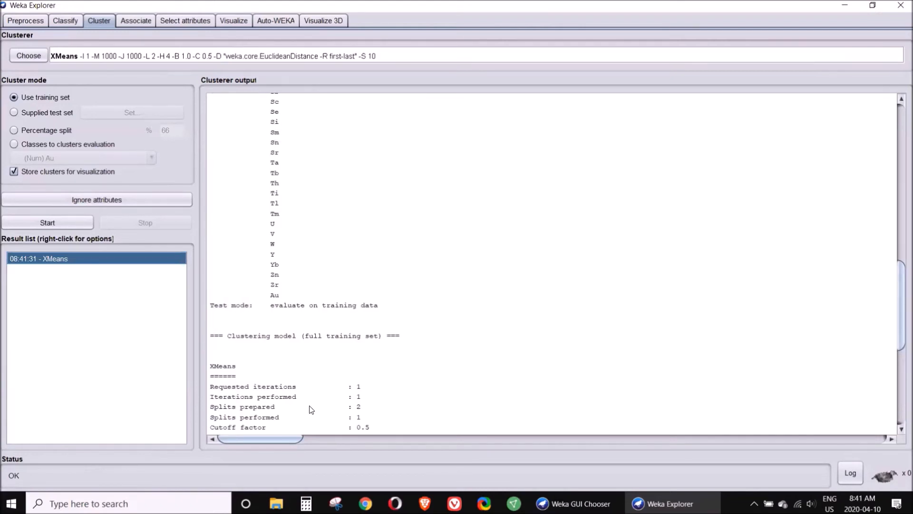
Step: Reload WEKA1.csv in Preprocess: 29 instances, 57 attributes, Au nominal
{"action": "left_click", "coordinate": [24, 20]}
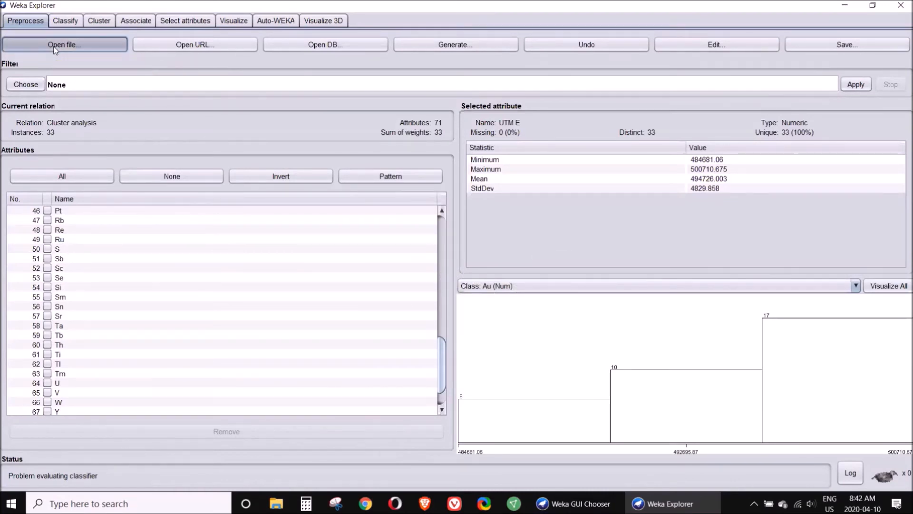
{"action": "left_click", "coordinate": [64, 45]}
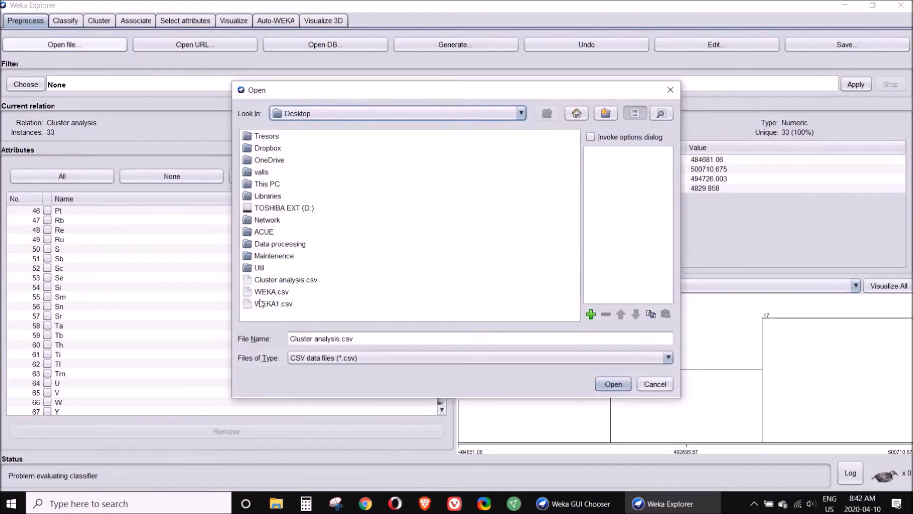
{"action": "left_click", "coordinate": [612, 383]}
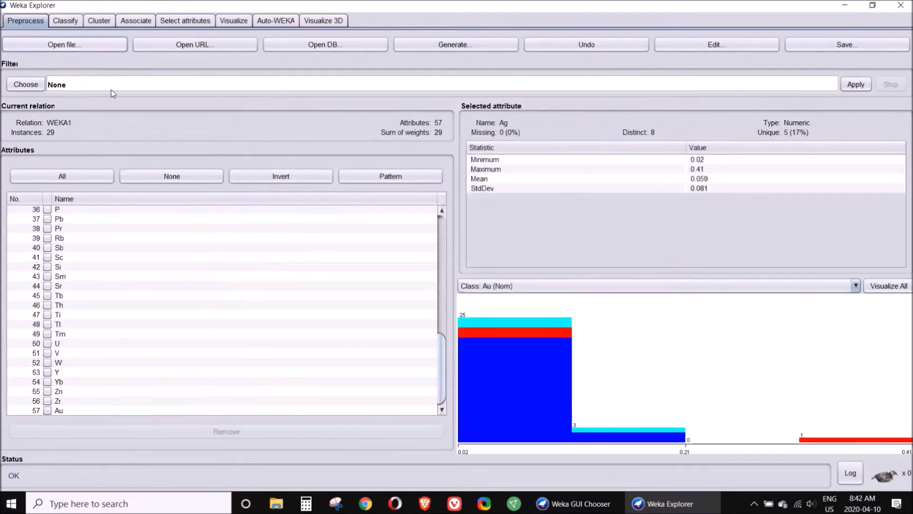
{"action": "left_click", "coordinate": [65, 20]}
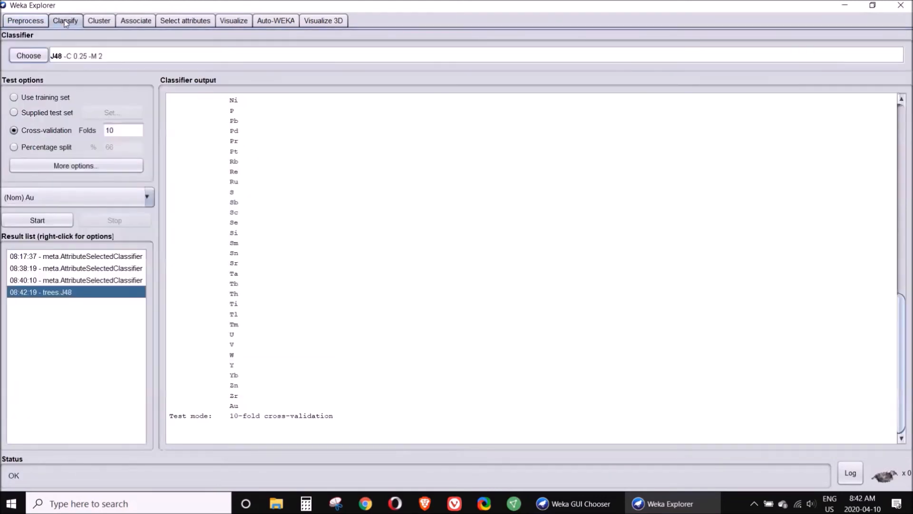
{"action": "left_click", "coordinate": [28, 55]}
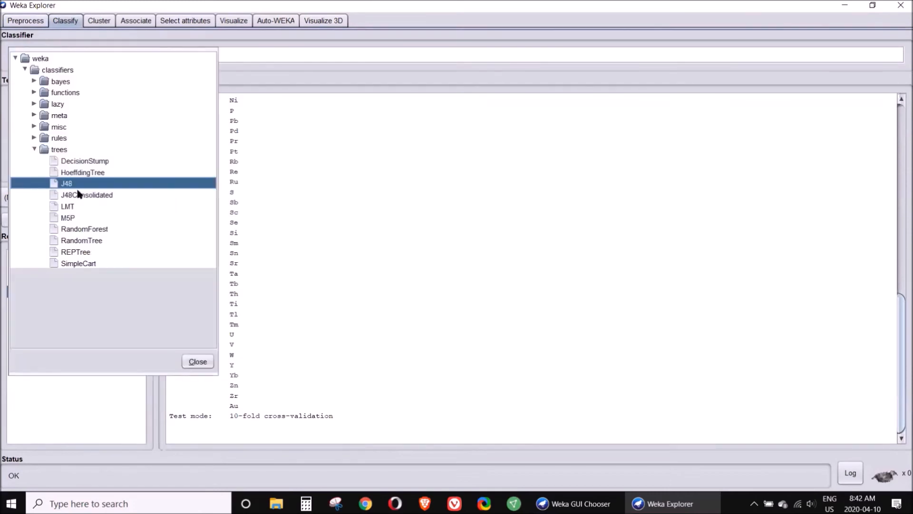
{"action": "mouse_move", "coordinate": [80, 189]}
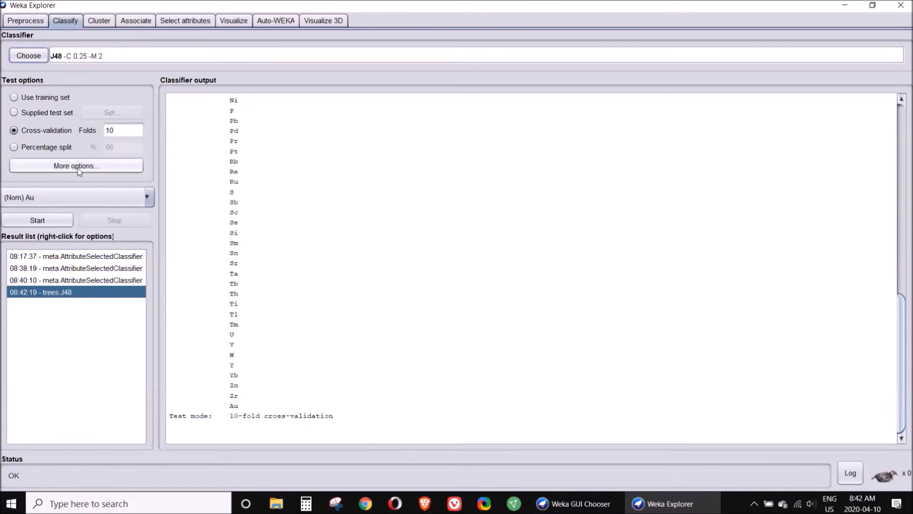
{"action": "mouse_move", "coordinate": [37, 220]}
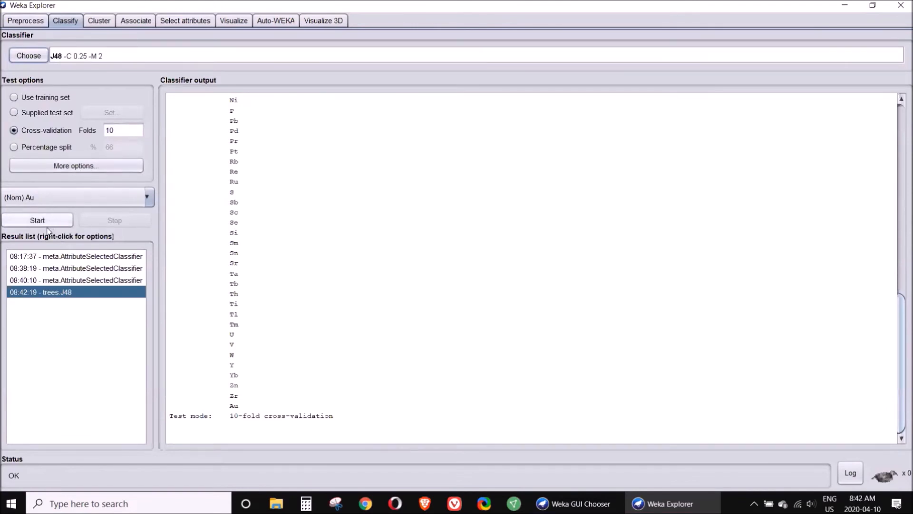
{"action": "left_click", "coordinate": [37, 220]}
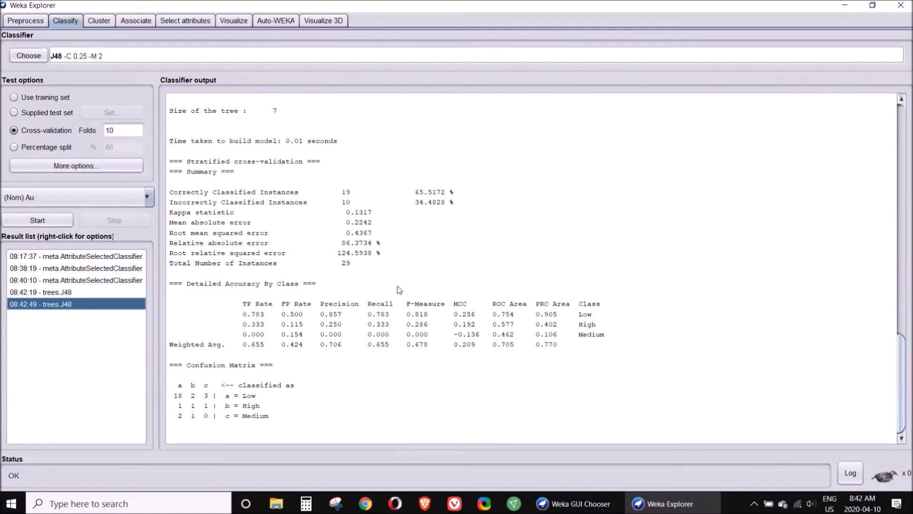
{"action": "mouse_move", "coordinate": [424, 276]}
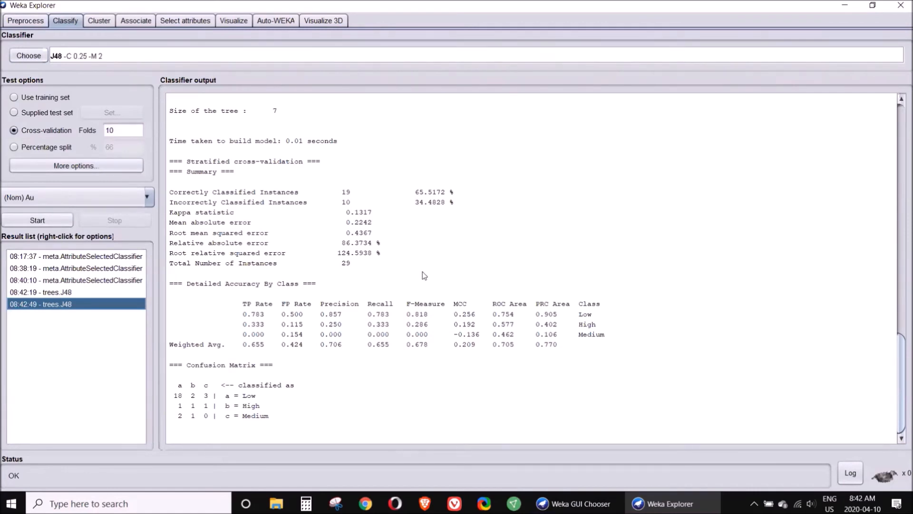
{"action": "mouse_move", "coordinate": [455, 198]}
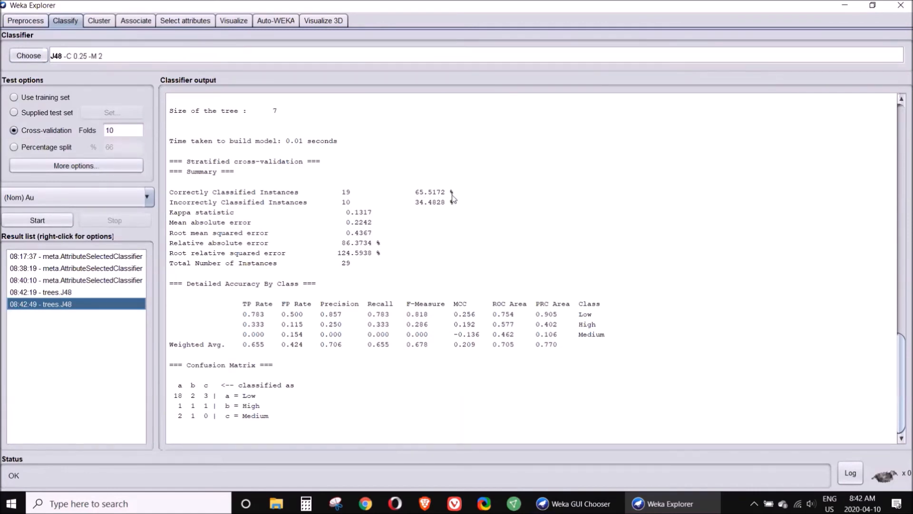
{"action": "mouse_move", "coordinate": [417, 203]}
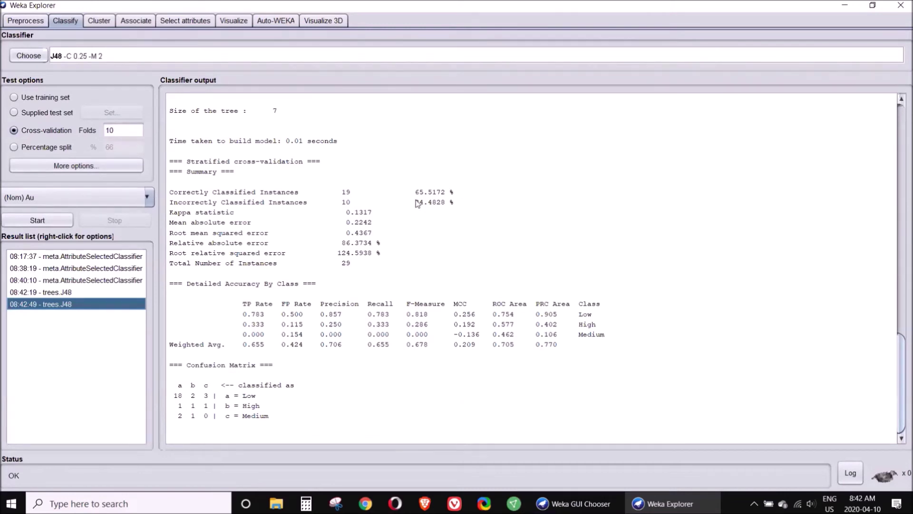
{"action": "mouse_move", "coordinate": [415, 201]}
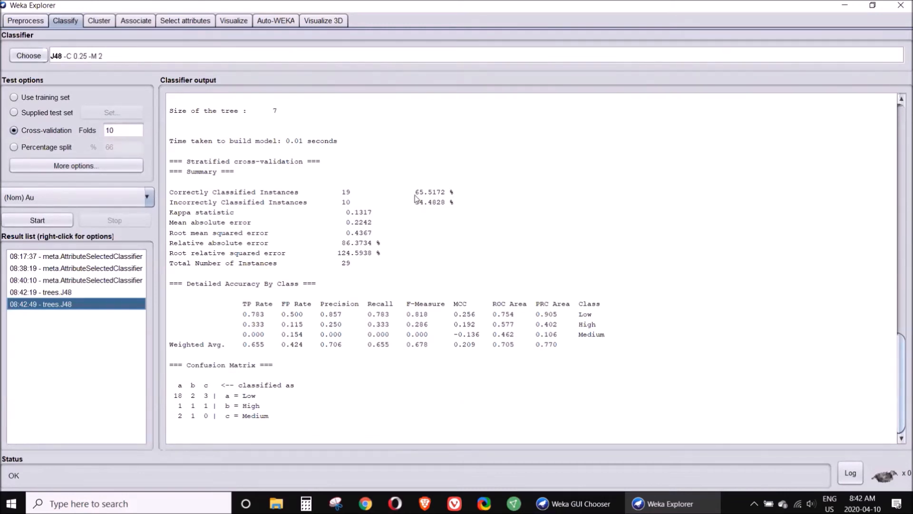
{"action": "mouse_move", "coordinate": [466, 206]}
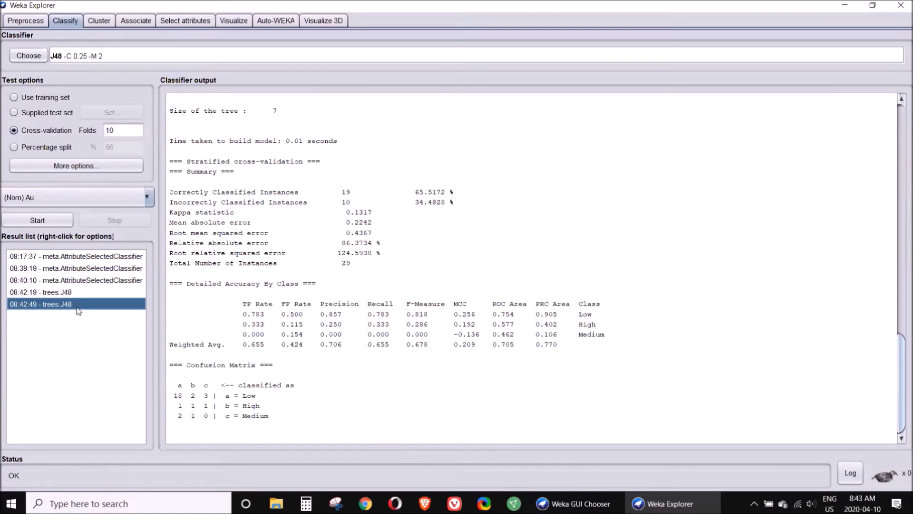
Step: Visualize the tree of the latest trees.J48 result from the Result list
{"action": "right_click", "coordinate": [41, 304]}
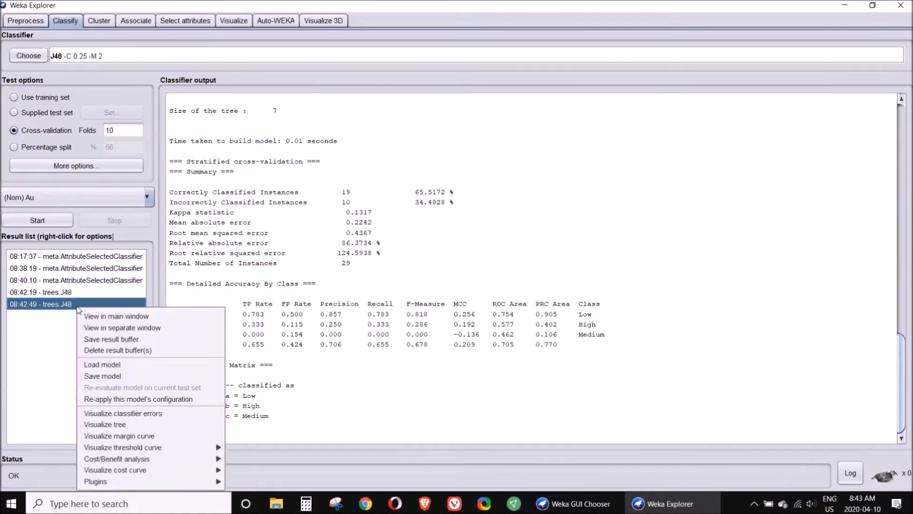
{"action": "mouse_move", "coordinate": [116, 316]}
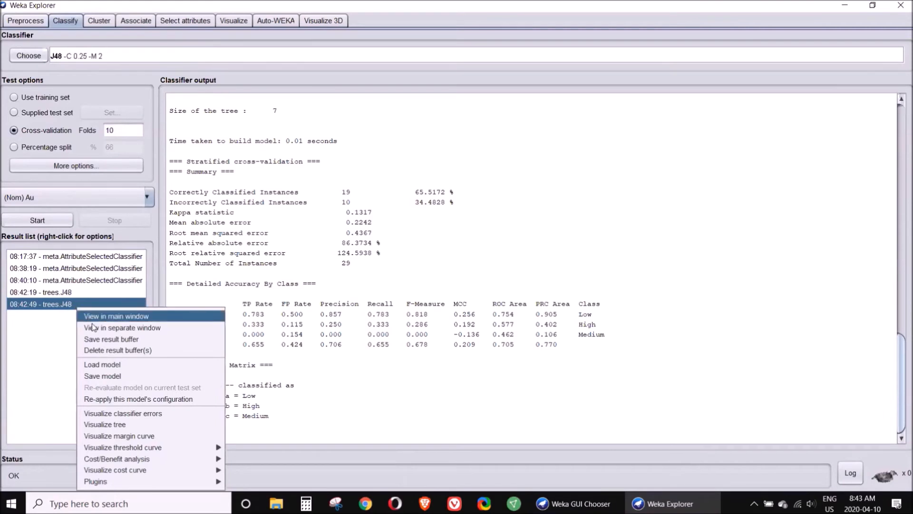
{"action": "mouse_move", "coordinate": [105, 425]}
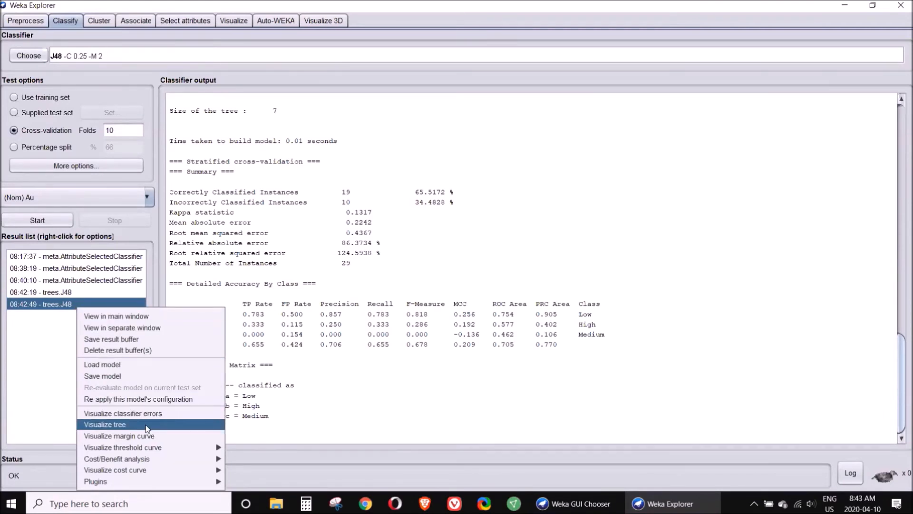
{"action": "left_click", "coordinate": [105, 424]}
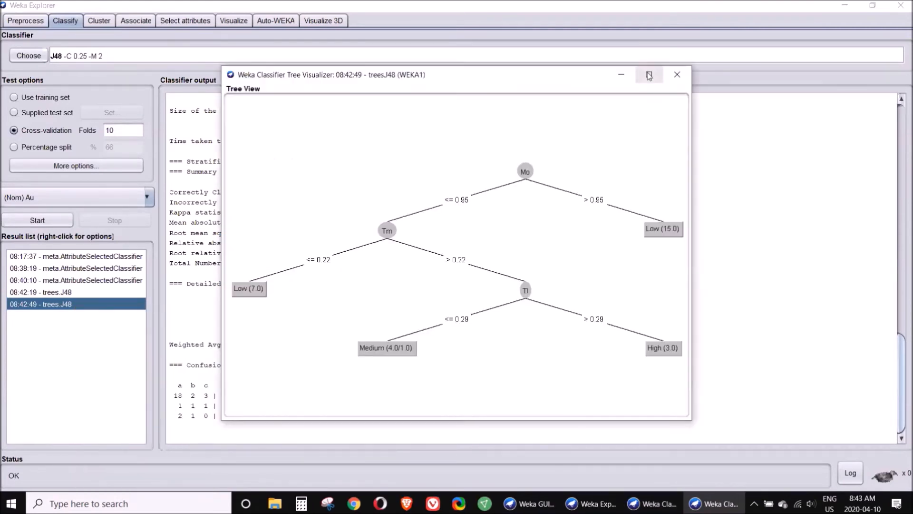
Step: Maximize the Classifier Tree Visualizer to read the Low, Medium and High leaf counts
{"action": "left_click", "coordinate": [648, 74]}
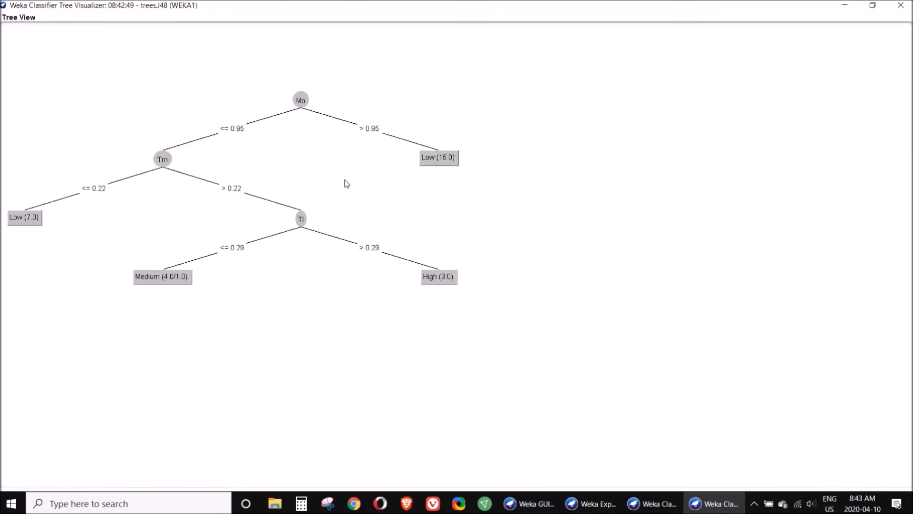
{"action": "mouse_move", "coordinate": [276, 290]}
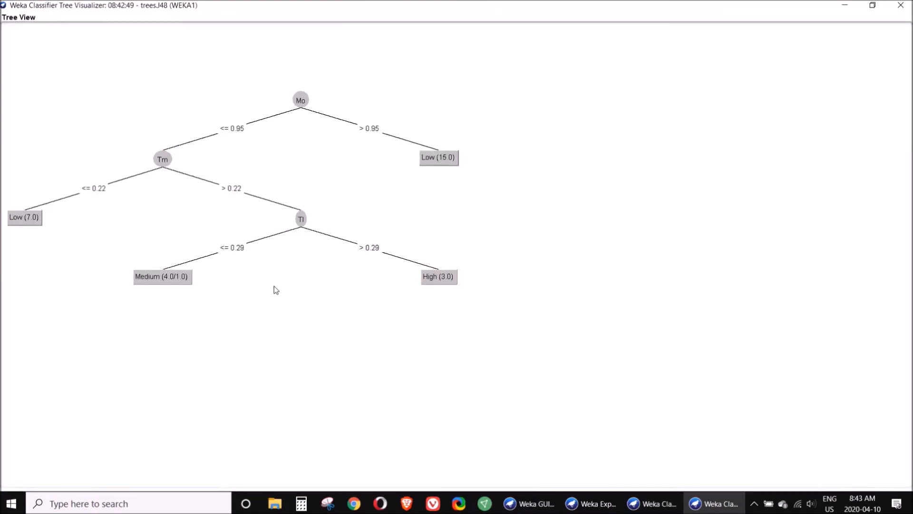
{"action": "mouse_move", "coordinate": [371, 313]}
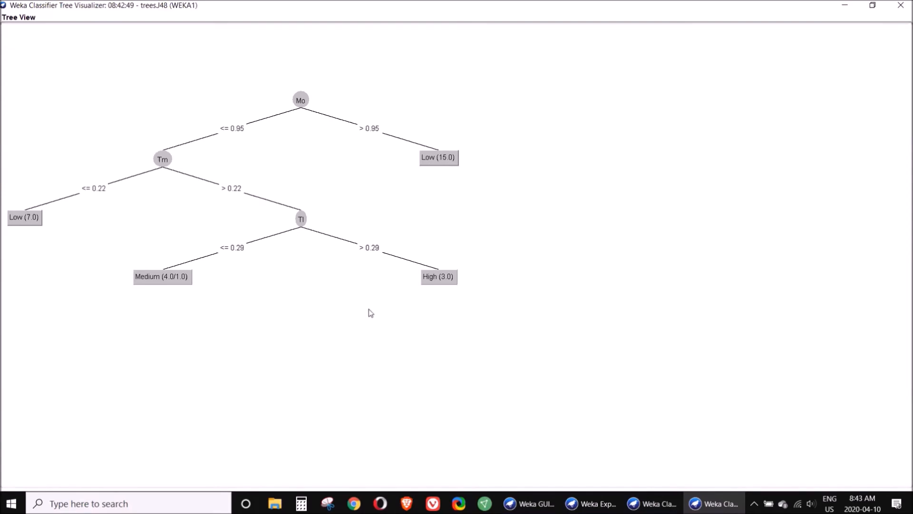
{"action": "mouse_move", "coordinate": [201, 322]}
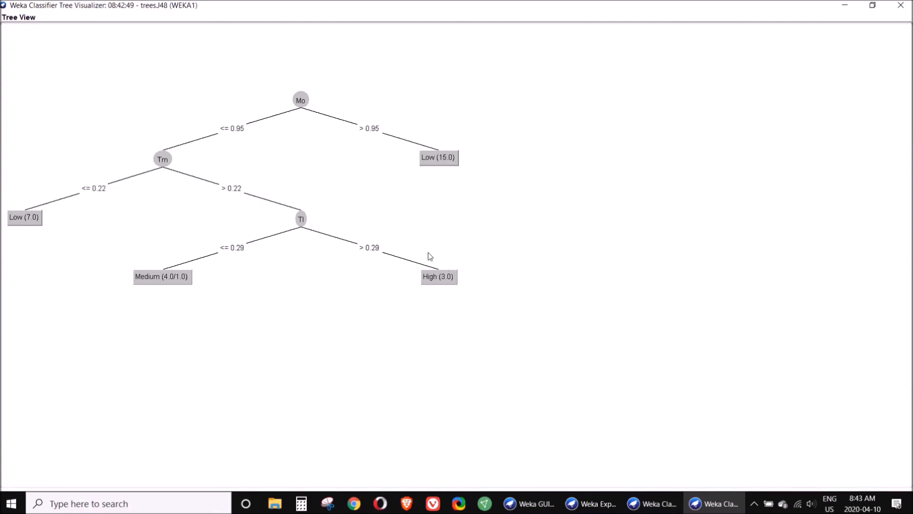
{"action": "mouse_move", "coordinate": [258, 124]}
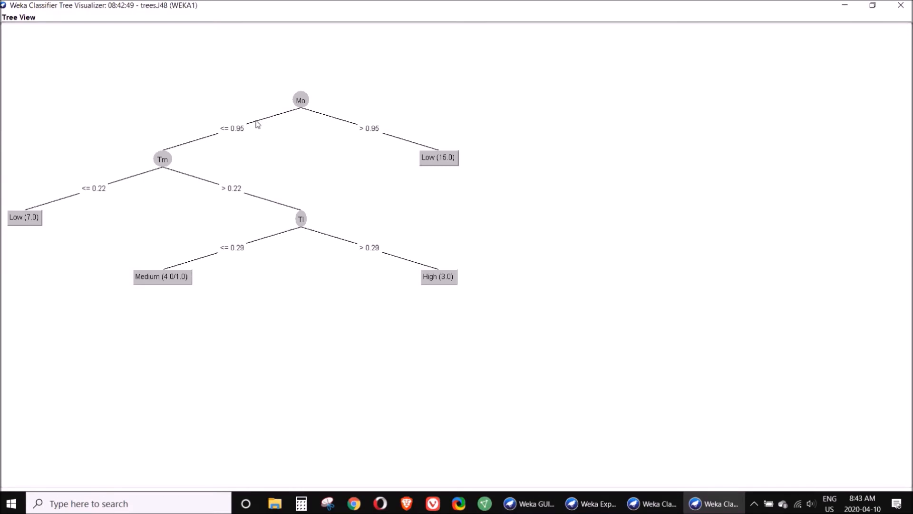
{"action": "mouse_move", "coordinate": [175, 154]}
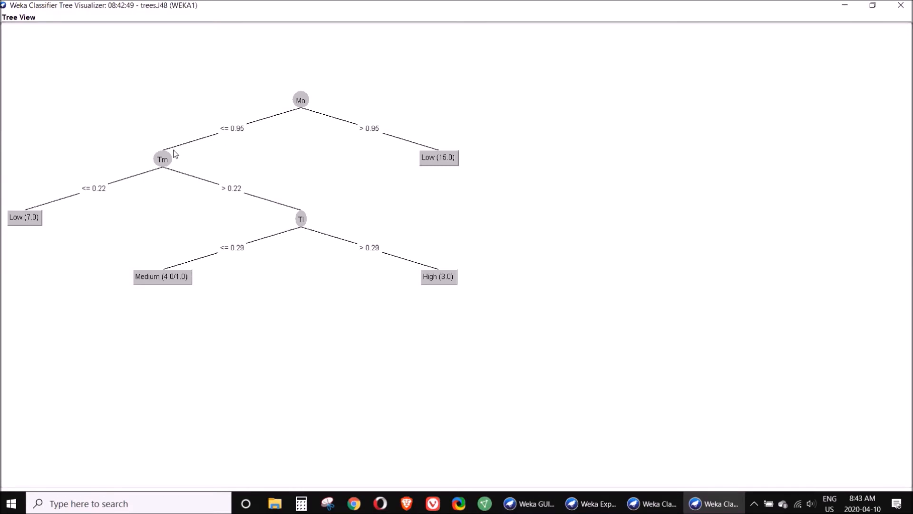
{"action": "mouse_move", "coordinate": [240, 205]}
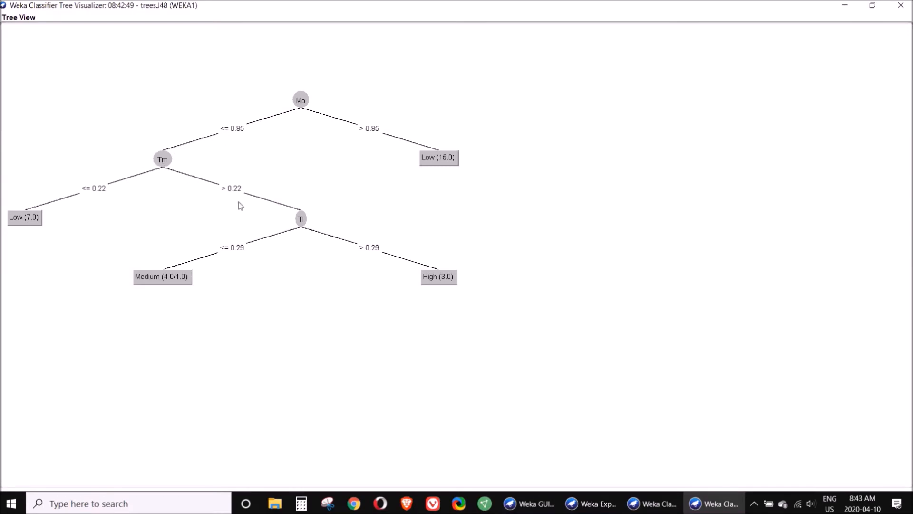
{"action": "mouse_move", "coordinate": [305, 232]}
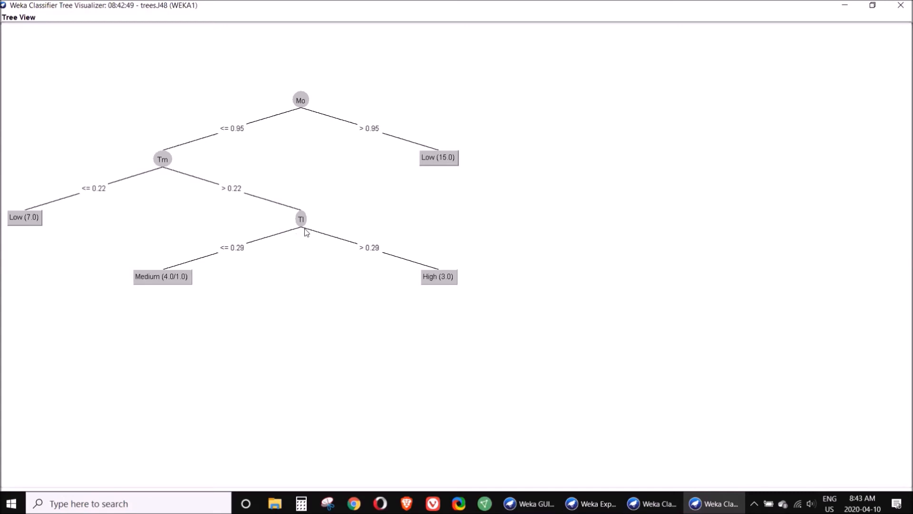
{"action": "mouse_move", "coordinate": [498, 285]}
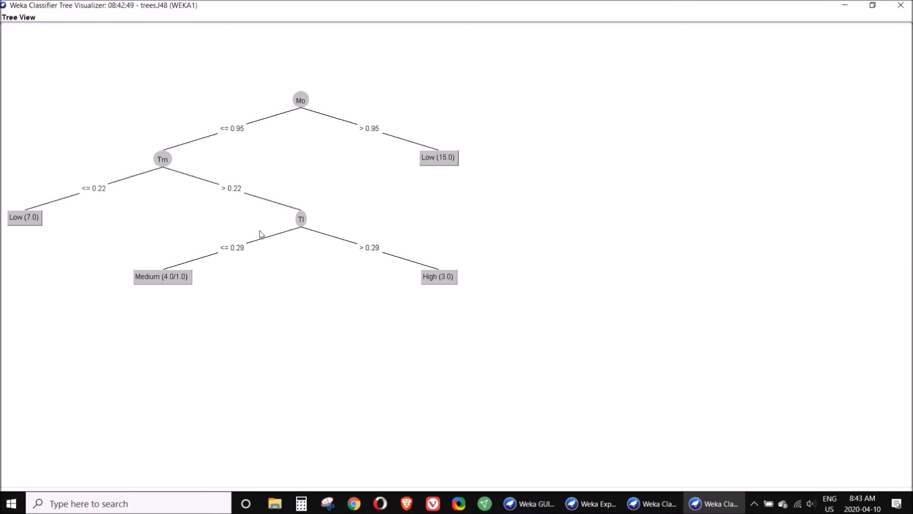
{"action": "mouse_move", "coordinate": [211, 267]}
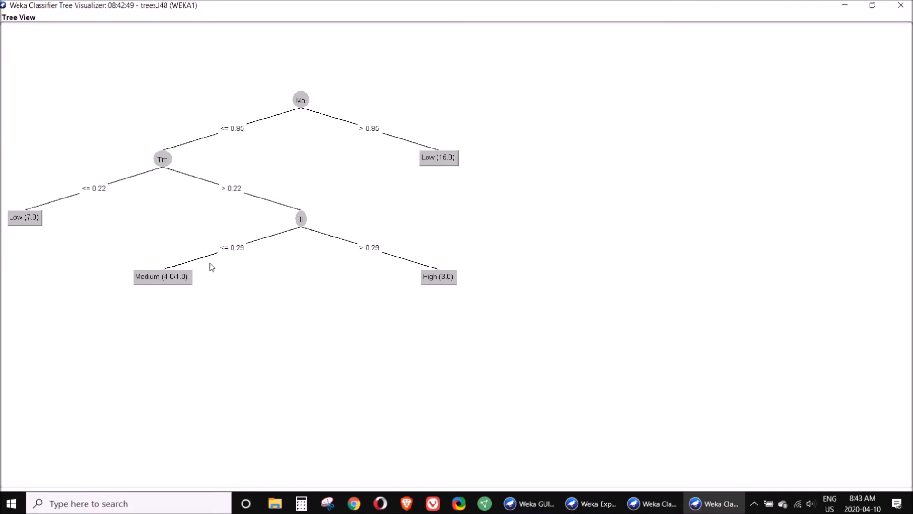
{"action": "mouse_move", "coordinate": [123, 261]}
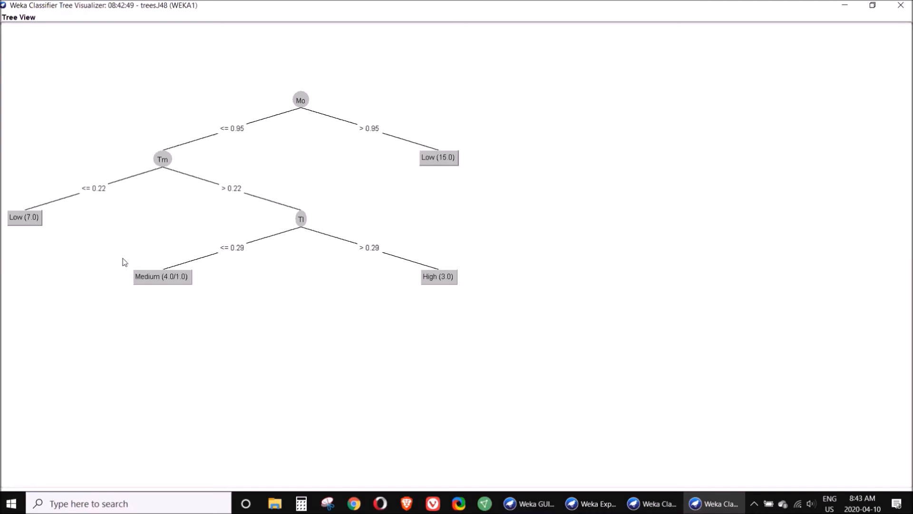
{"action": "mouse_move", "coordinate": [155, 170]}
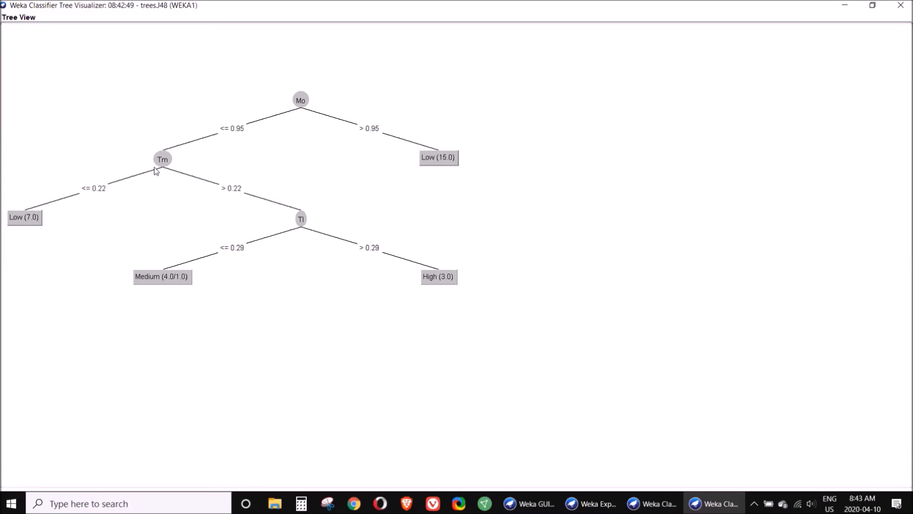
{"action": "mouse_move", "coordinate": [49, 214]}
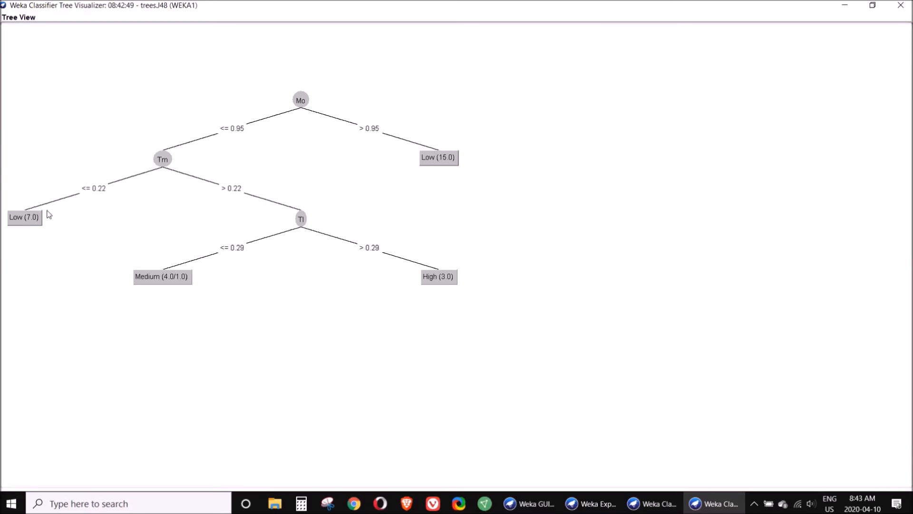
{"action": "mouse_move", "coordinate": [295, 108]}
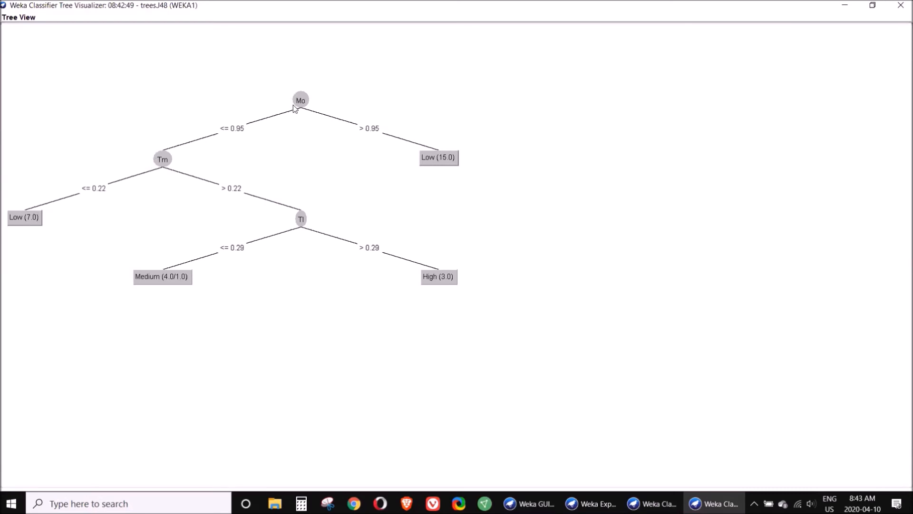
{"action": "mouse_move", "coordinate": [410, 204]}
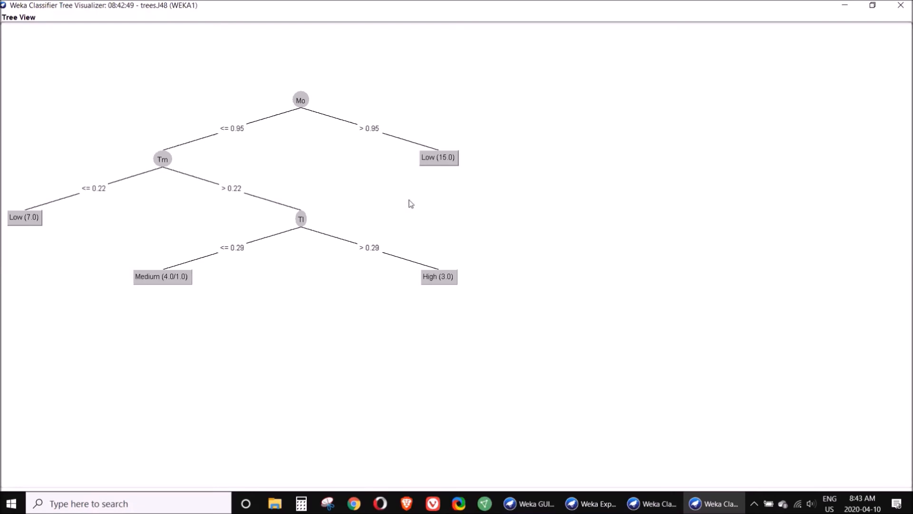
{"action": "mouse_move", "coordinate": [477, 185]}
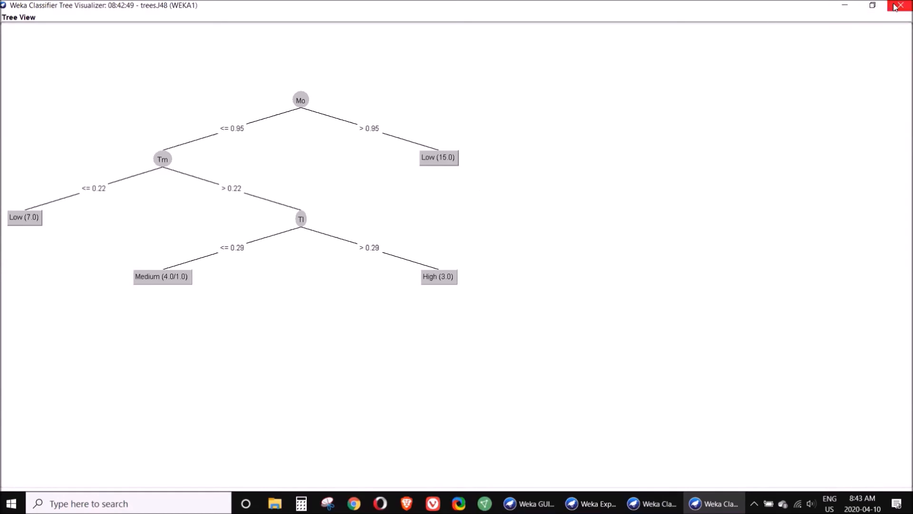
{"action": "mouse_move", "coordinate": [902, 8]}
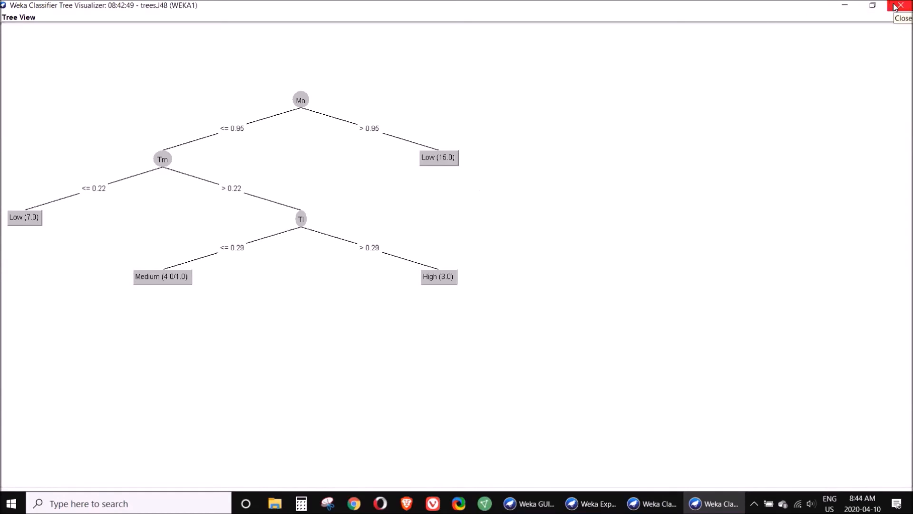
Step: Close the tree viewer and the Explorer, confirming the exit, leaving only the GUI Chooser
{"action": "left_click", "coordinate": [902, 6]}
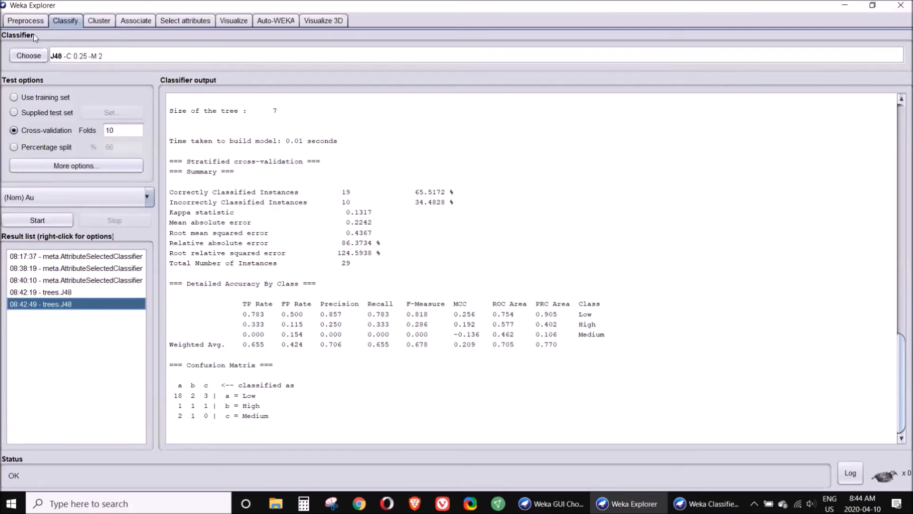
{"action": "mouse_move", "coordinate": [902, 6]}
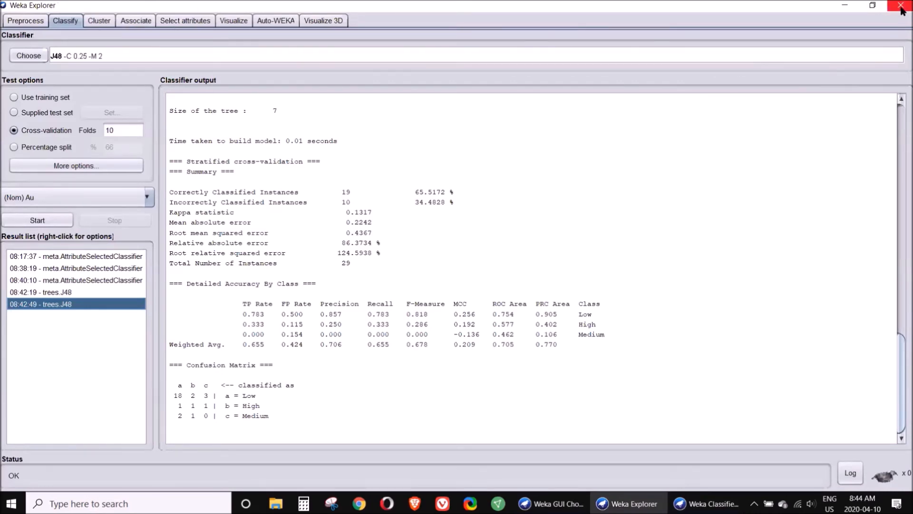
{"action": "left_click", "coordinate": [902, 5]}
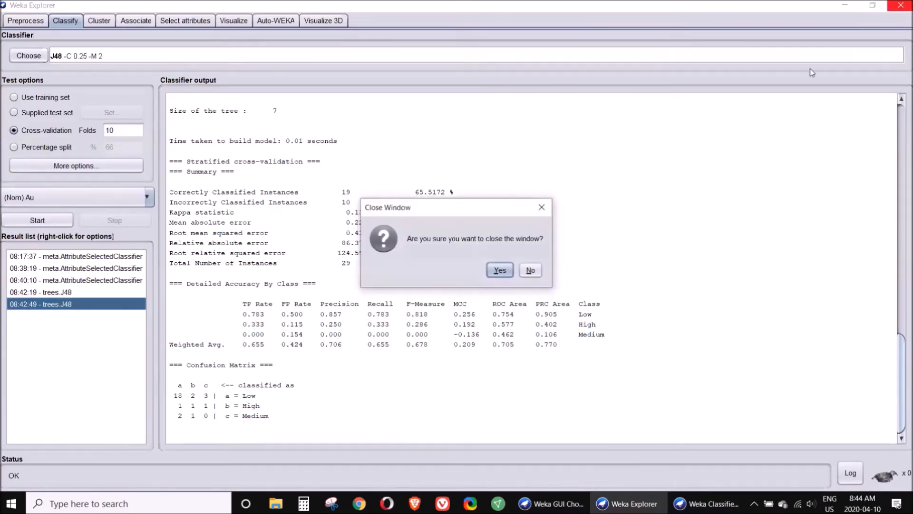
{"action": "left_click", "coordinate": [498, 270]}
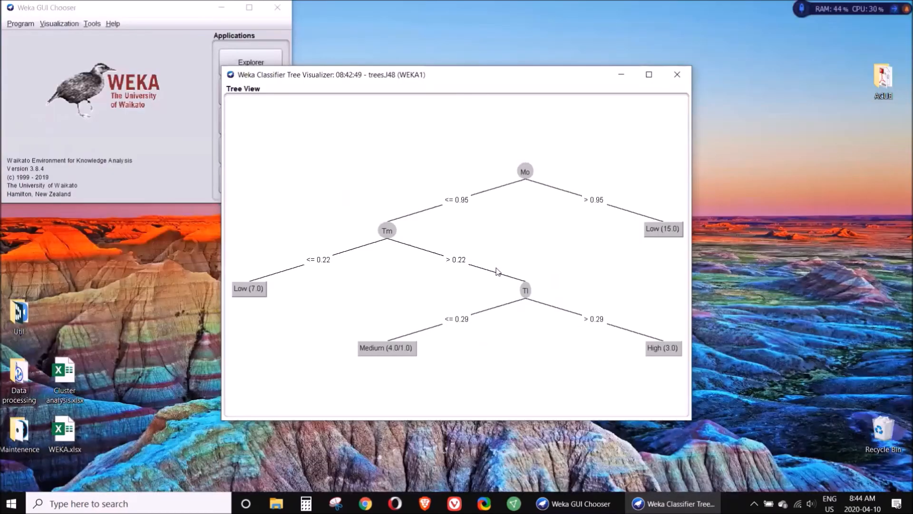
{"action": "left_click", "coordinate": [677, 74]}
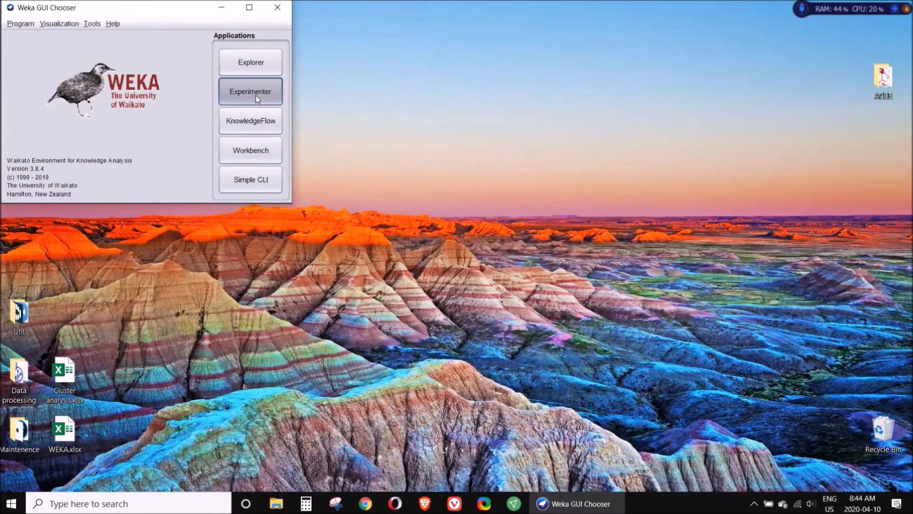
Step: Create a new Experimenter experiment and add WEKA1.csv from the Desktop as its dataset
{"action": "left_click", "coordinate": [250, 91]}
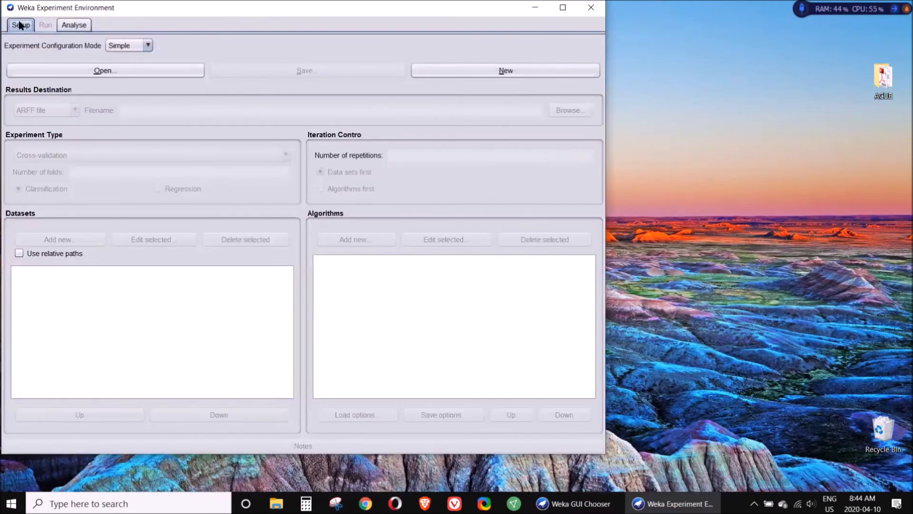
{"action": "left_click", "coordinate": [505, 70]}
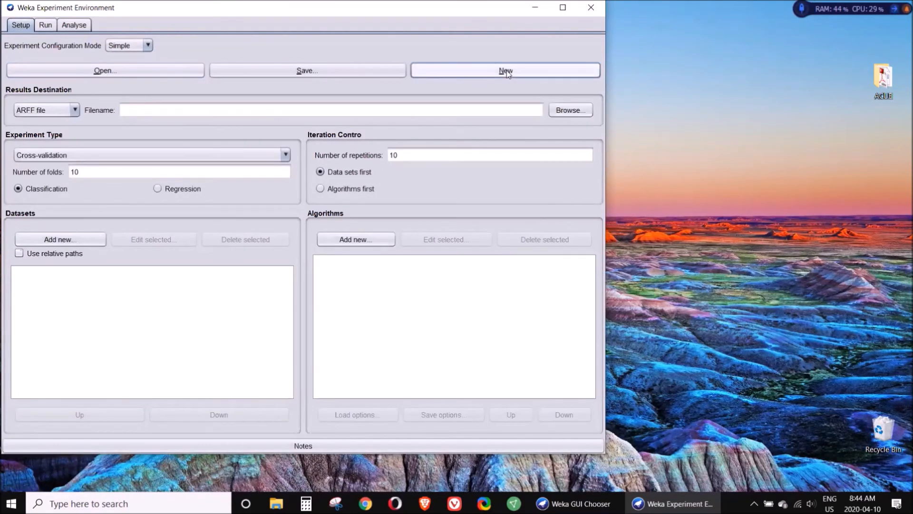
{"action": "mouse_move", "coordinate": [93, 75]}
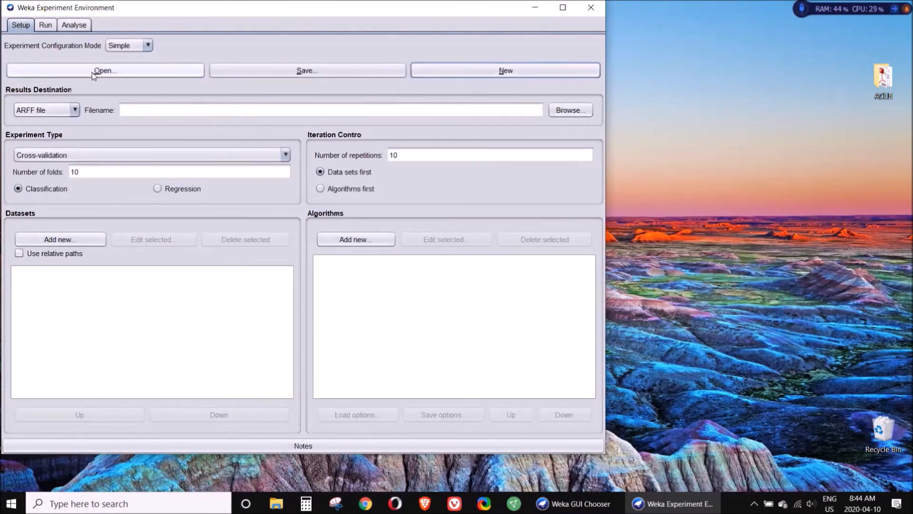
{"action": "left_click", "coordinate": [105, 70]}
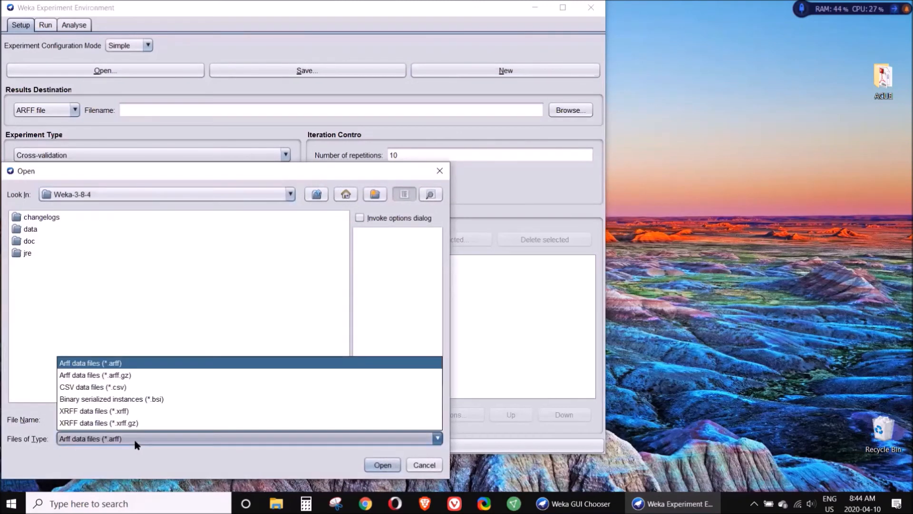
{"action": "left_click", "coordinate": [93, 388]}
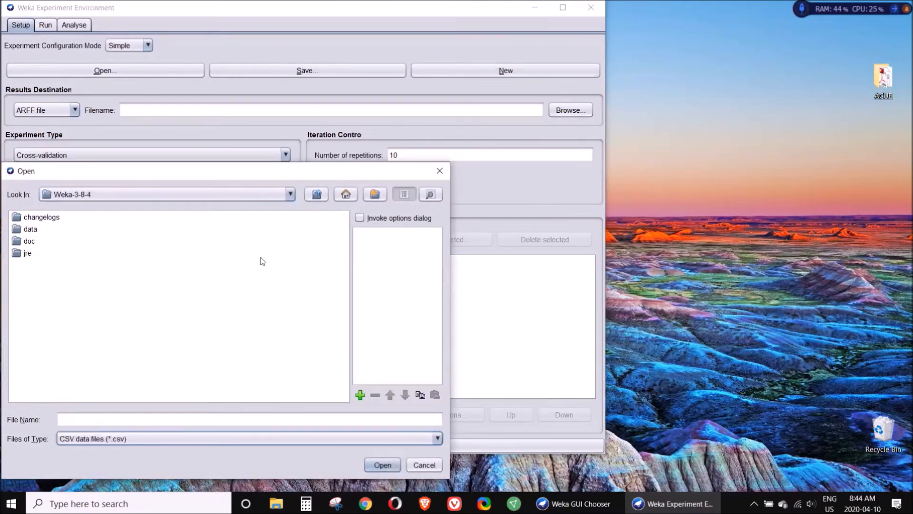
{"action": "left_click", "coordinate": [345, 195]}
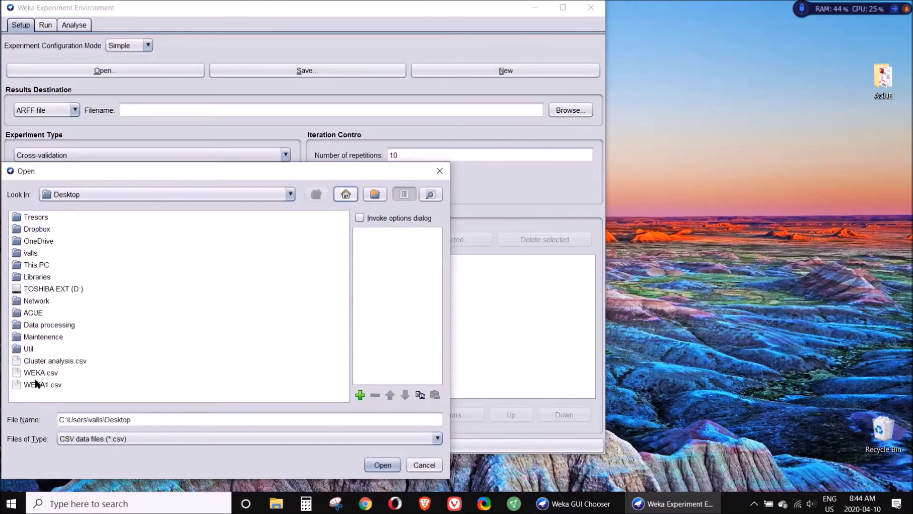
{"action": "left_click", "coordinate": [381, 465]}
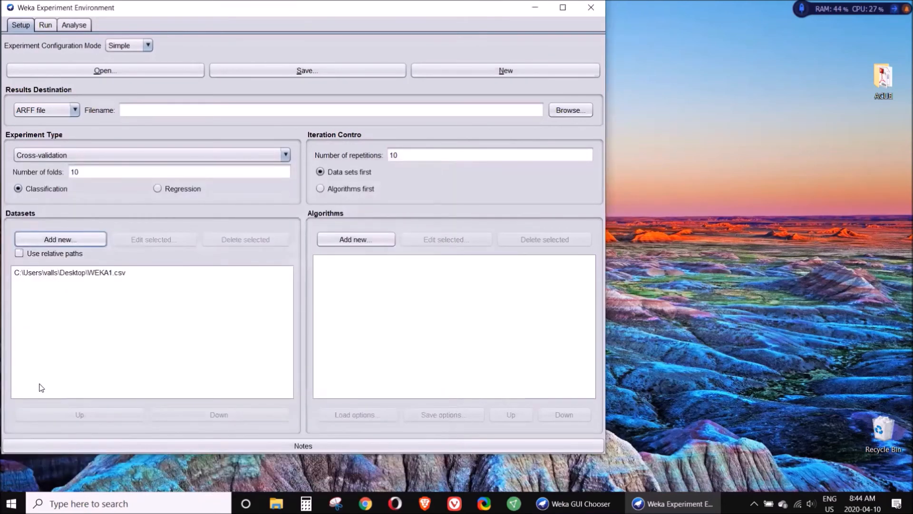
{"action": "mouse_move", "coordinate": [390, 331]}
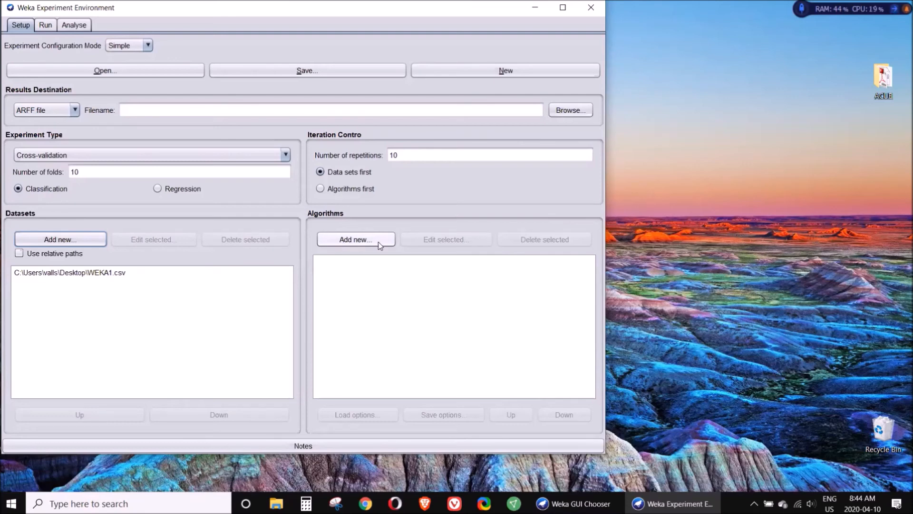
Step: Add rules > ZeroR as the experiment's first algorithm
{"action": "left_click", "coordinate": [355, 240]}
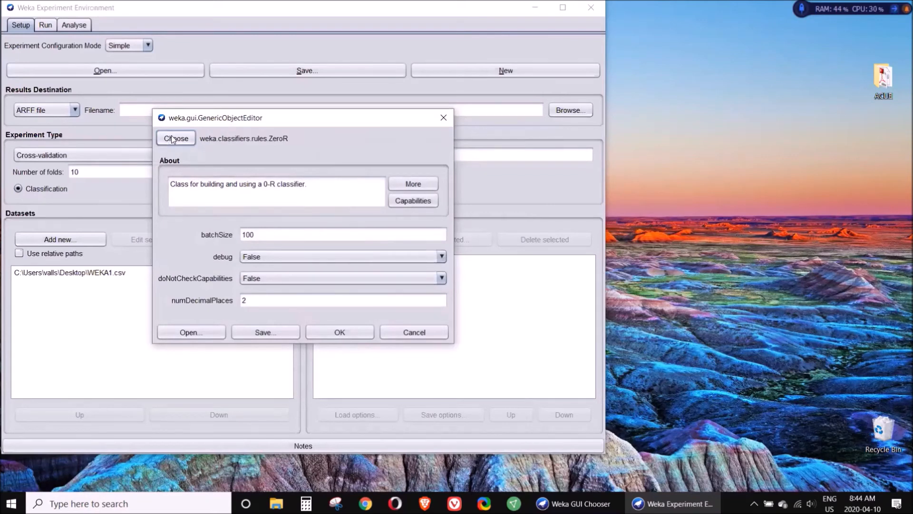
{"action": "left_click", "coordinate": [175, 138]}
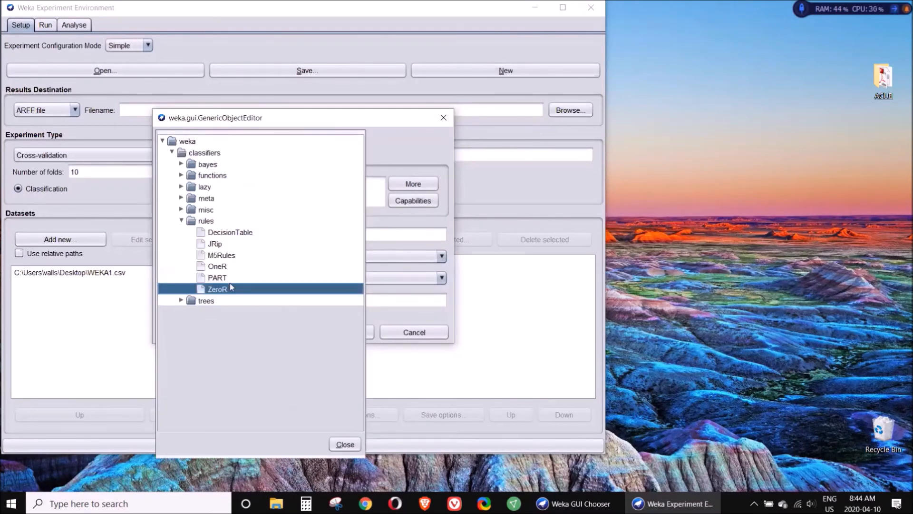
{"action": "double_click", "coordinate": [217, 289]}
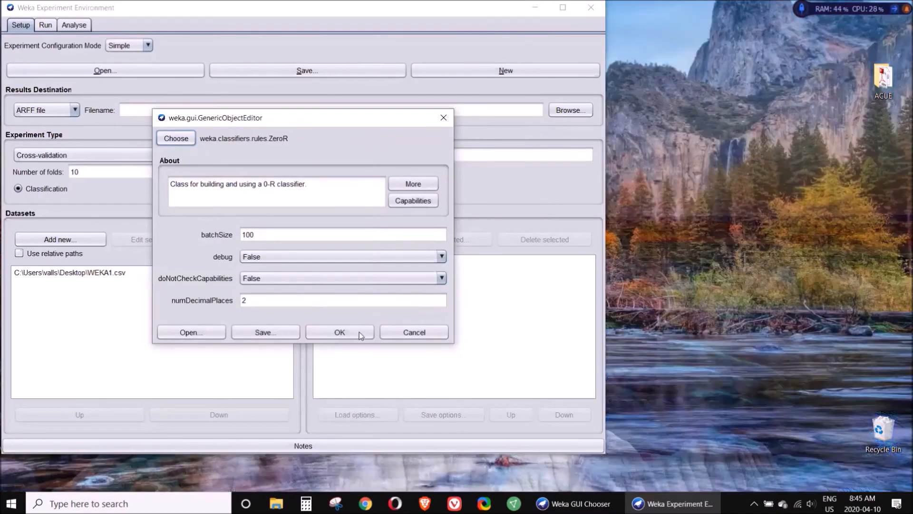
{"action": "left_click", "coordinate": [340, 332]}
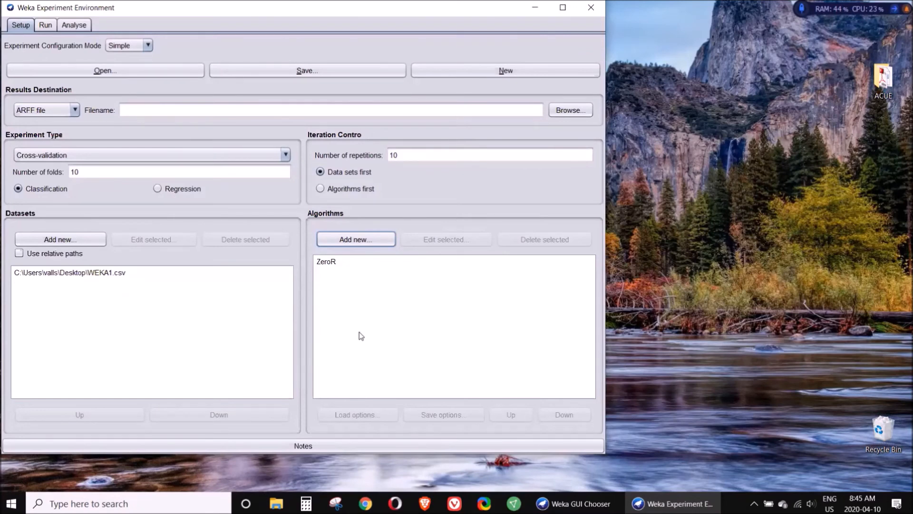
{"action": "mouse_move", "coordinate": [355, 240]}
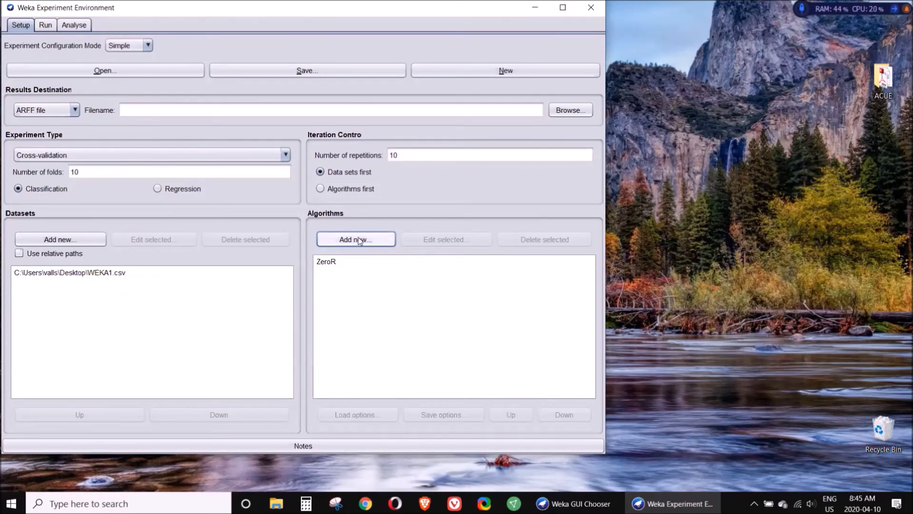
Step: Add rules > OneR with minimum bucket size 6 as the second algorithm
{"action": "left_click", "coordinate": [355, 238]}
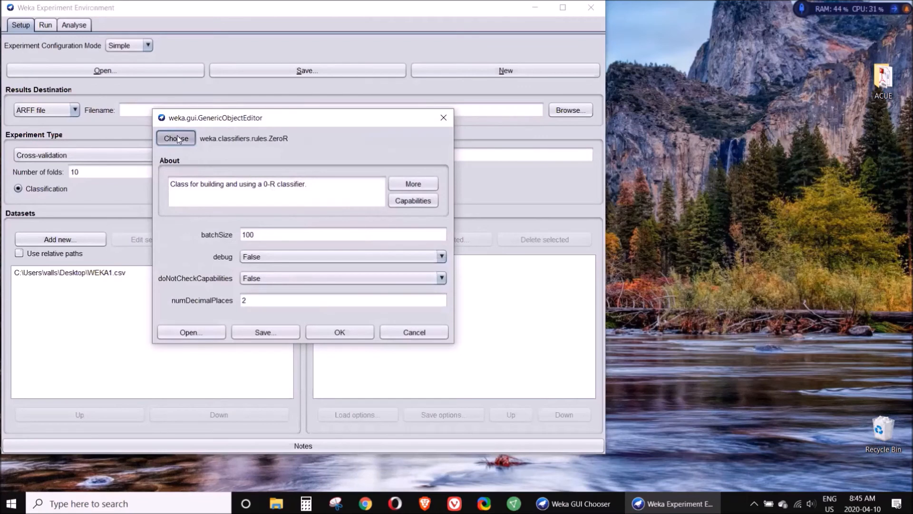
{"action": "left_click", "coordinate": [175, 138]}
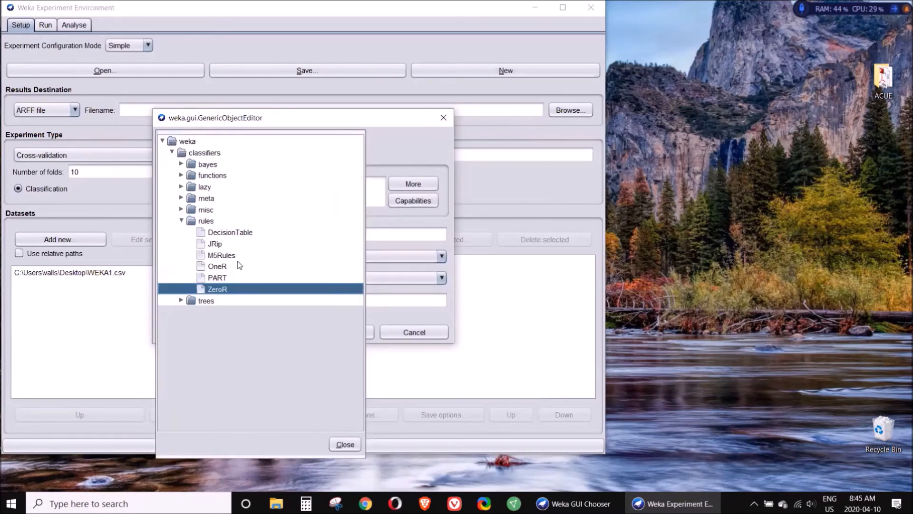
{"action": "double_click", "coordinate": [217, 267]}
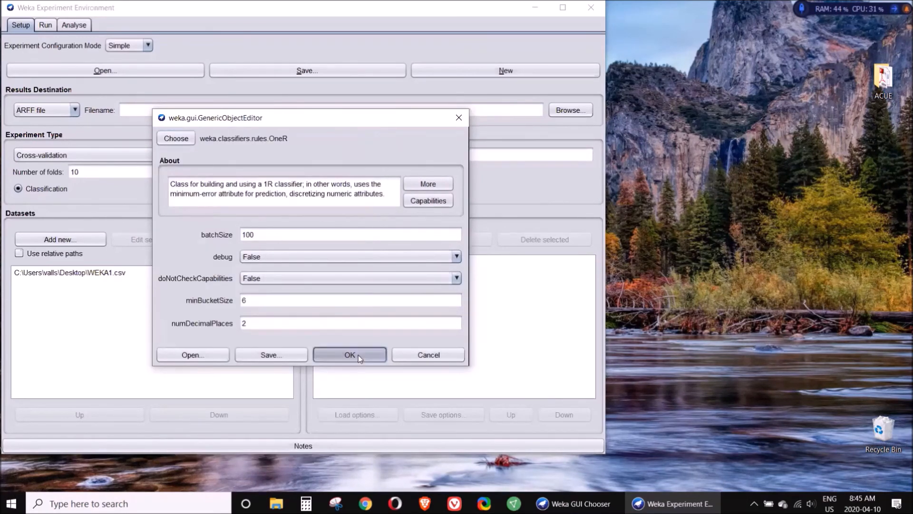
{"action": "left_click", "coordinate": [349, 355]}
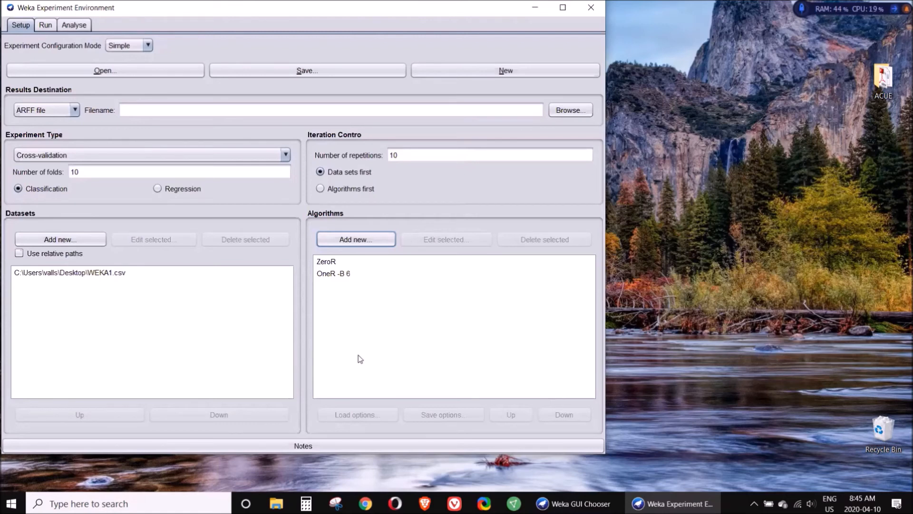
{"action": "mouse_move", "coordinate": [347, 268]}
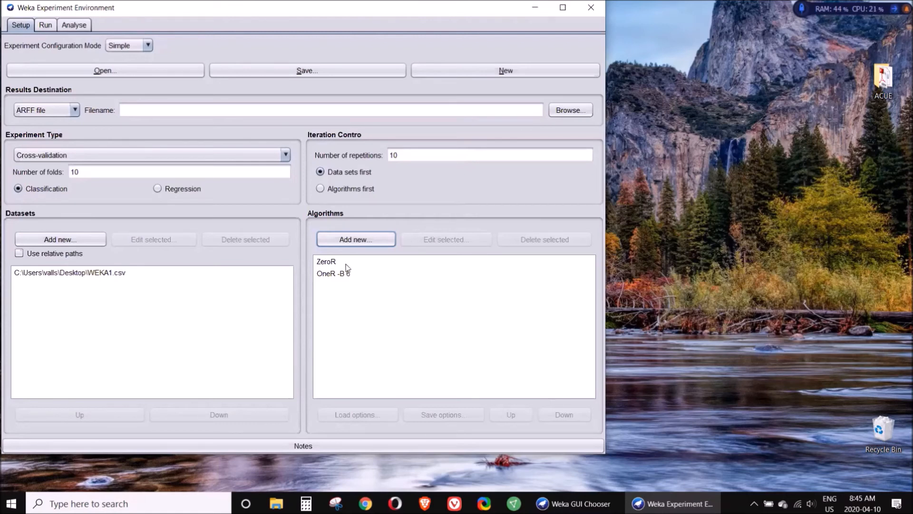
Step: Add bayes > NaiveBayes as the third algorithm alongside ZeroR and OneR
{"action": "double_click", "coordinate": [333, 274]}
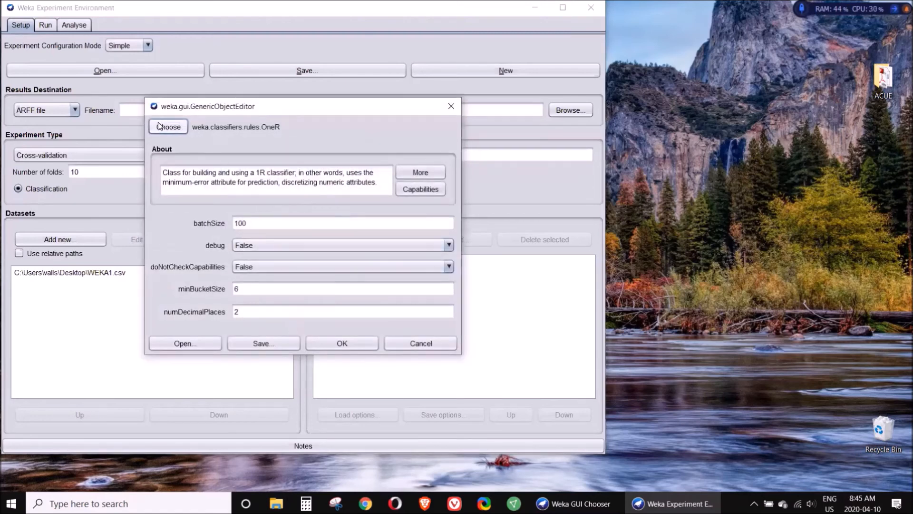
{"action": "left_click", "coordinate": [168, 126]}
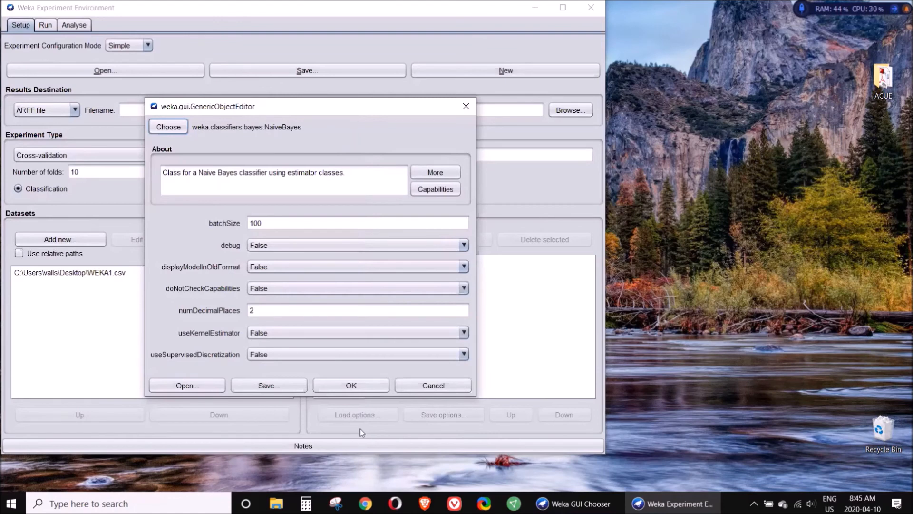
{"action": "left_click", "coordinate": [351, 385]}
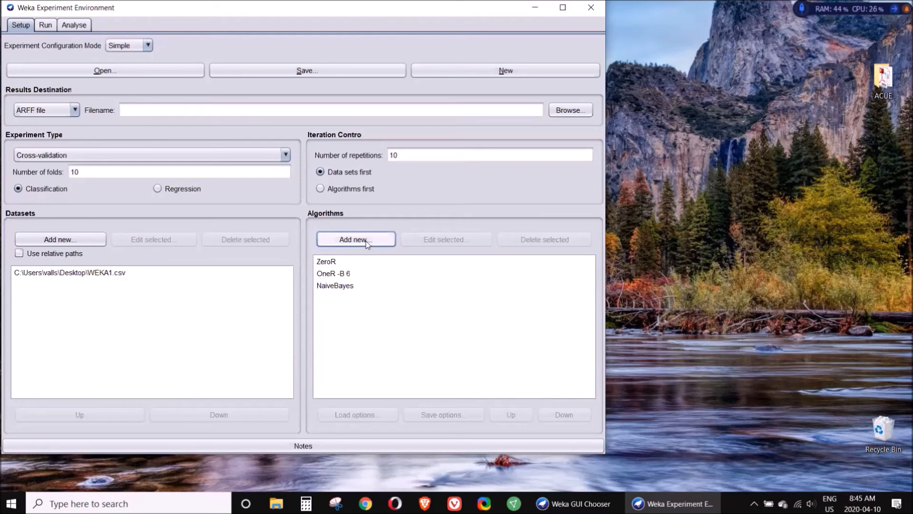
Step: Add lazy IBk (K=1 nearest neighbours) as the fourth algorithm in the experiment
{"action": "double_click", "coordinate": [335, 285]}
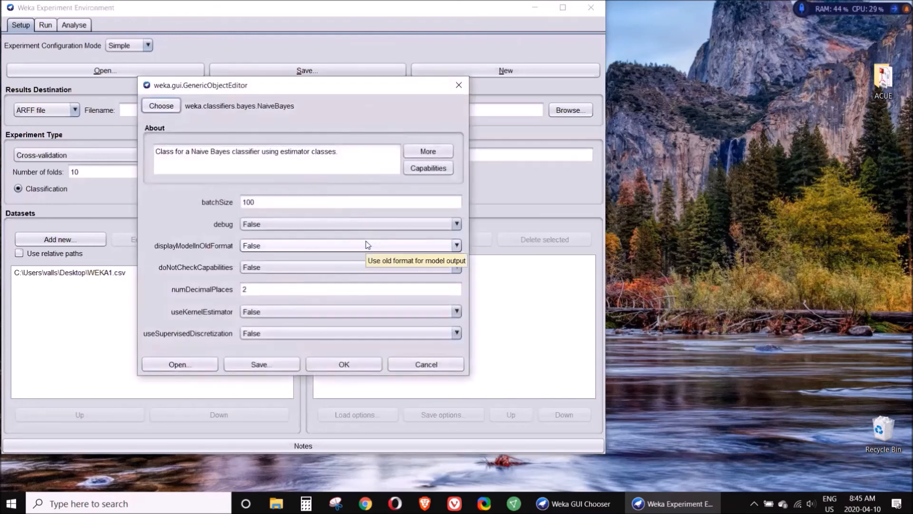
{"action": "left_click", "coordinate": [160, 106]}
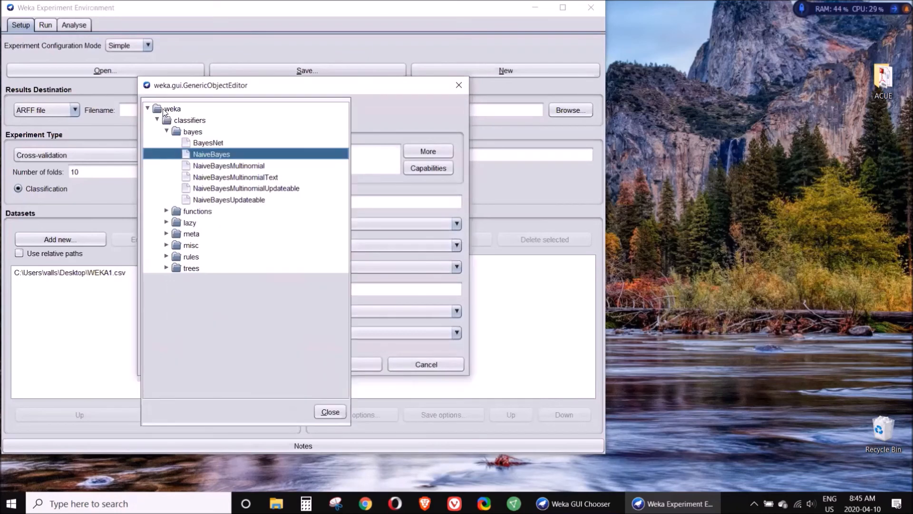
{"action": "left_click", "coordinate": [166, 222]}
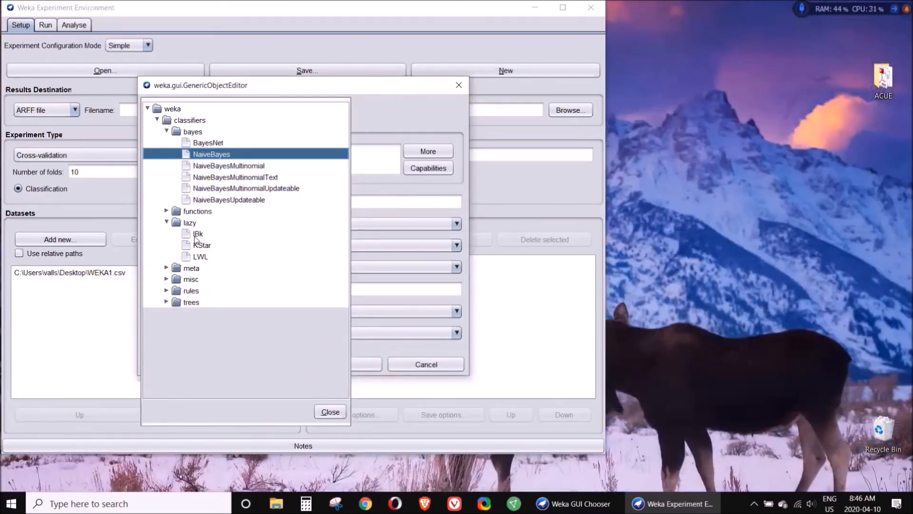
{"action": "double_click", "coordinate": [198, 234]}
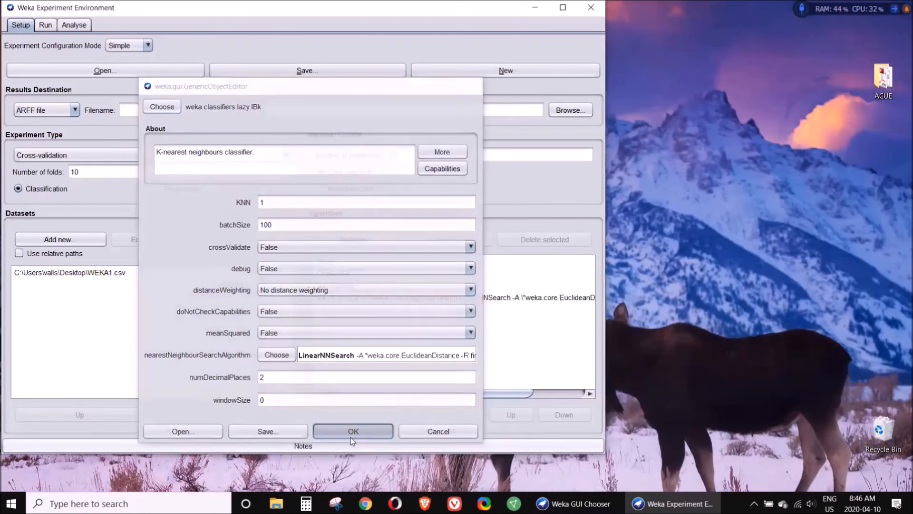
{"action": "left_click", "coordinate": [352, 431]}
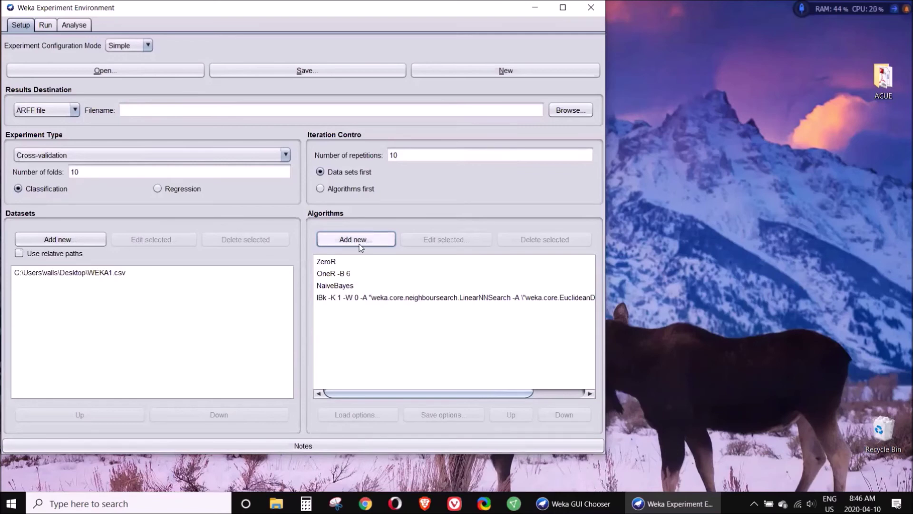
Step: Add trees J48 with default settings (confidence 0.25, min 2 per leaf) as the fifth algorithm
{"action": "double_click", "coordinate": [455, 297]}
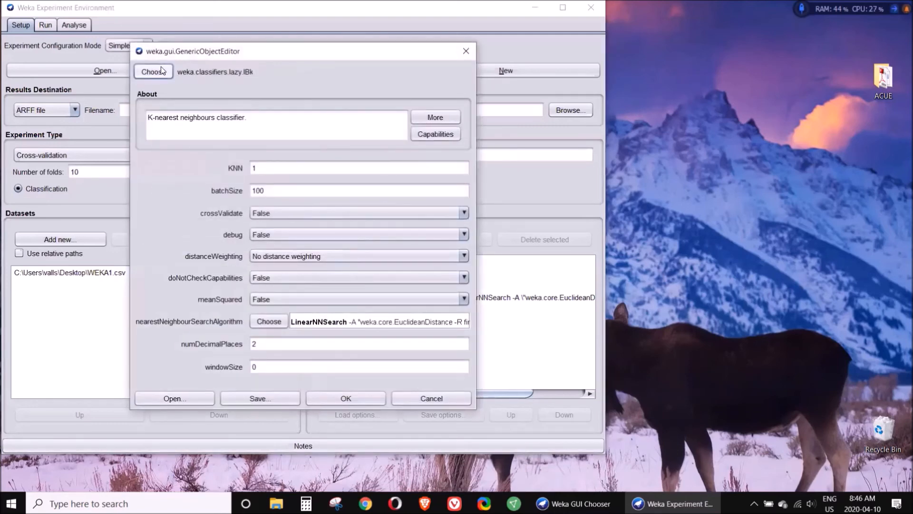
{"action": "left_click", "coordinate": [153, 71]}
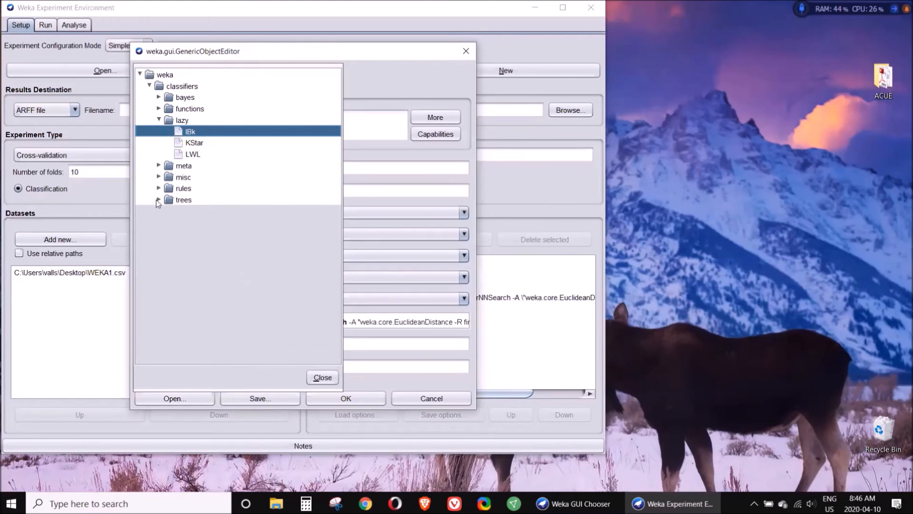
{"action": "mouse_move", "coordinate": [159, 202]}
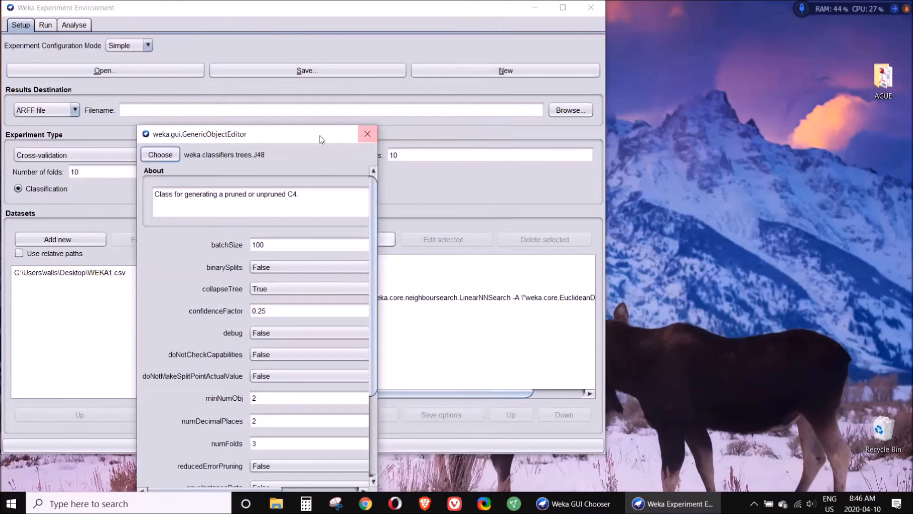
{"action": "left_click", "coordinate": [367, 133]}
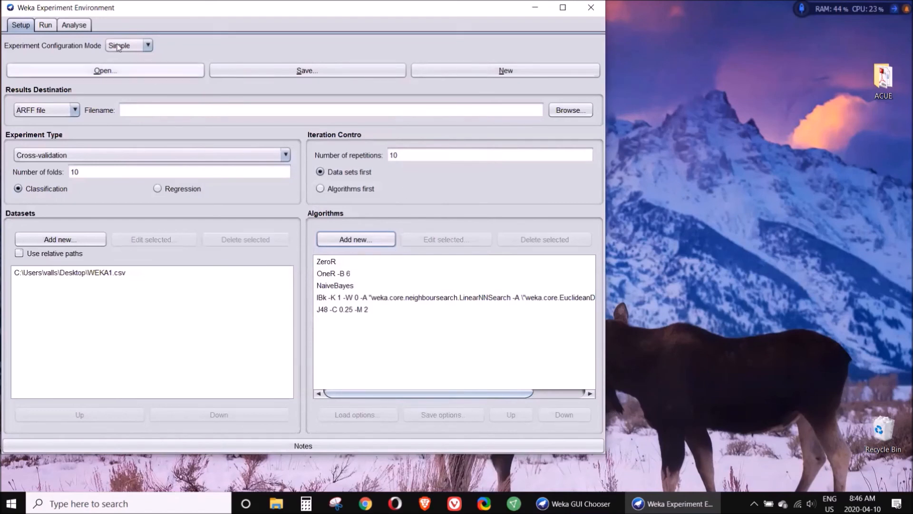
Step: Start the experiment run so it finishes with 0 errors
{"action": "left_click", "coordinate": [46, 24]}
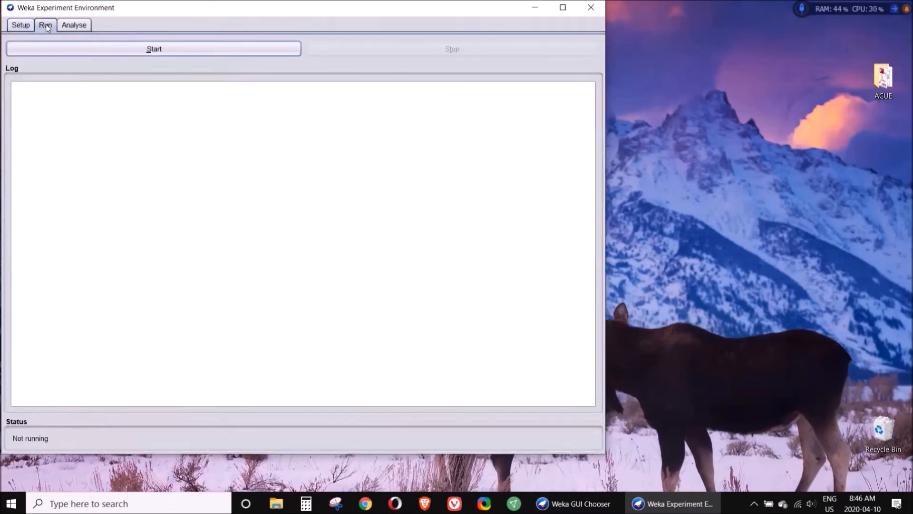
{"action": "mouse_move", "coordinate": [123, 49]}
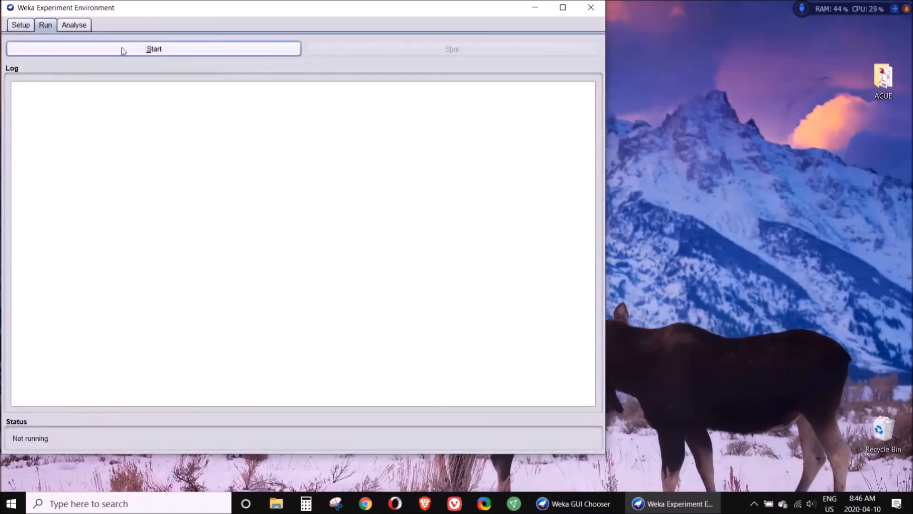
{"action": "left_click", "coordinate": [153, 49]}
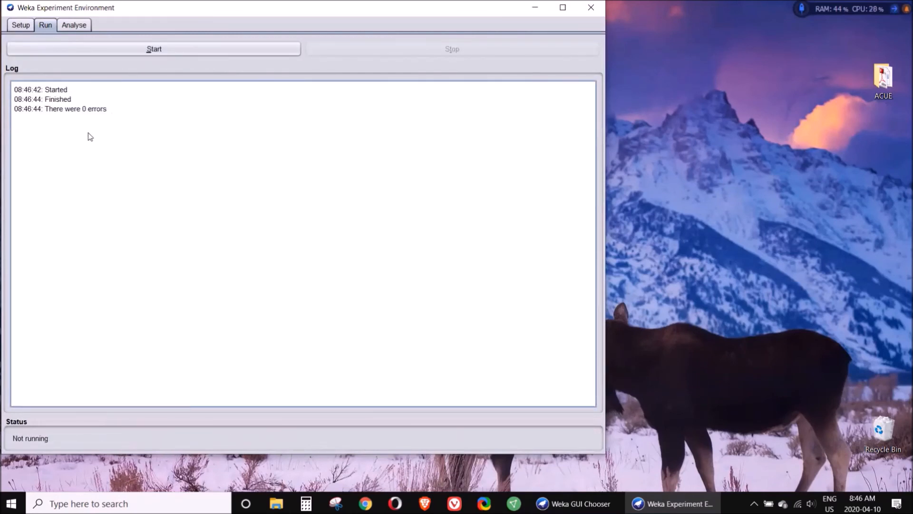
{"action": "mouse_move", "coordinate": [73, 24]}
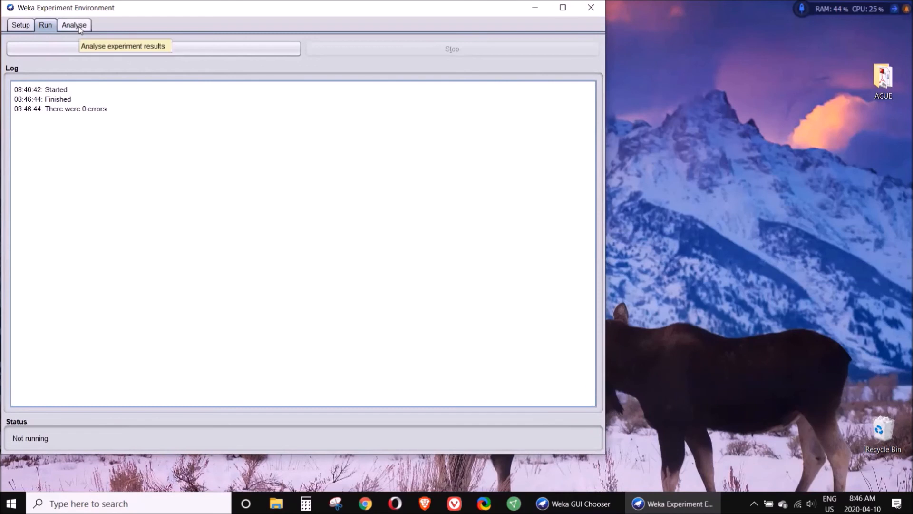
Step: Load the current experiment's 500 results into Analyse, listing the five classifier resultsets
{"action": "left_click", "coordinate": [73, 25]}
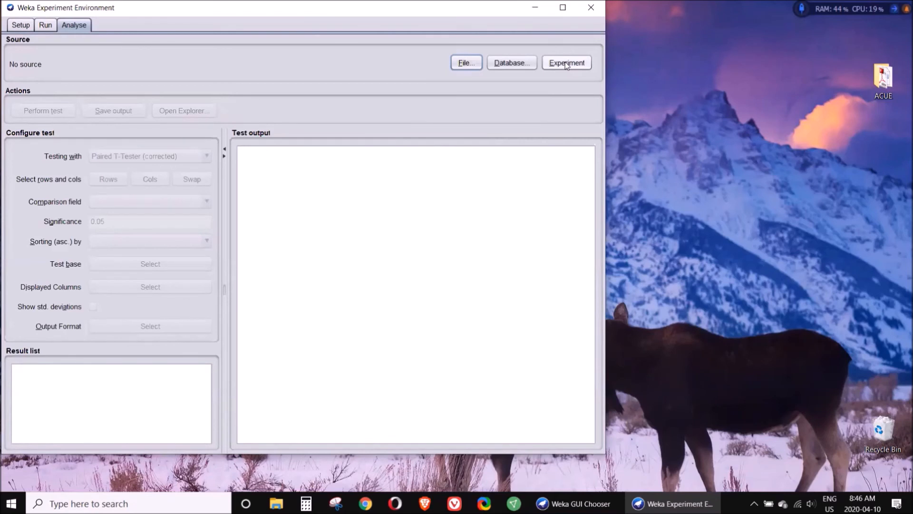
{"action": "left_click", "coordinate": [566, 62]}
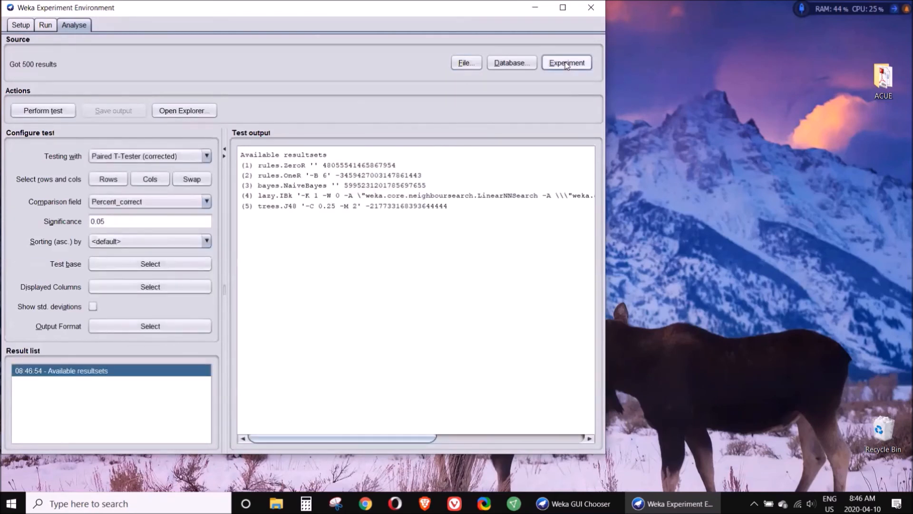
{"action": "mouse_move", "coordinate": [74, 156]}
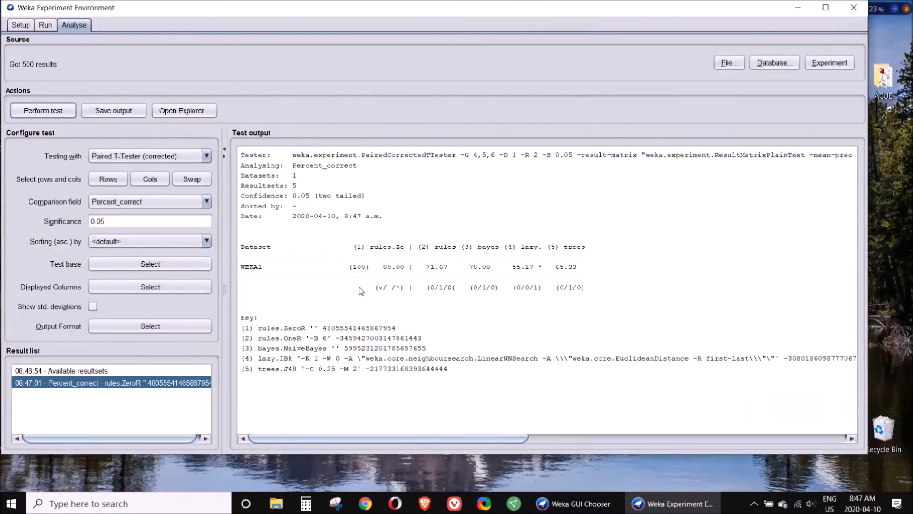
{"action": "mouse_move", "coordinate": [376, 243]}
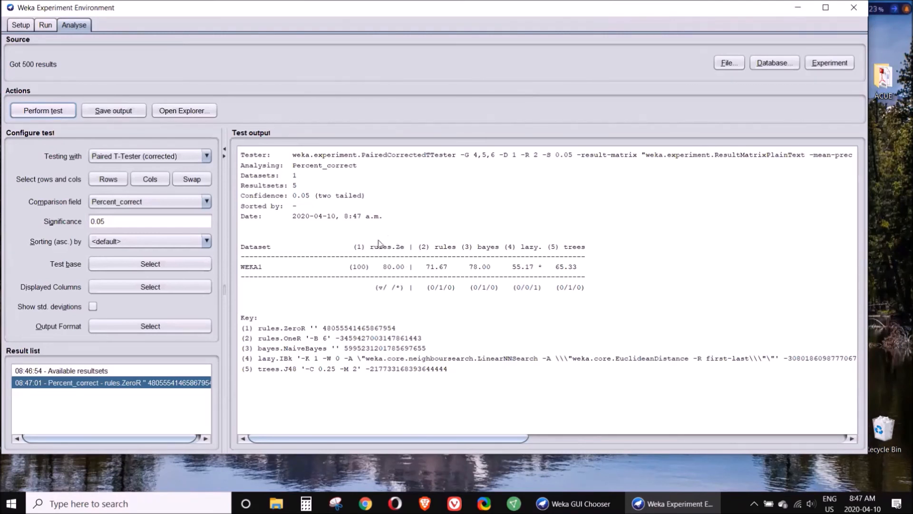
{"action": "mouse_move", "coordinate": [389, 282]}
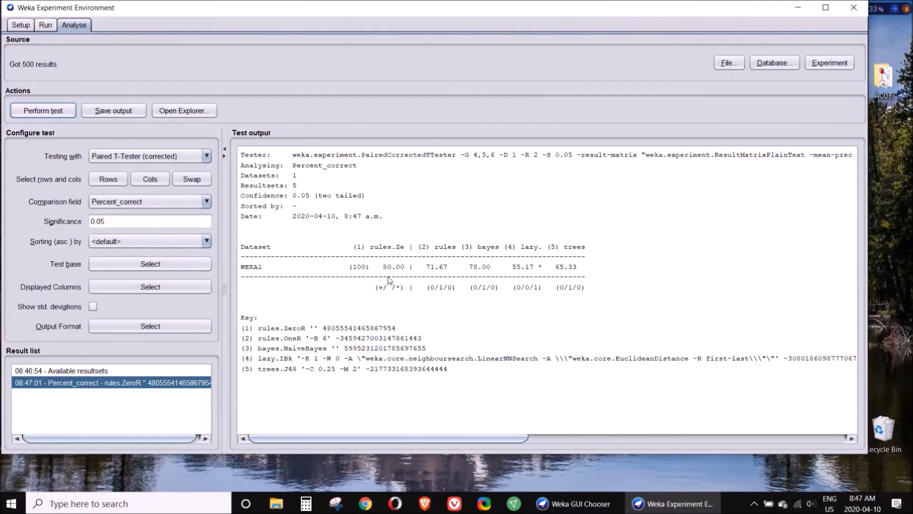
{"action": "mouse_move", "coordinate": [593, 277]}
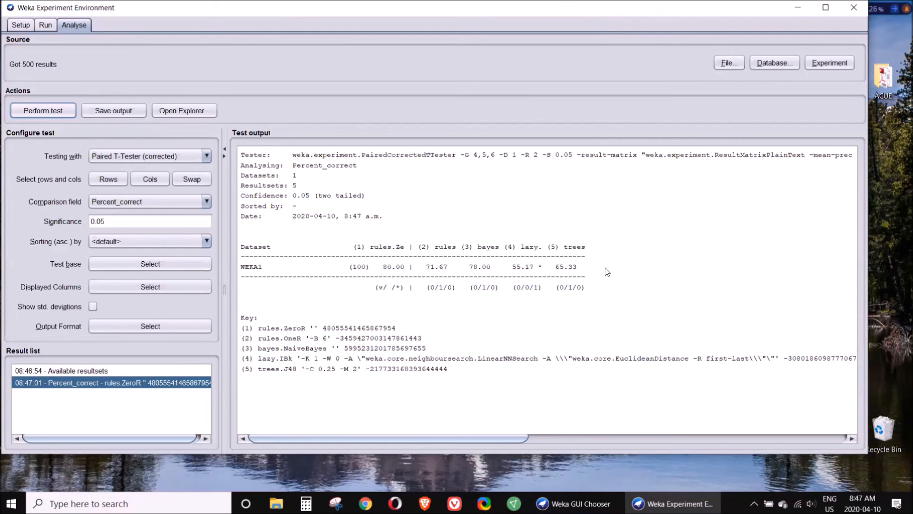
{"action": "mouse_move", "coordinate": [370, 247]}
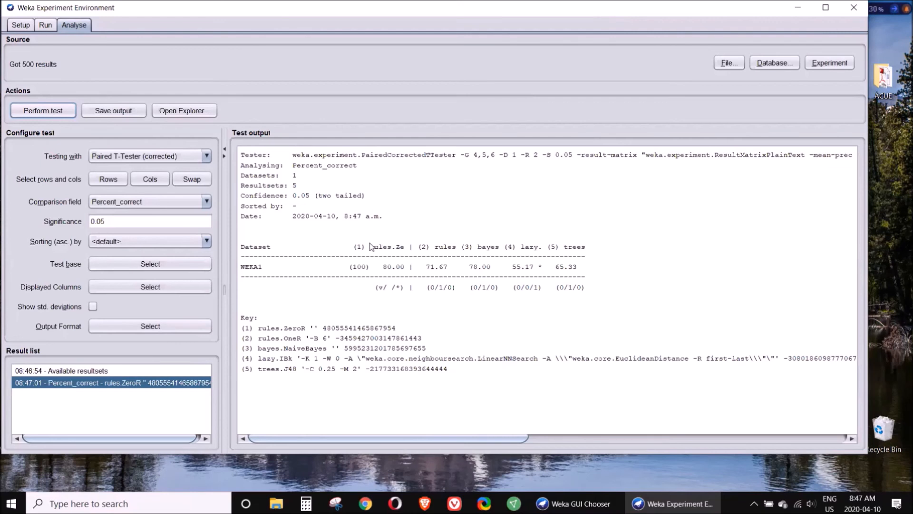
{"action": "mouse_move", "coordinate": [430, 283]}
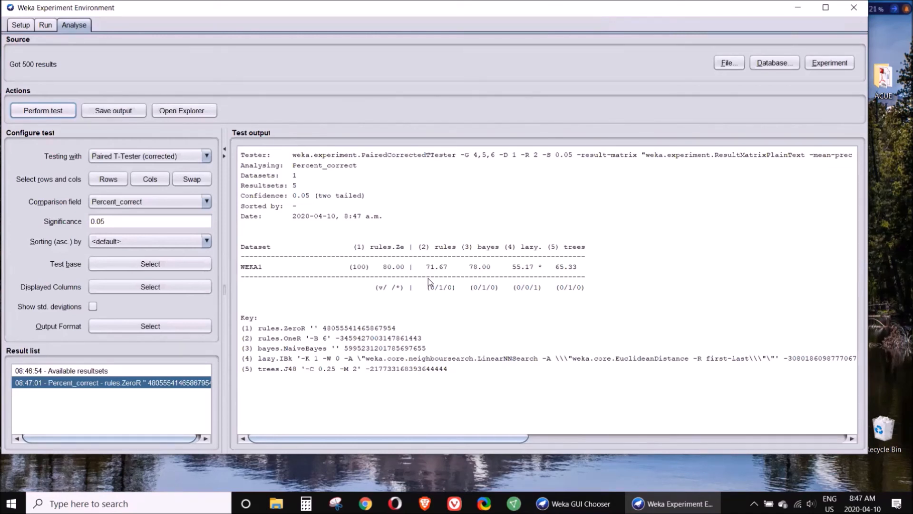
{"action": "mouse_move", "coordinate": [428, 267]}
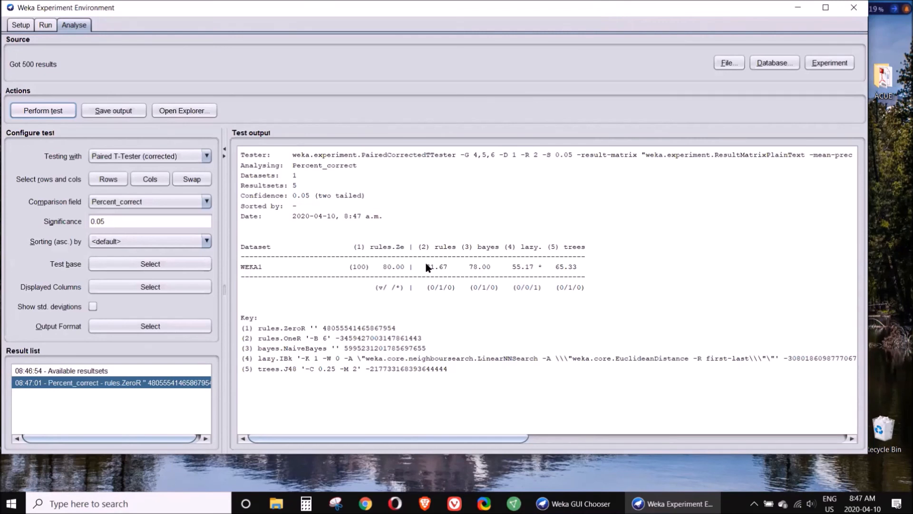
{"action": "mouse_move", "coordinate": [444, 257]}
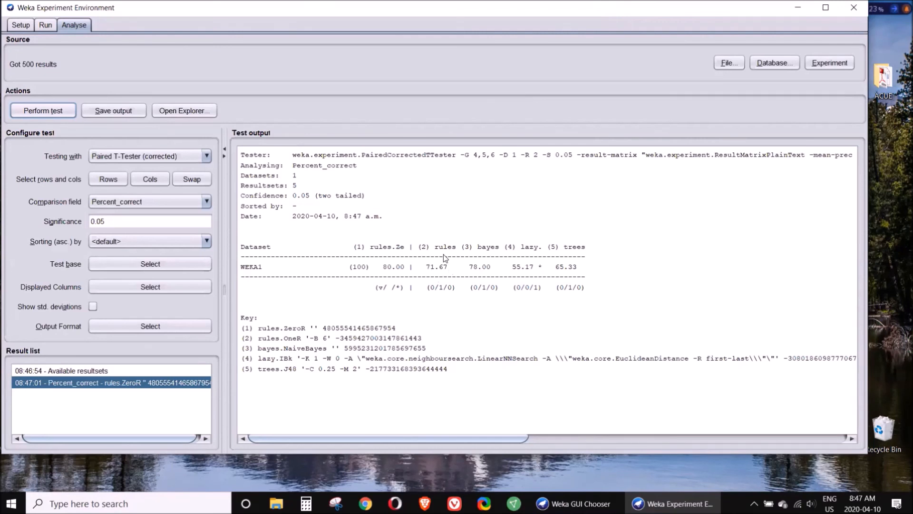
{"action": "mouse_move", "coordinate": [423, 273]}
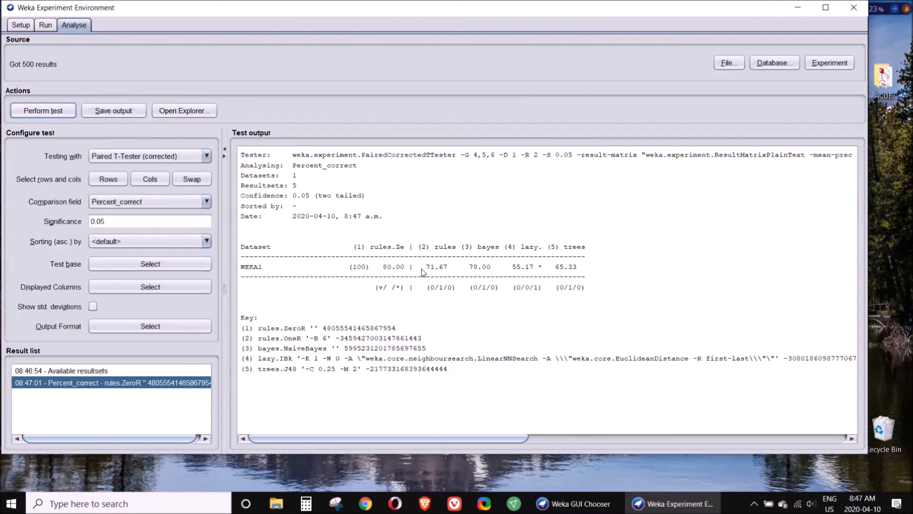
{"action": "mouse_move", "coordinate": [423, 278]}
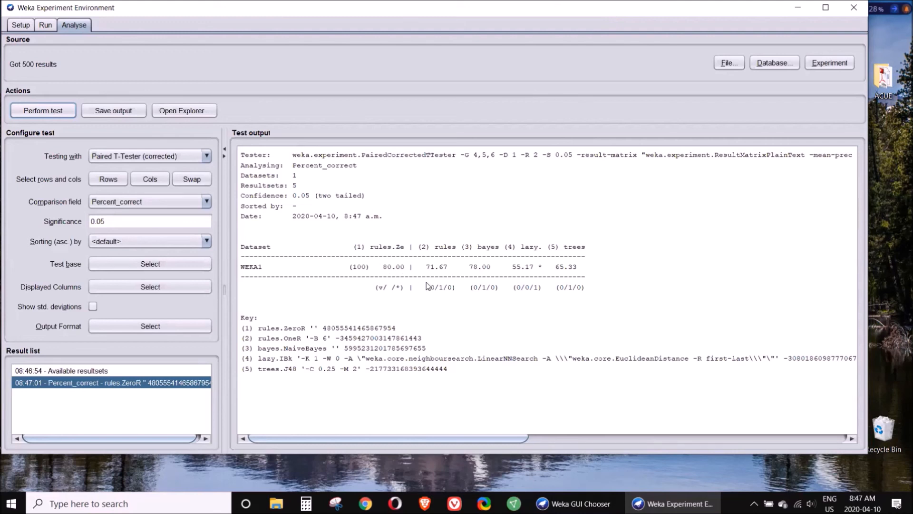
{"action": "mouse_move", "coordinate": [442, 274]}
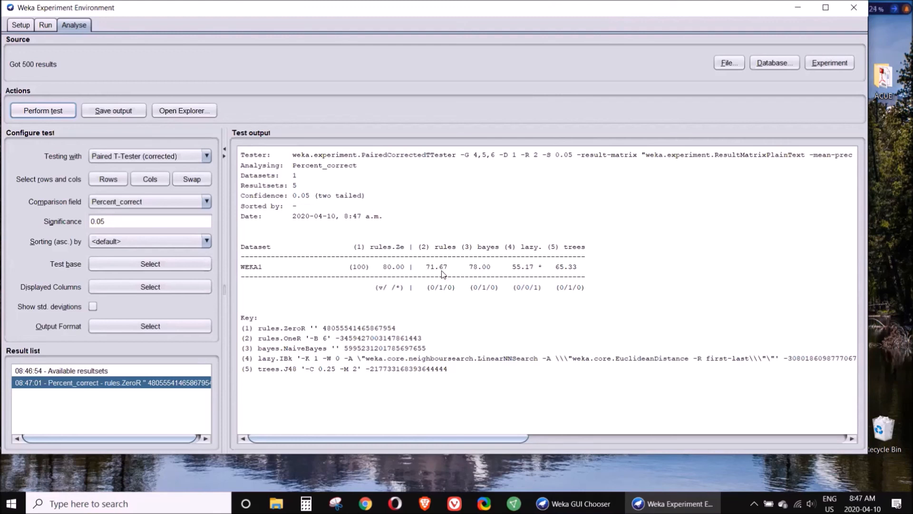
{"action": "mouse_move", "coordinate": [397, 274]}
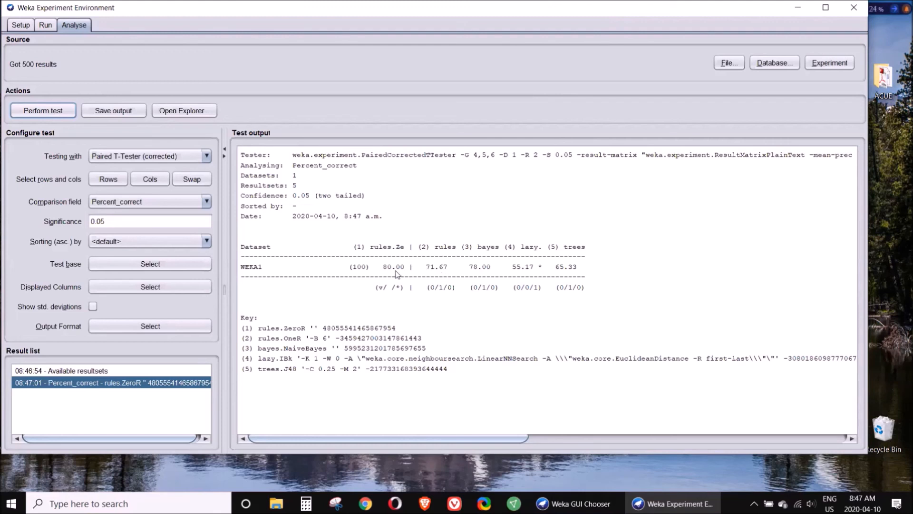
{"action": "mouse_move", "coordinate": [437, 266]}
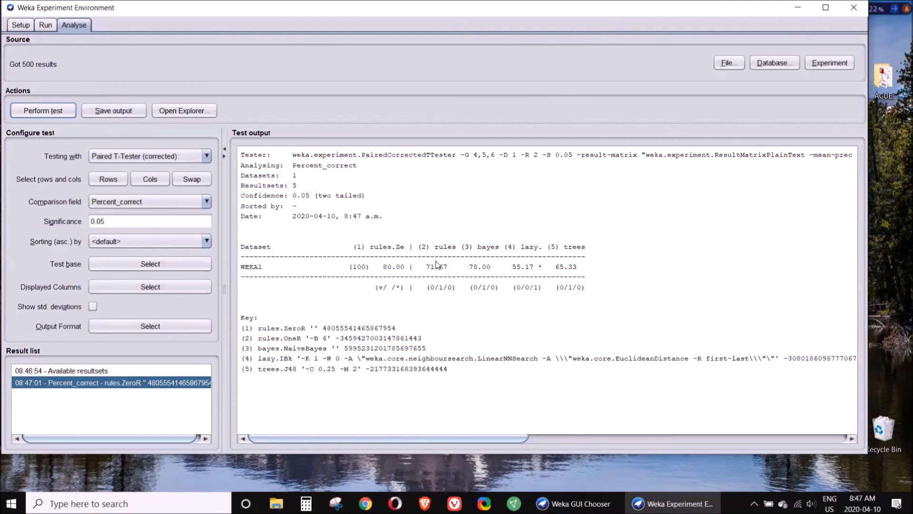
{"action": "mouse_move", "coordinate": [444, 277]}
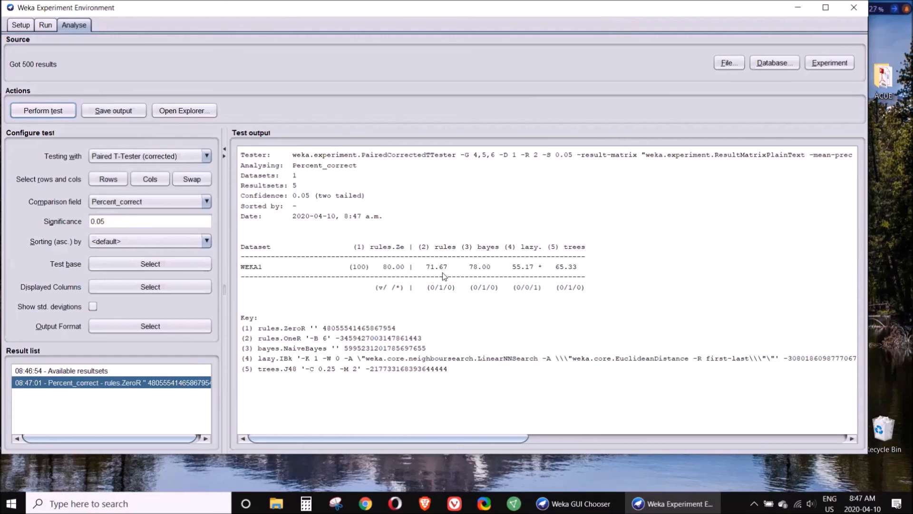
{"action": "mouse_move", "coordinate": [854, 7]}
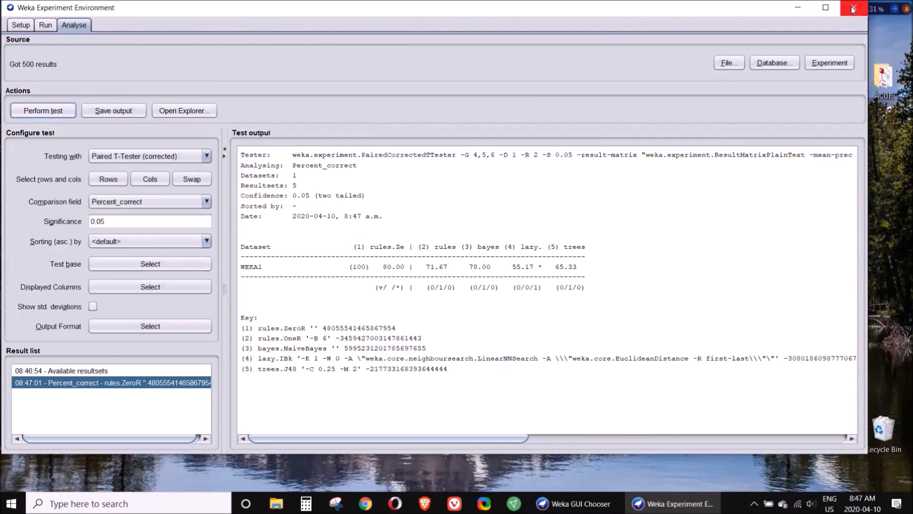
{"action": "mouse_move", "coordinate": [852, 9]}
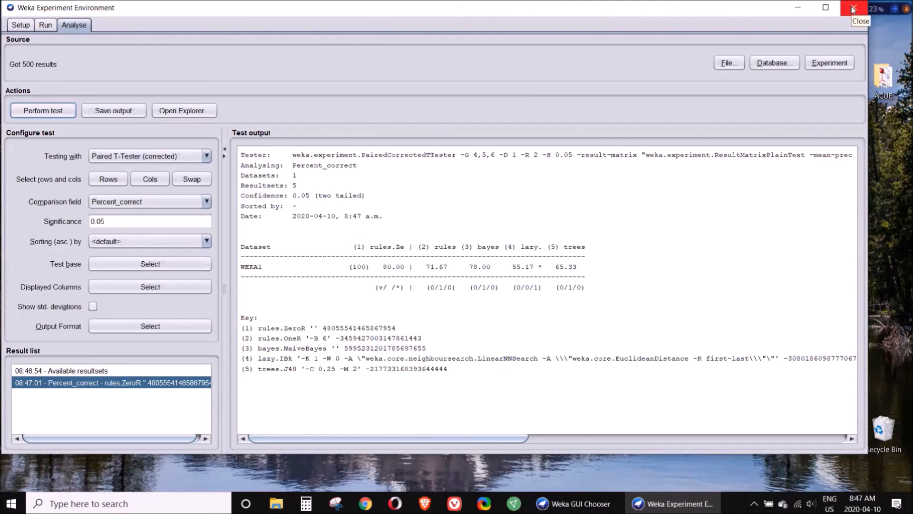
Step: Close the Experiment Environment and confirm, leaving only the GUI Chooser open
{"action": "left_click", "coordinate": [850, 7]}
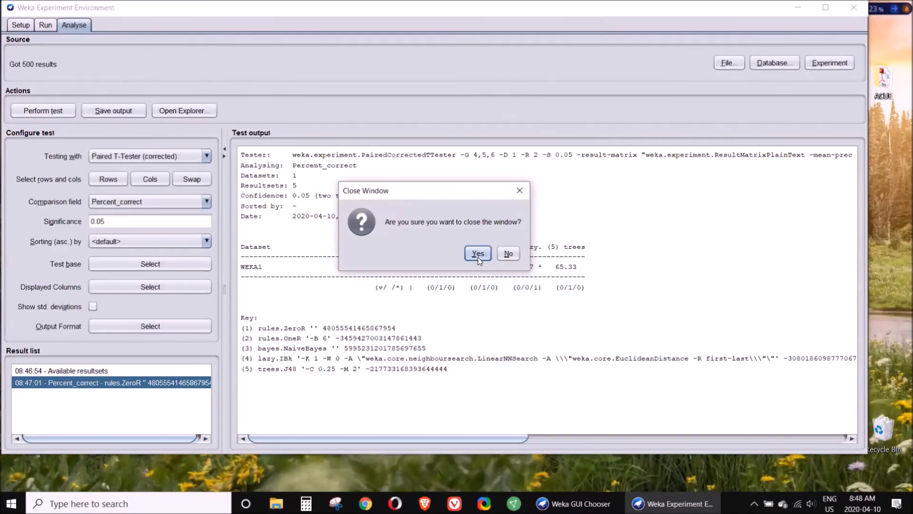
{"action": "left_click", "coordinate": [477, 253]}
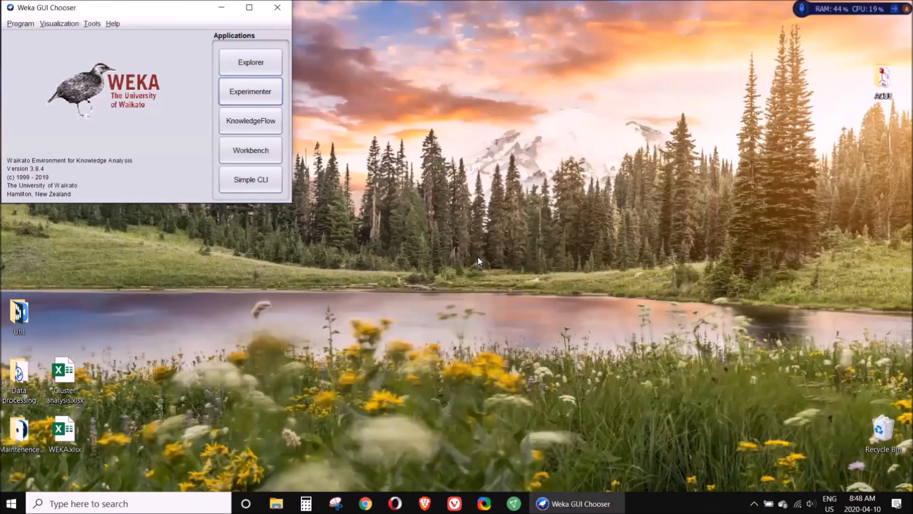